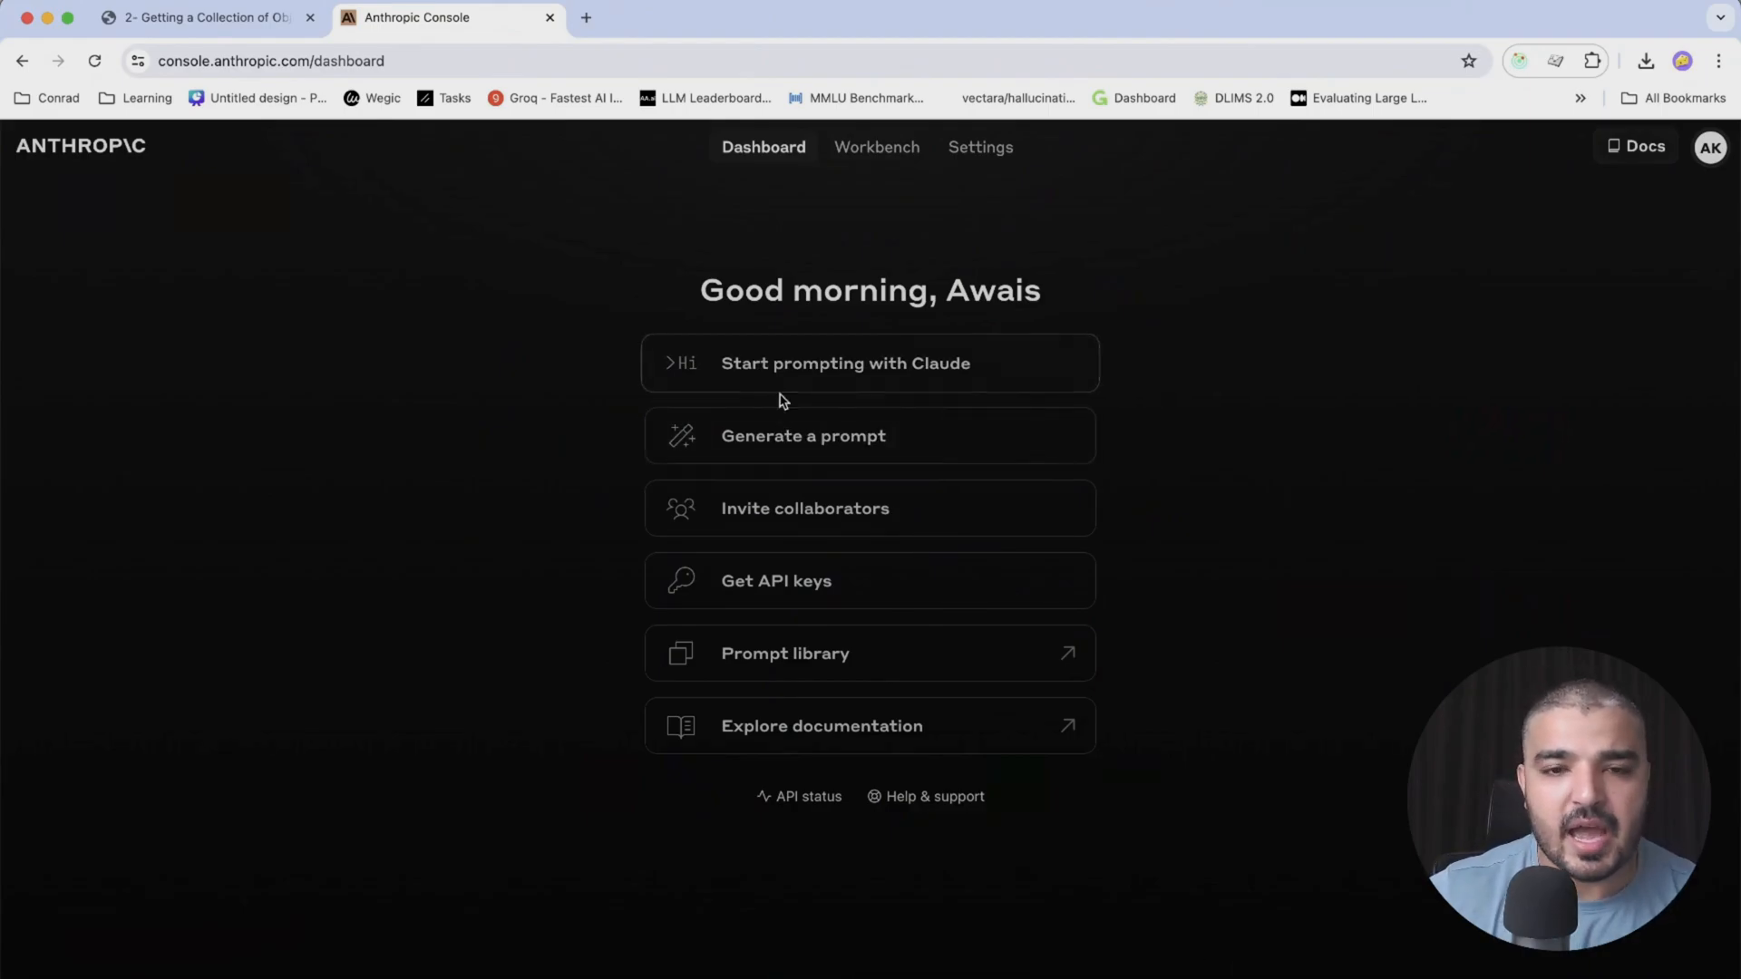
{"action": "mouse_move", "coordinate": [777, 449]}
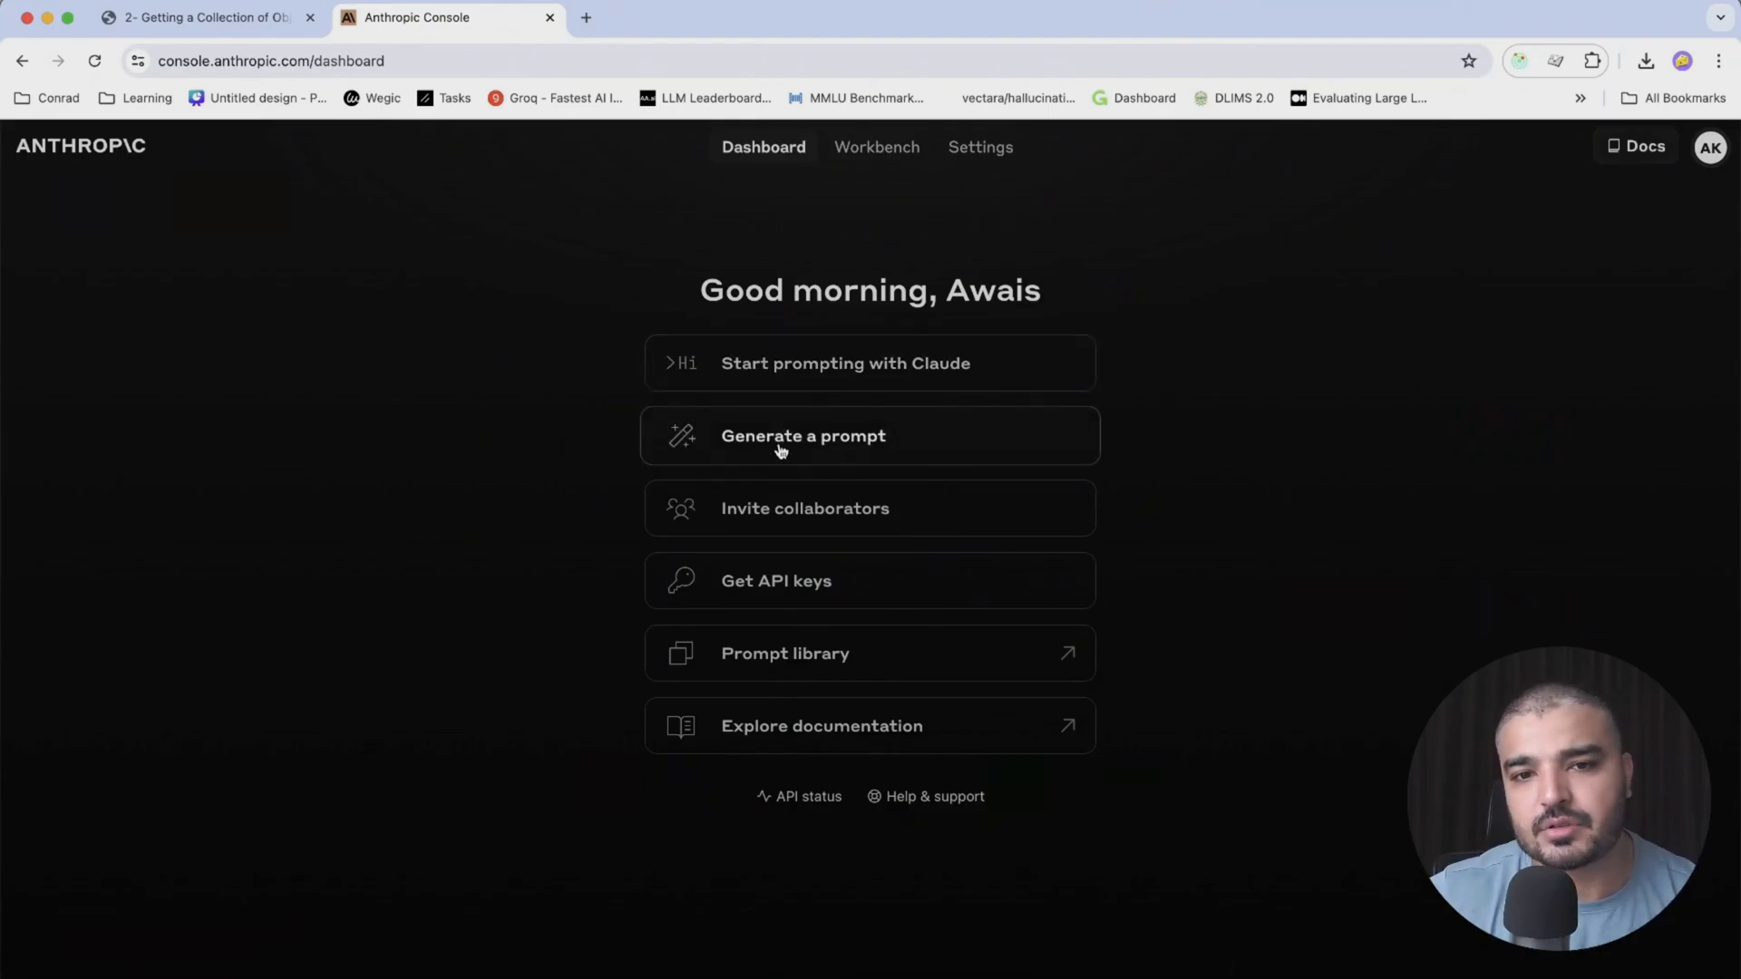
Choose 'Generate a prompt' on the Console dashboard to begin a new untitled prompt
{"action": "left_click", "coordinate": [876, 147]}
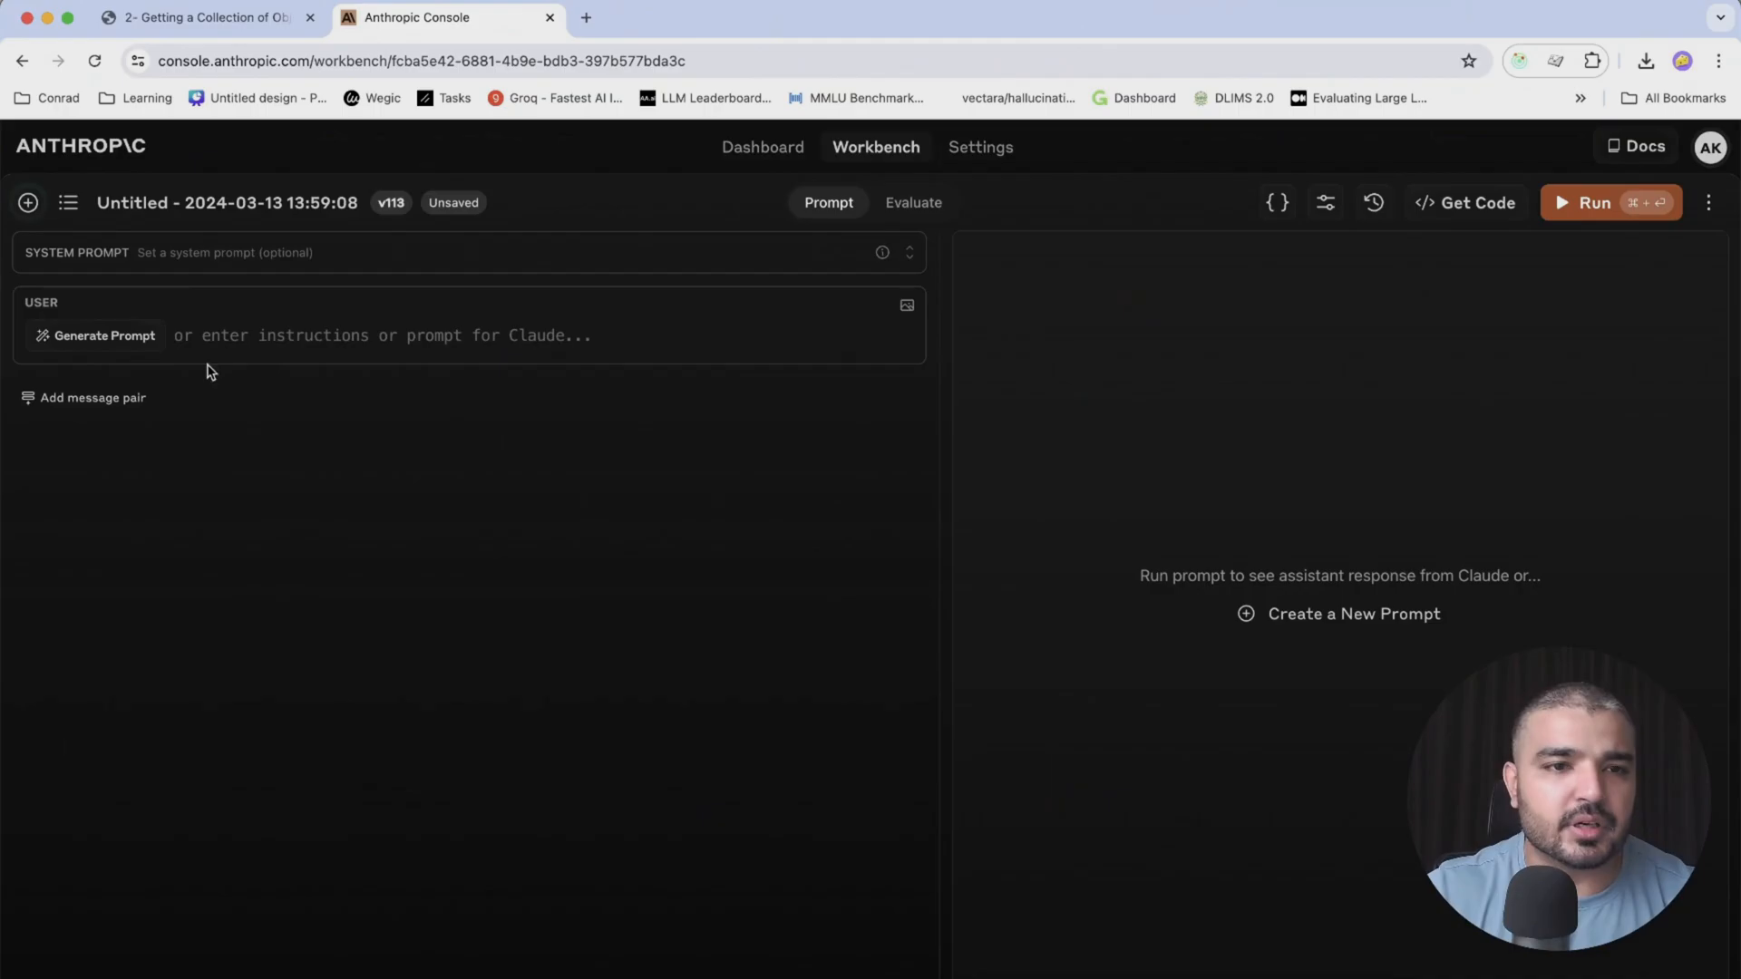
{"action": "mouse_move", "coordinate": [66, 345]}
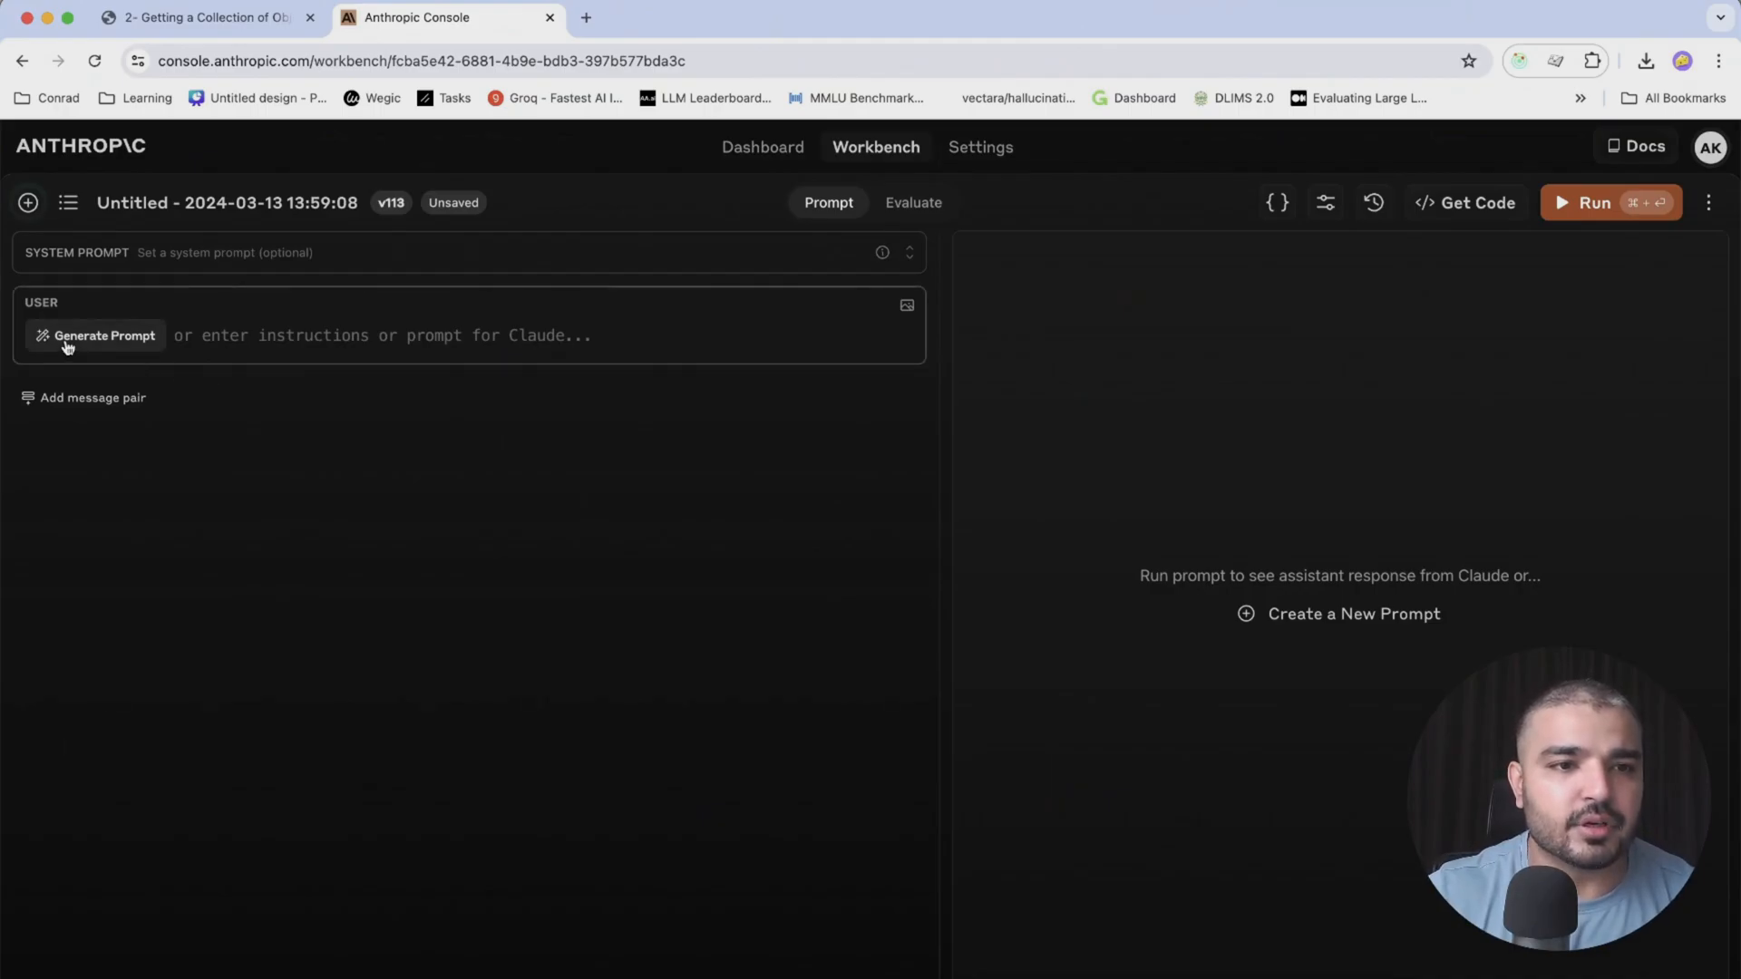
Open the 'Describe your task' prompt generator from the user message field
{"action": "left_click", "coordinate": [101, 335]}
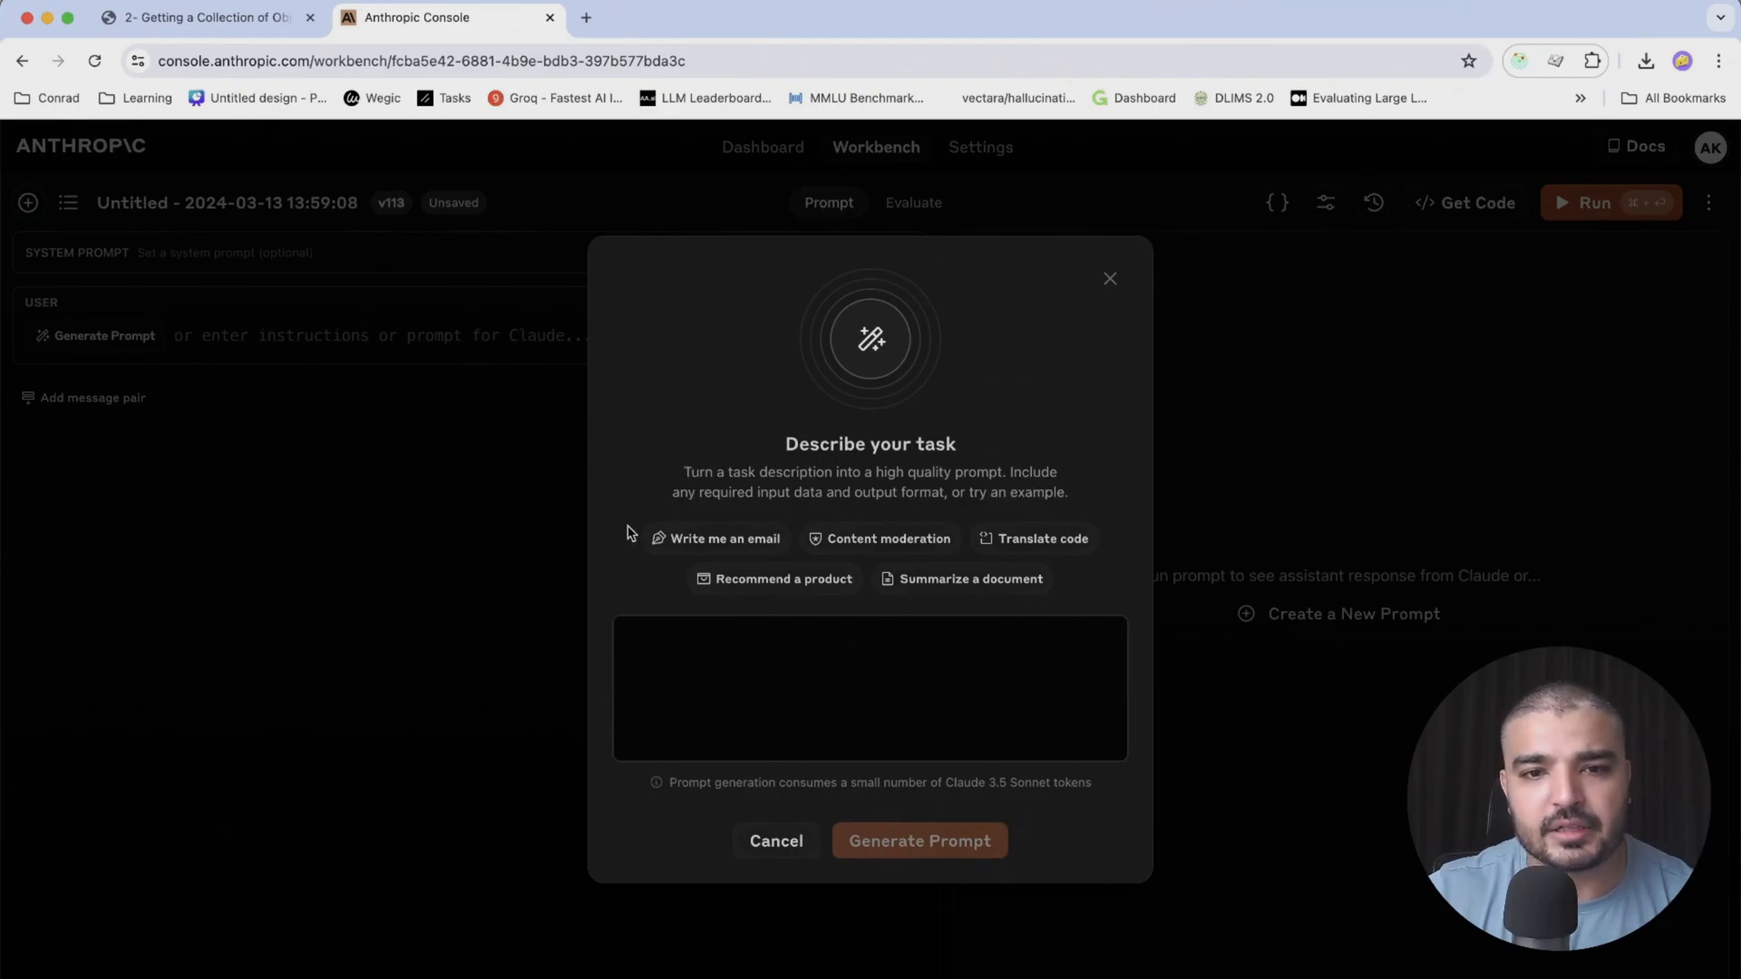
{"action": "mouse_move", "coordinate": [985, 510]}
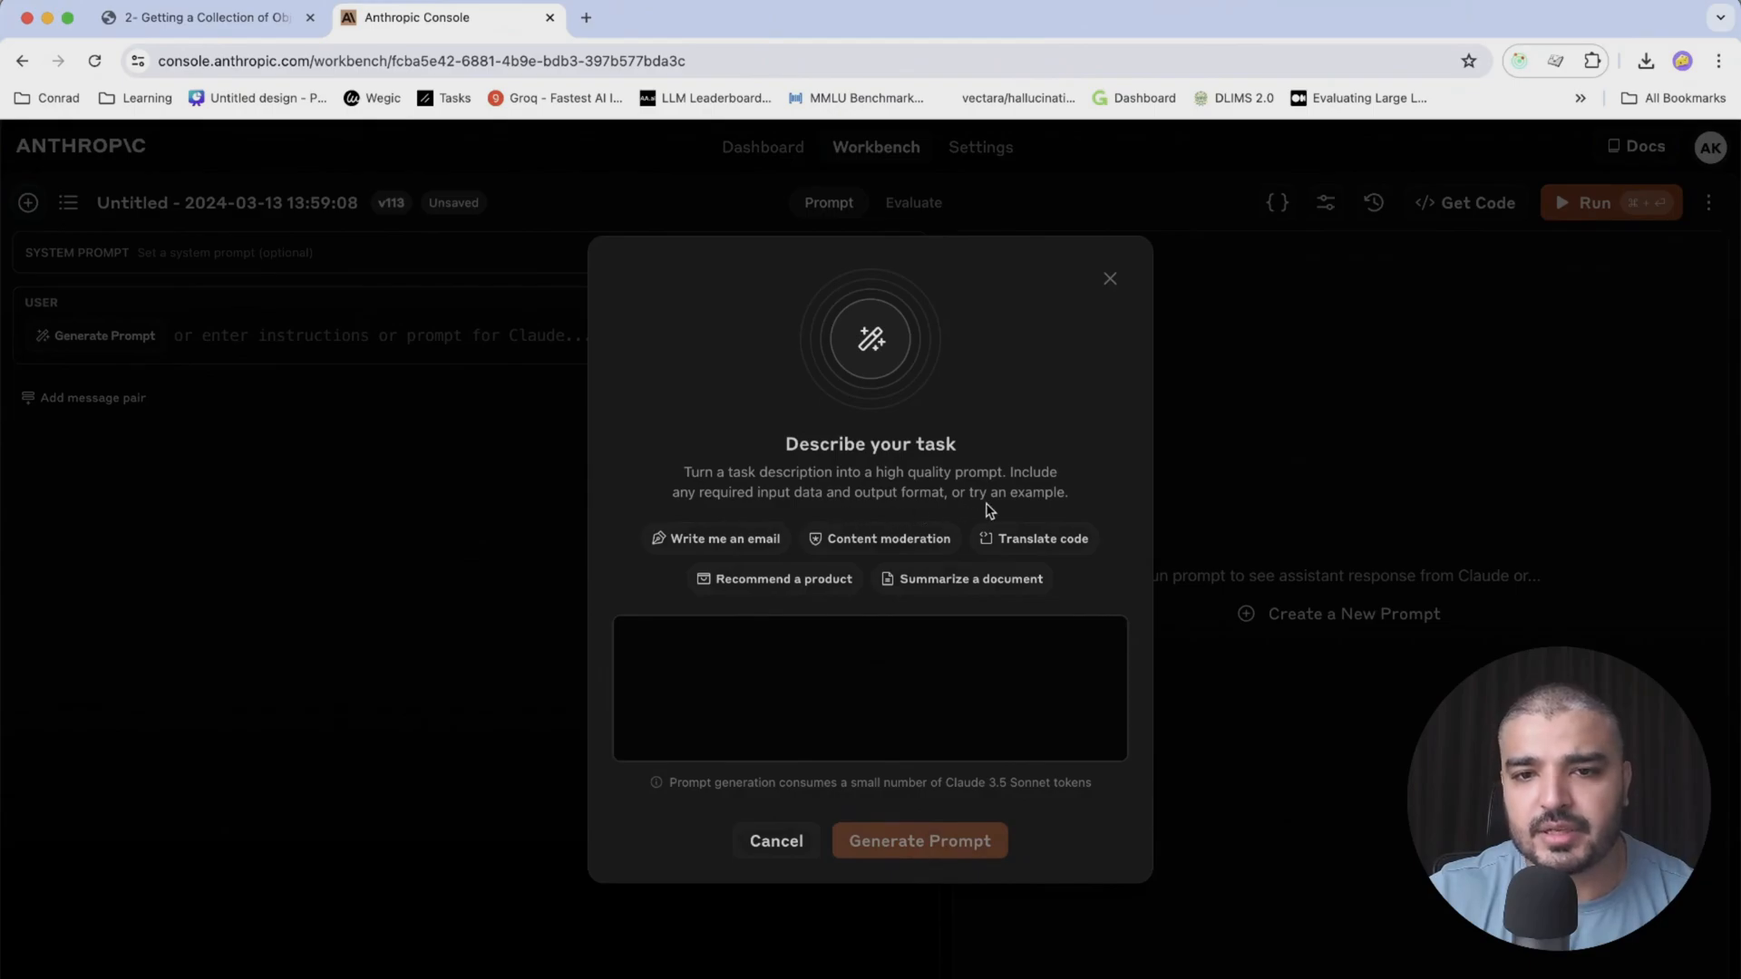
{"action": "mouse_move", "coordinate": [824, 511]}
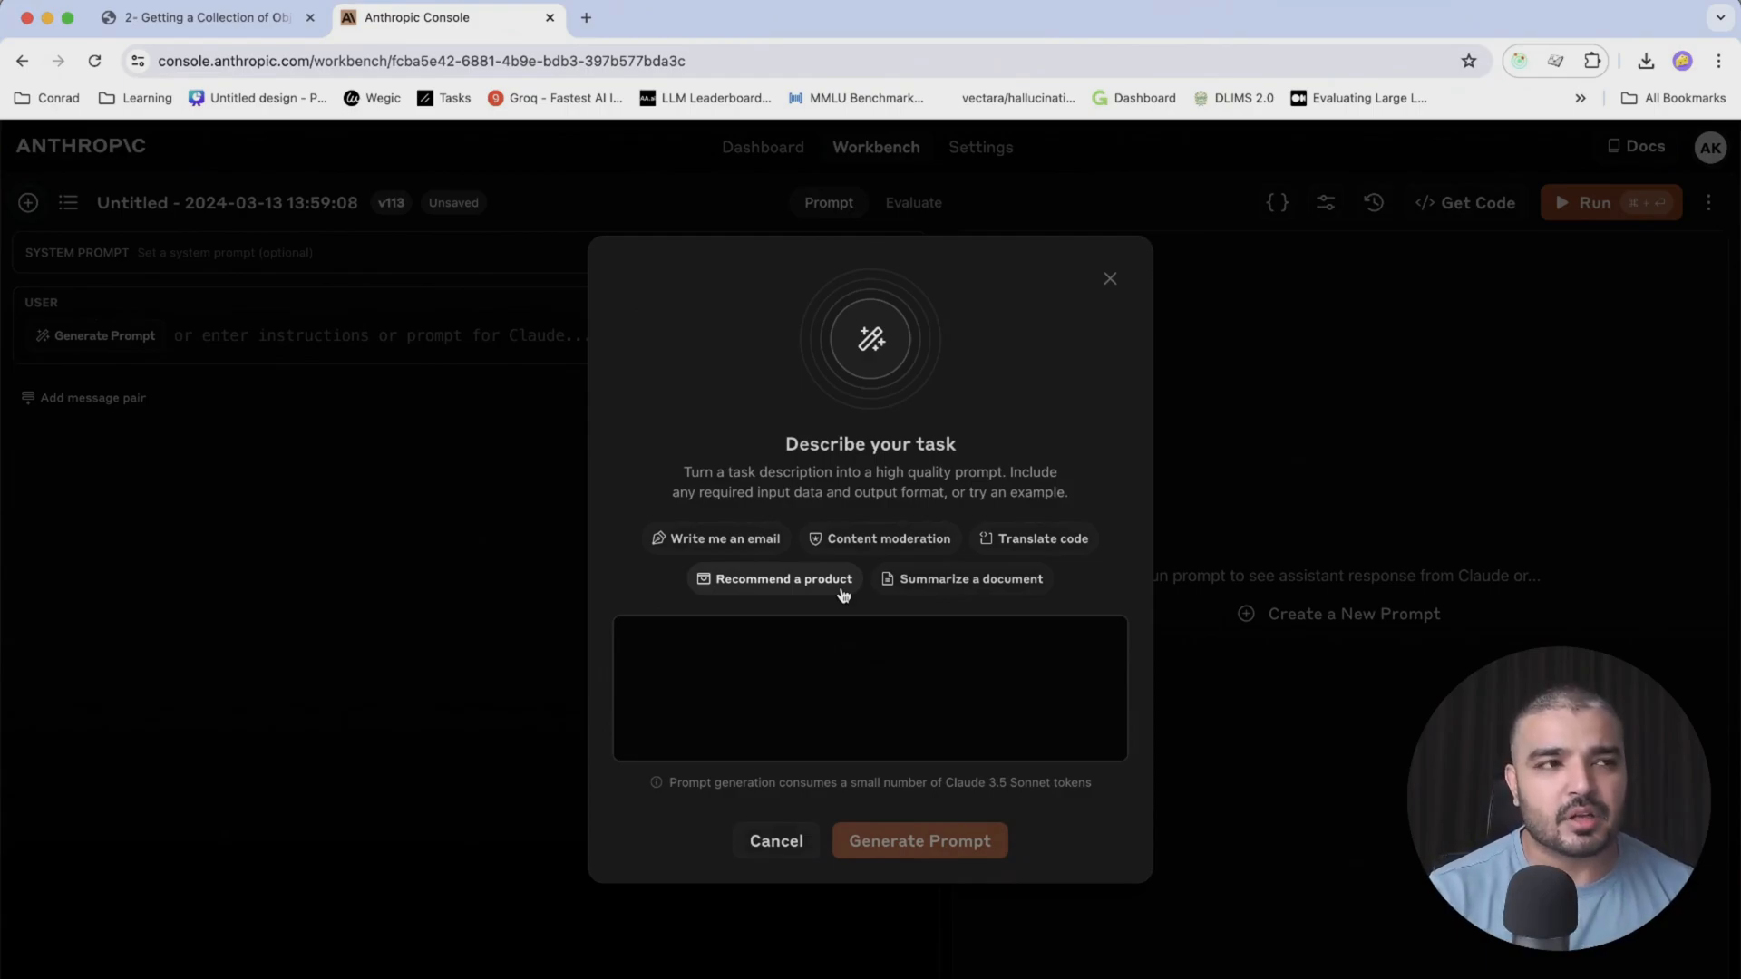
{"action": "mouse_move", "coordinate": [960, 379]}
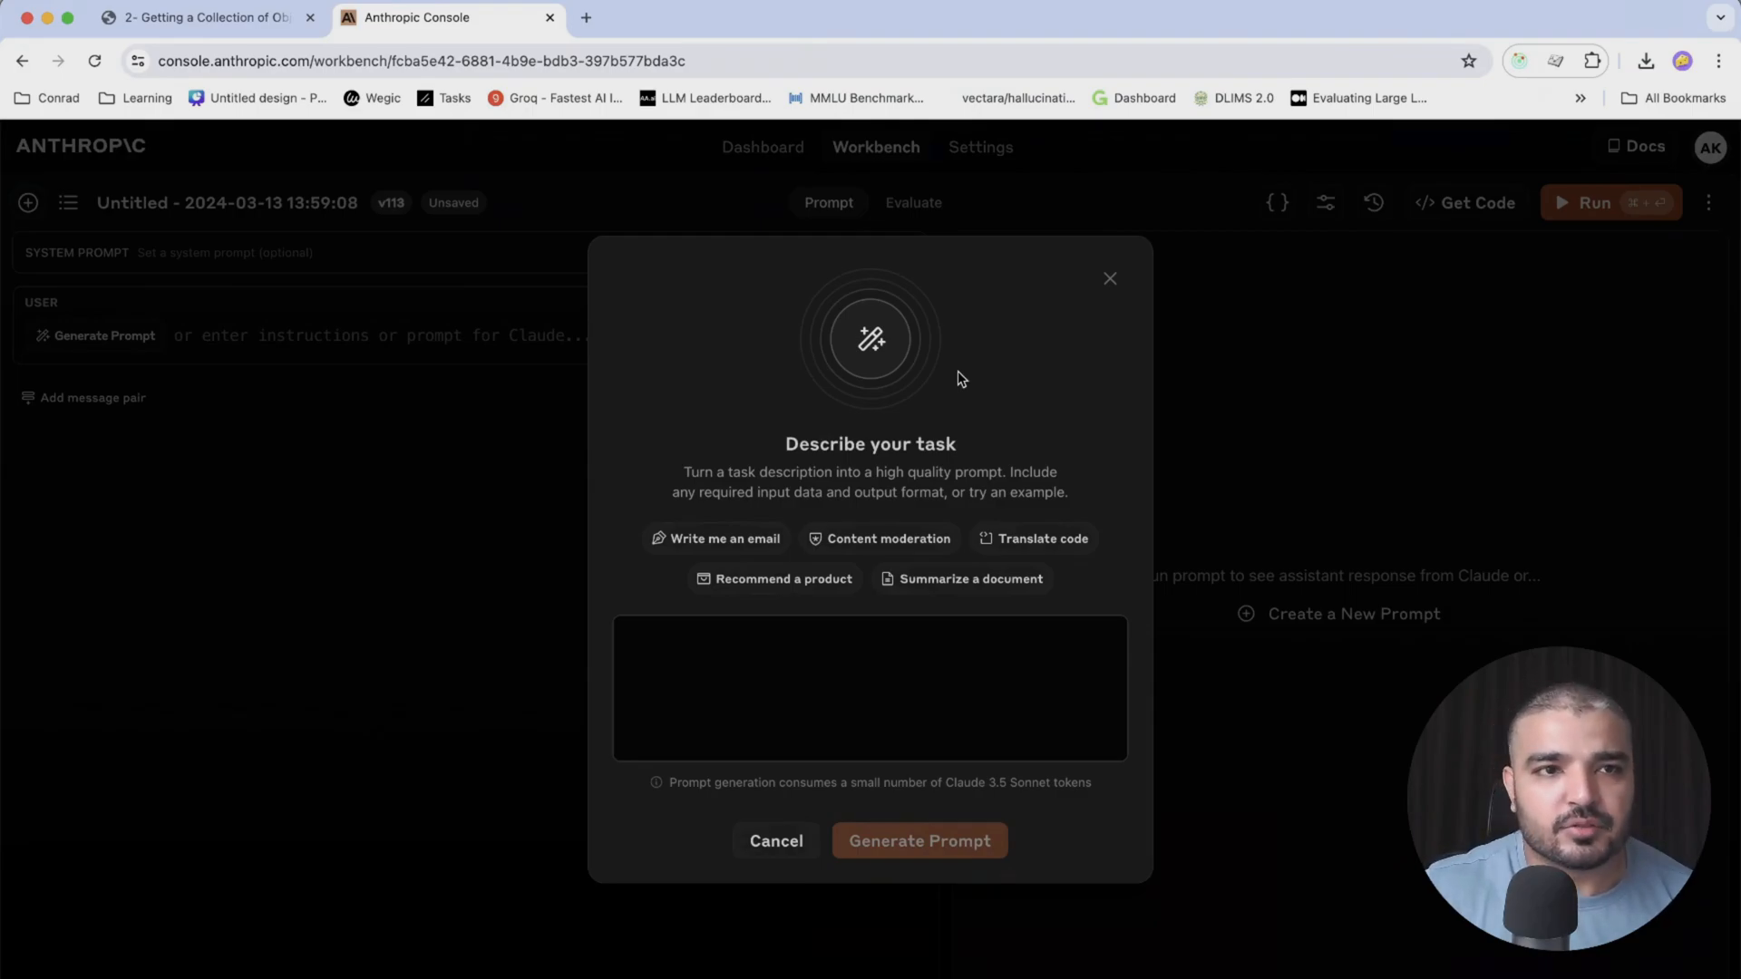
{"action": "mouse_move", "coordinate": [951, 379]}
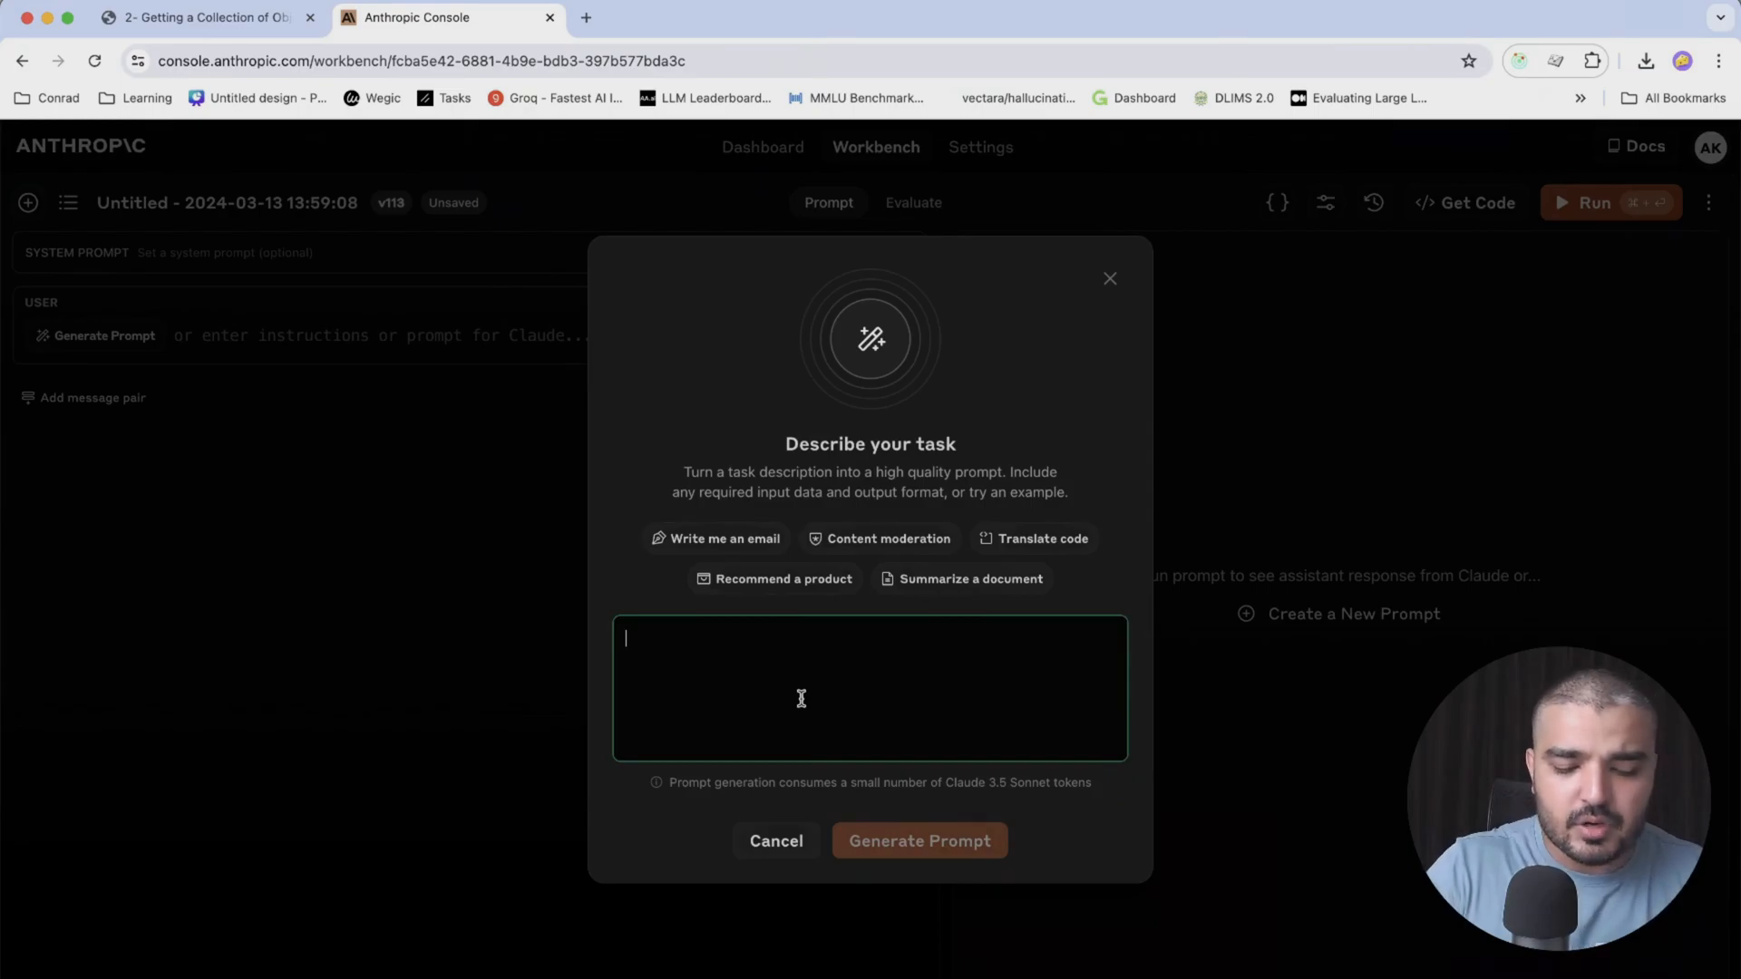
Generate a prompt from the task 'convert python function into a test case'
{"action": "type", "text": "convert"}
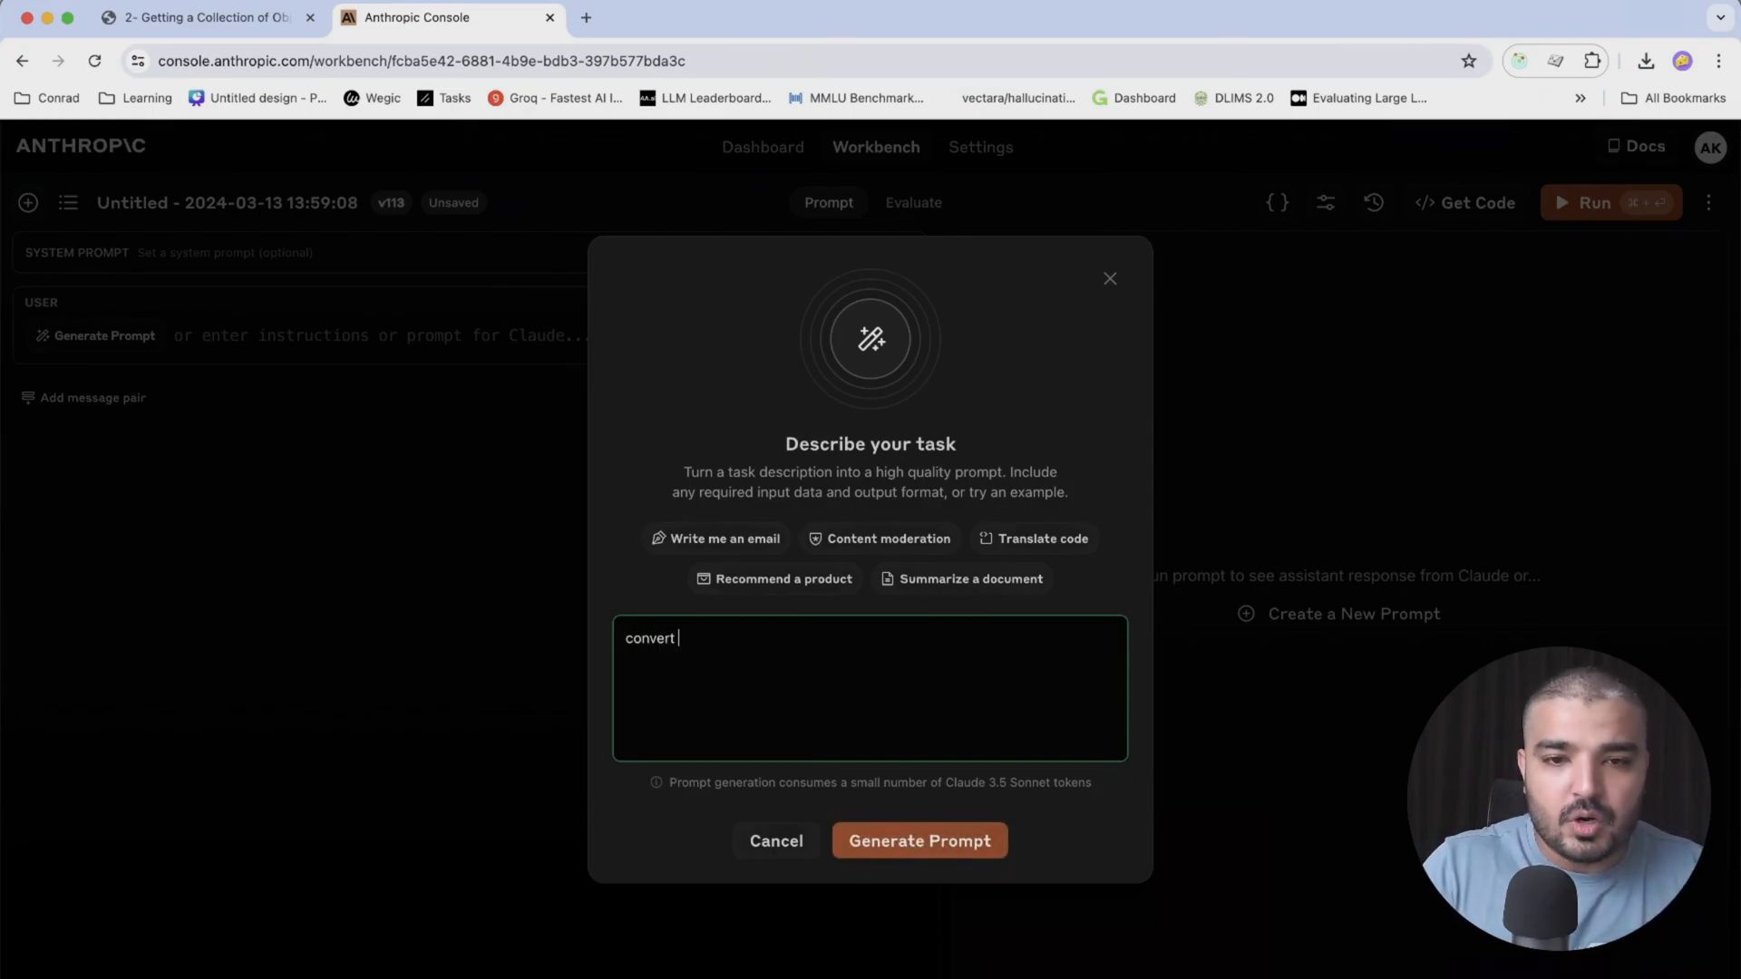
{"action": "type", "text": "python"}
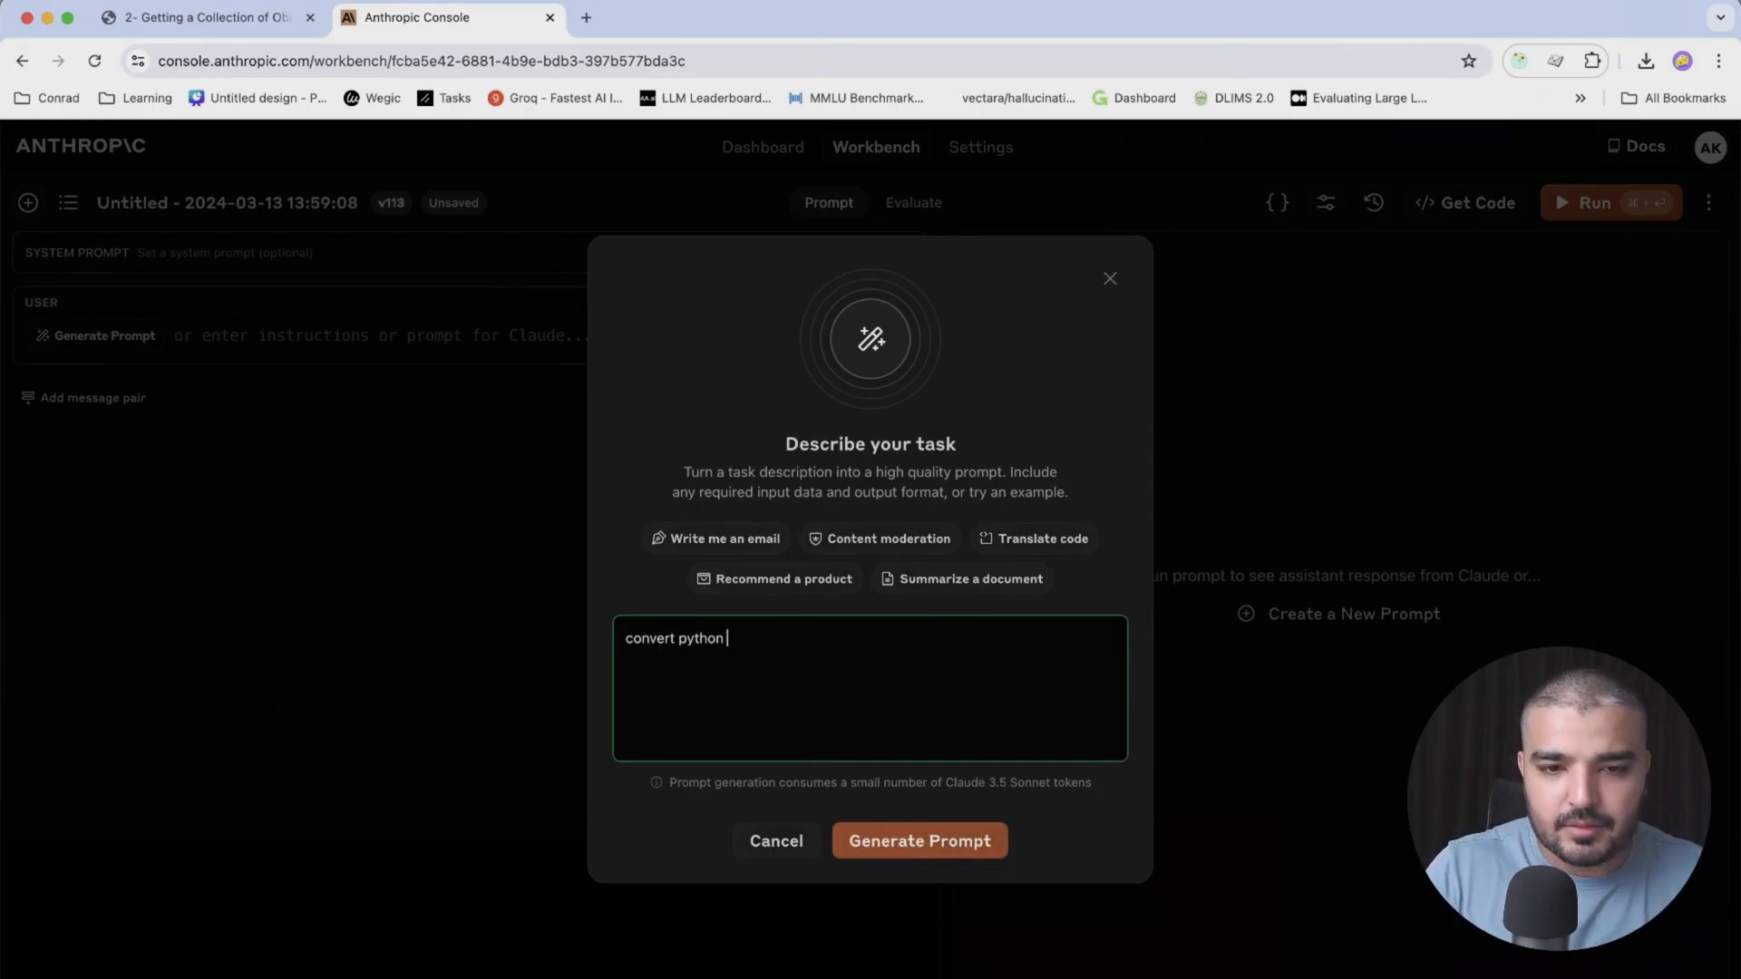
{"action": "type", "text": "function"}
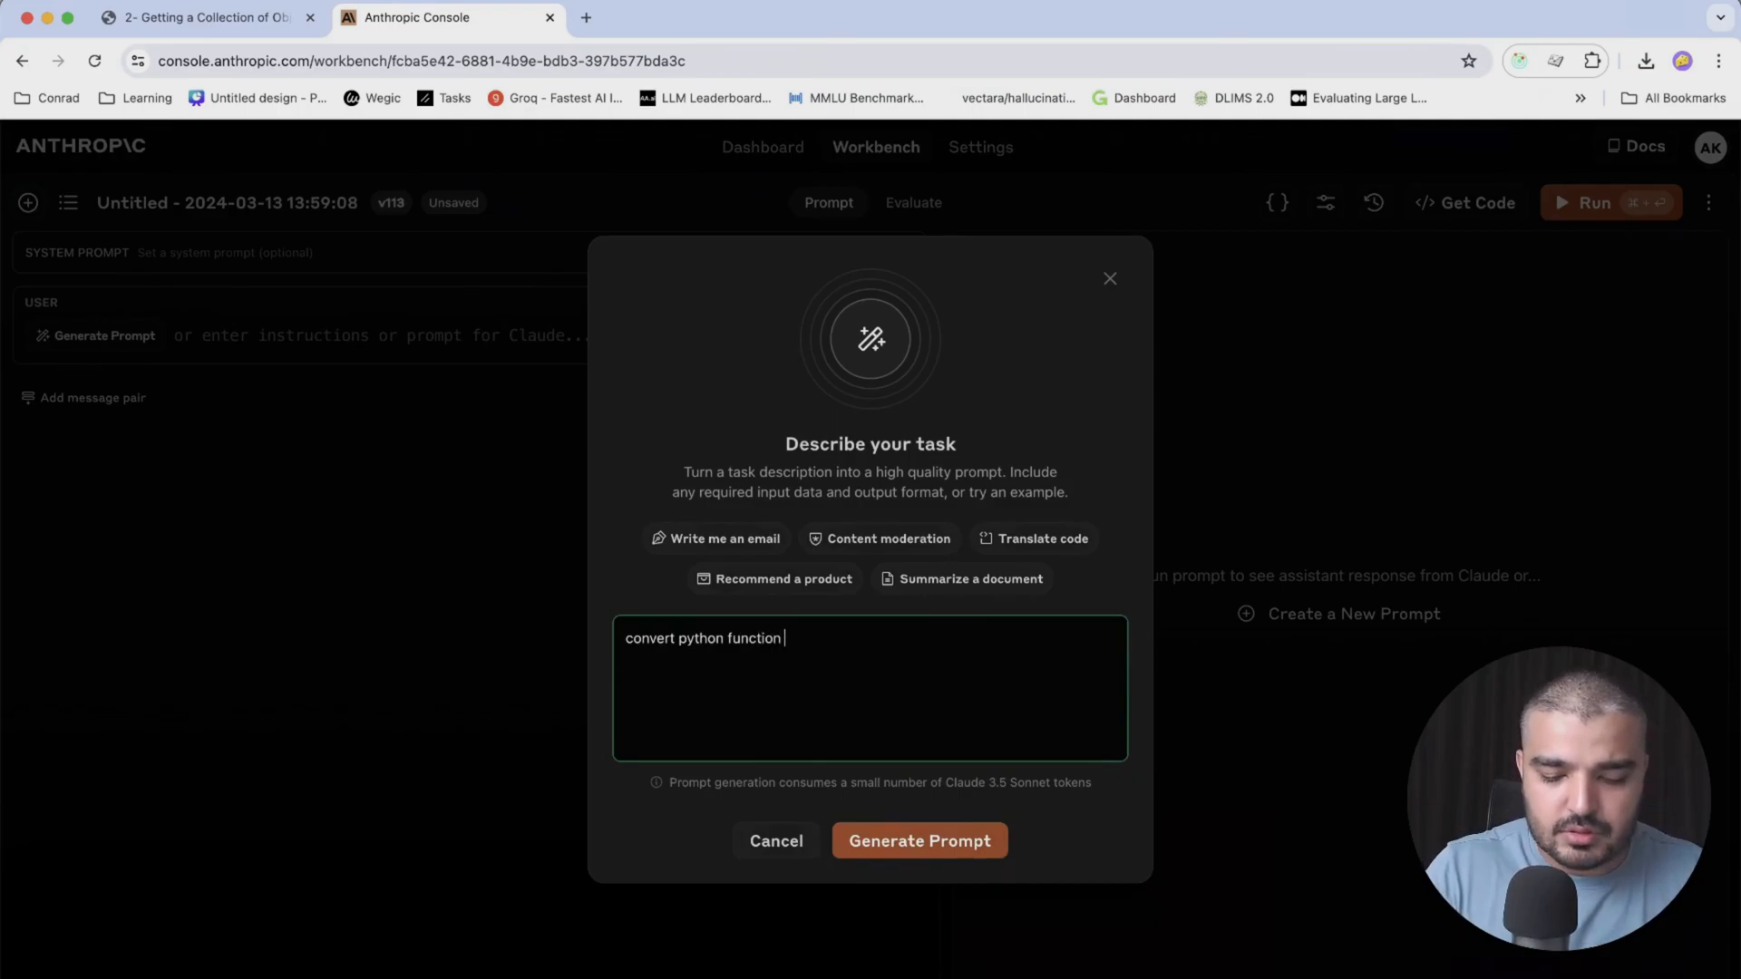
{"action": "type", "text": "into a ts"}
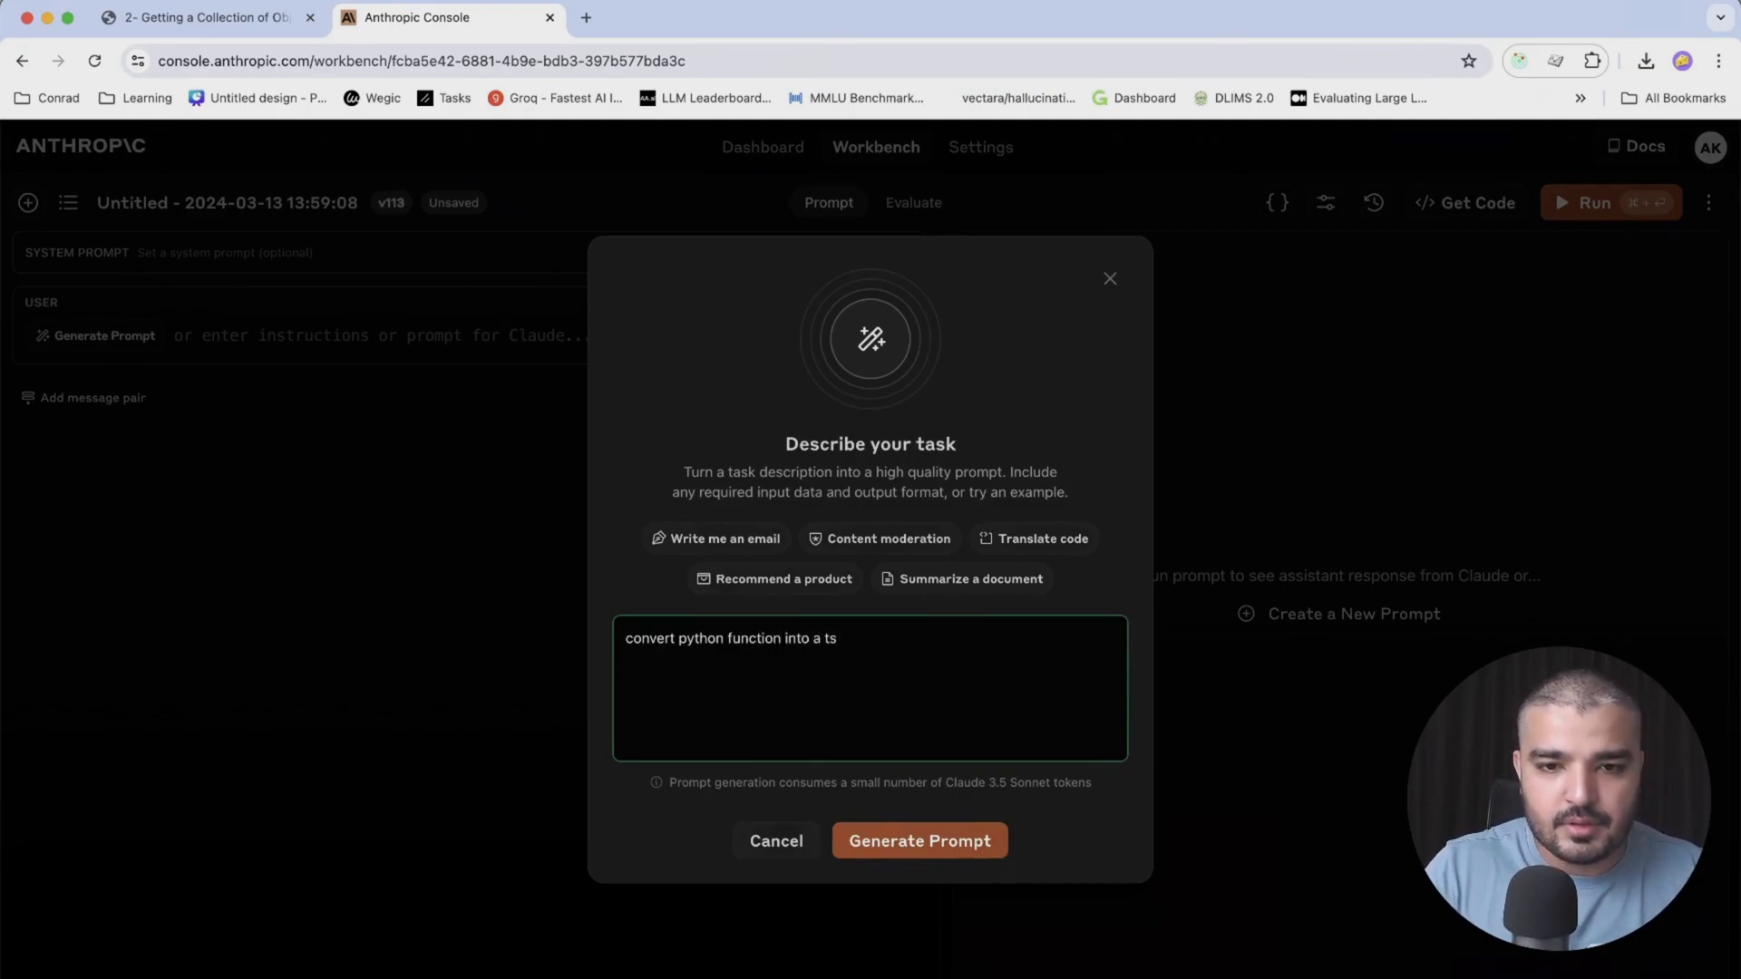
{"action": "type", "text": "est"}
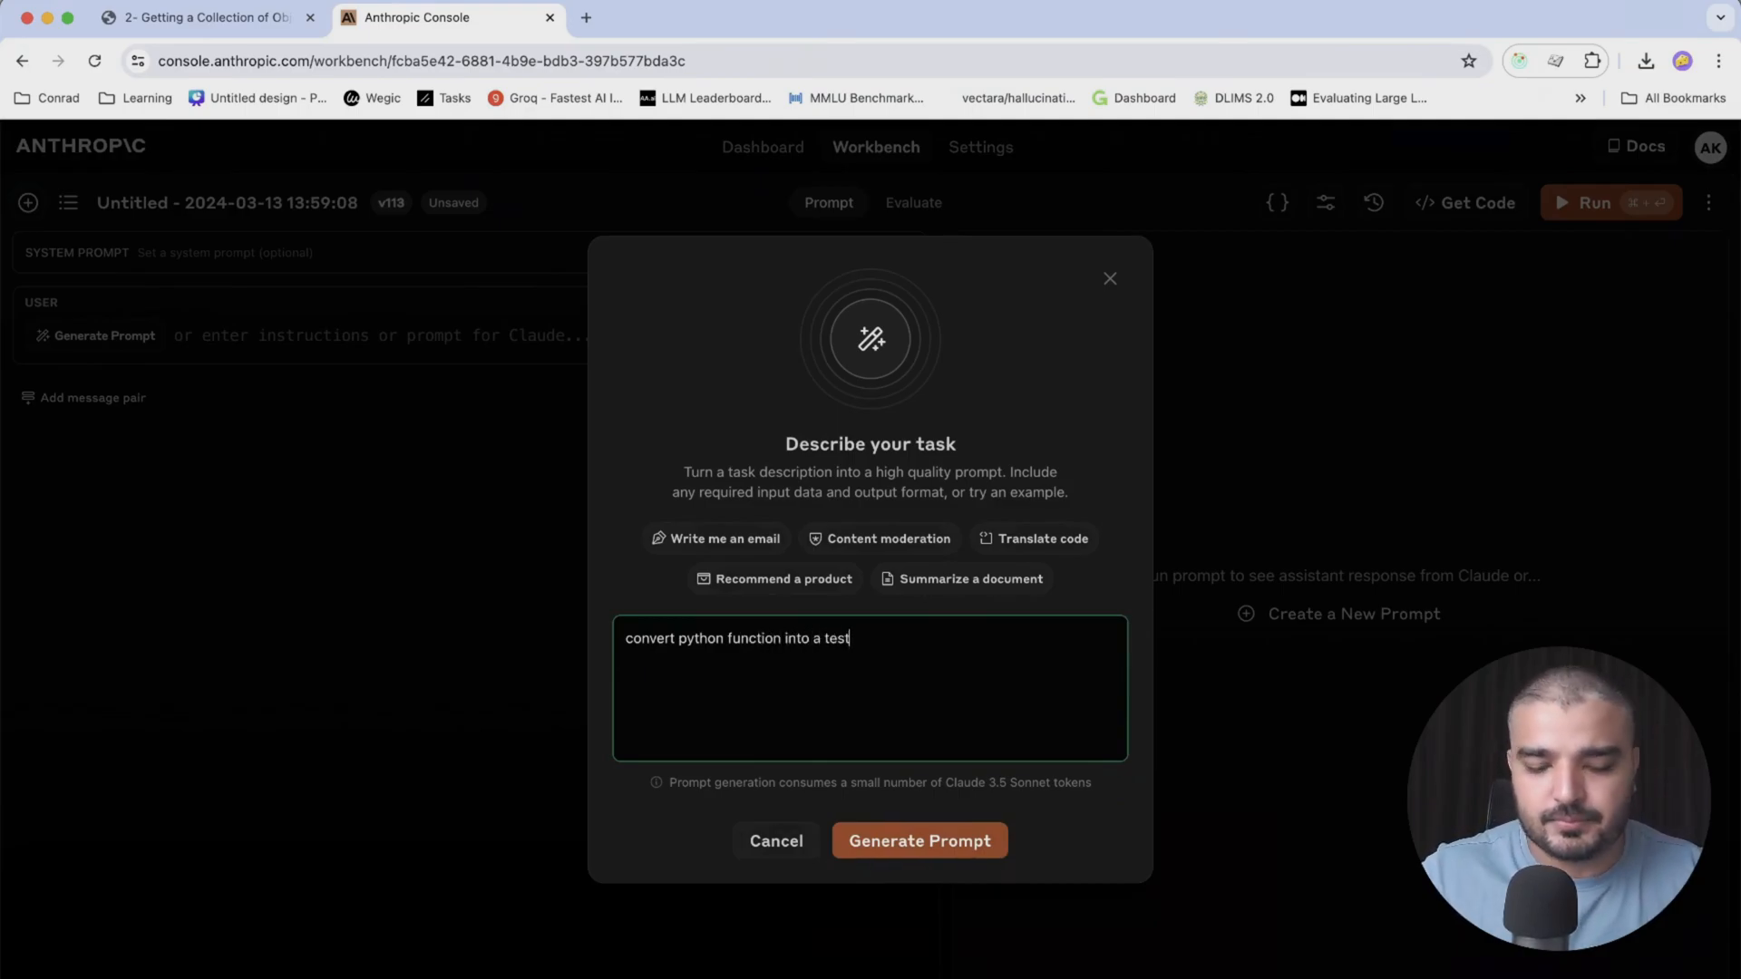
{"action": "type", "text": "case"}
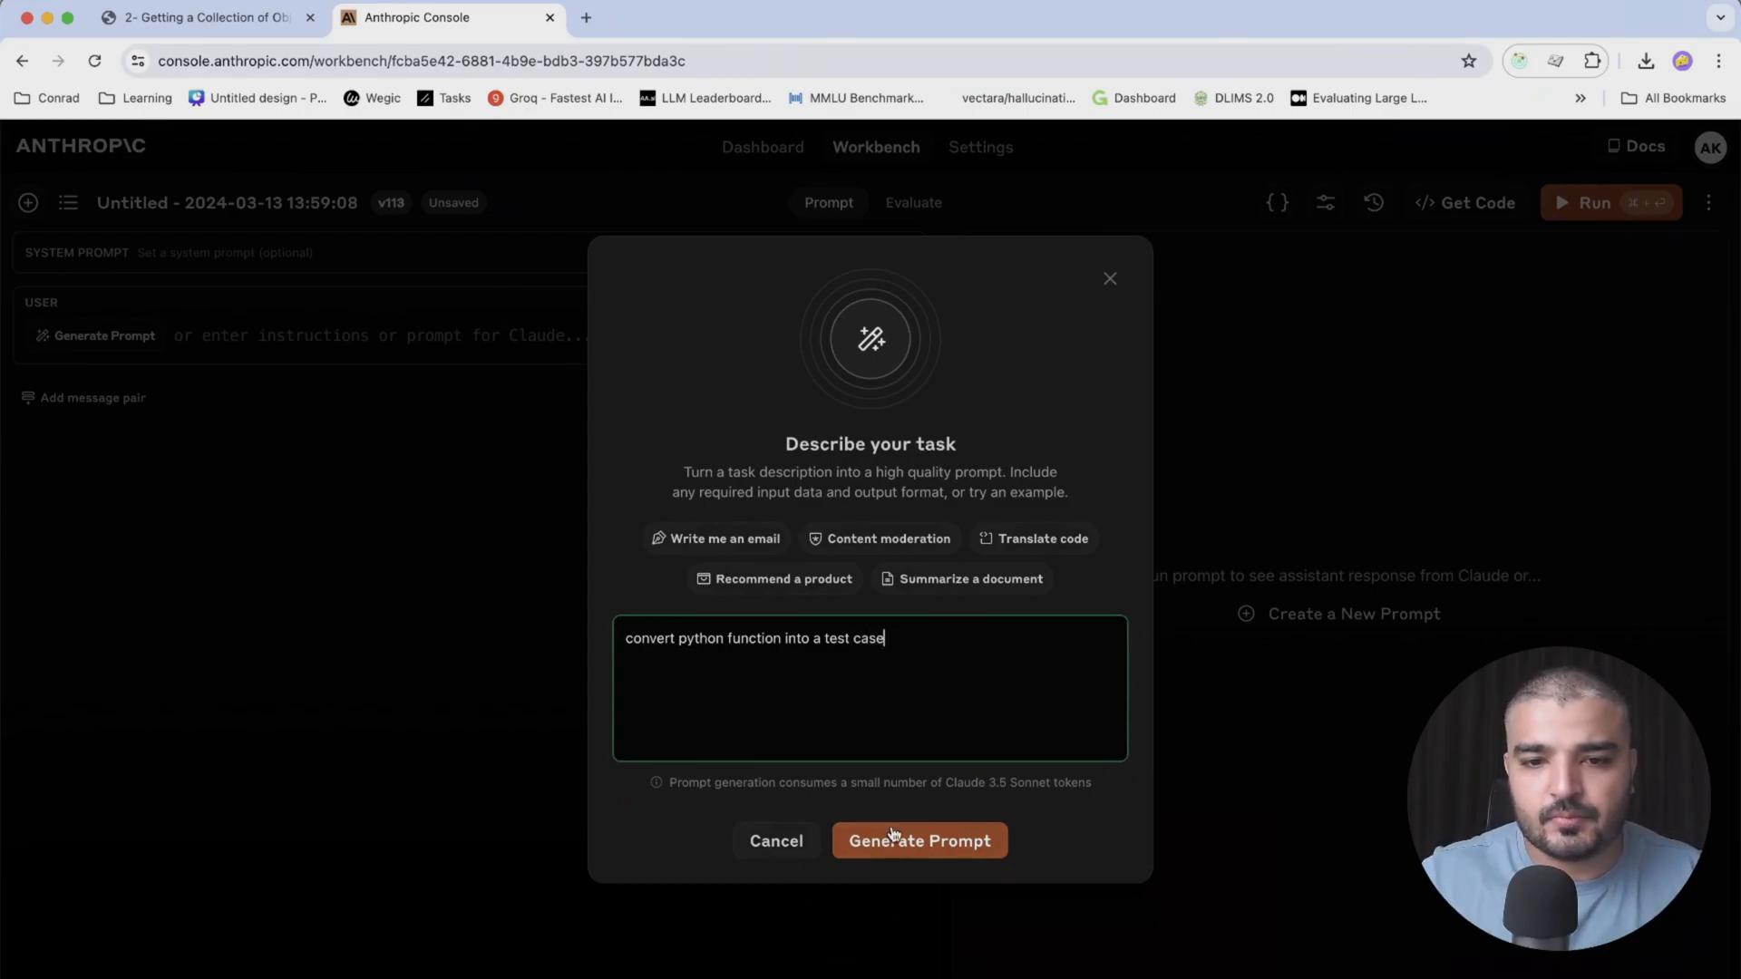
{"action": "left_click", "coordinate": [918, 840]}
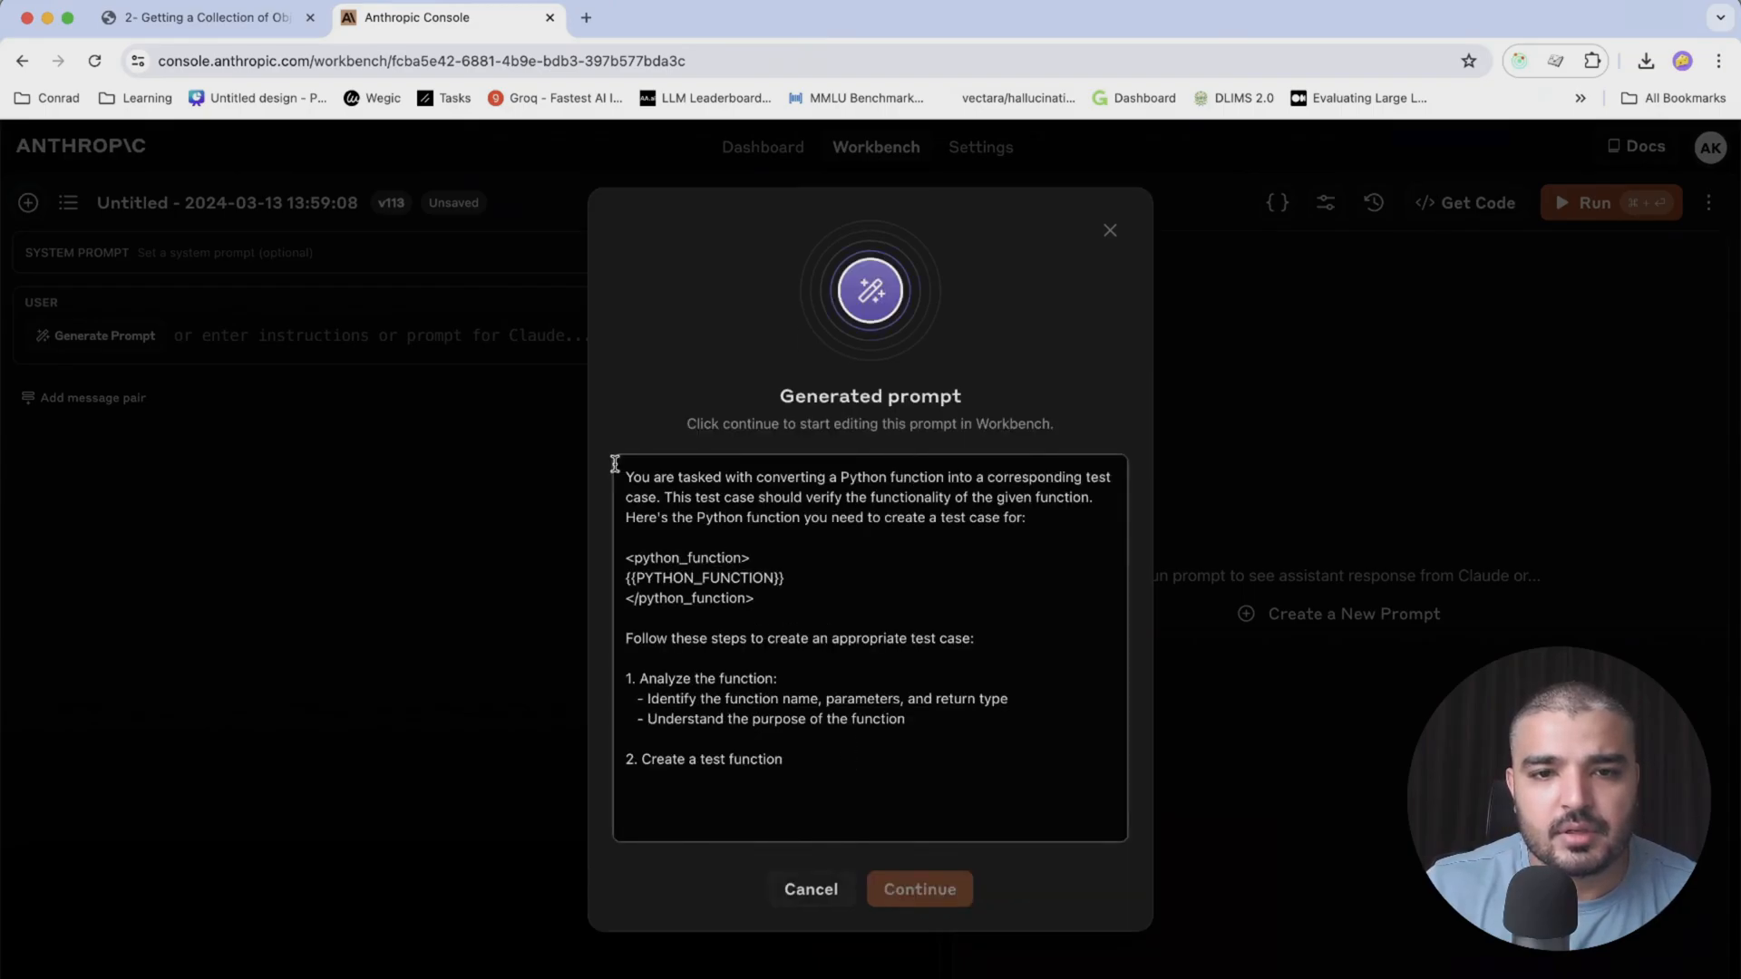
Review the generated test-case prompt and its PYTHON_FUNCTION placeholder, then accept it into Workbench
{"action": "scroll", "scroll_direction": "down", "scroll_amount": 3}
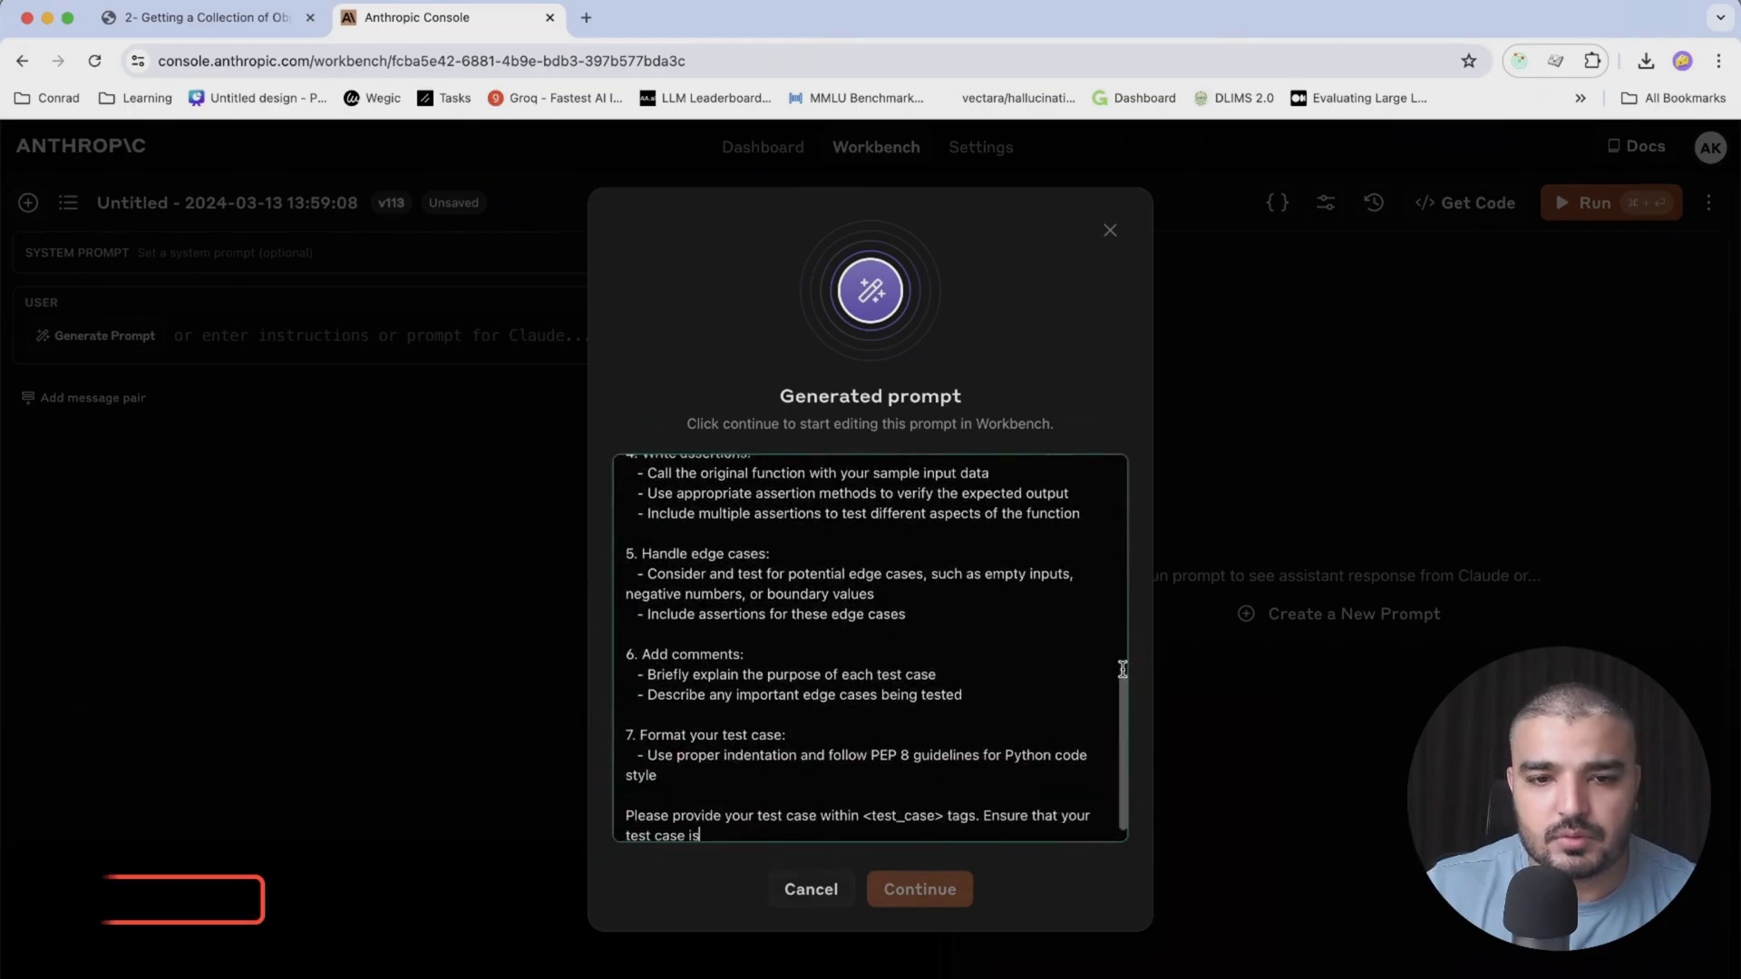
{"action": "scroll", "scroll_direction": "down", "scroll_amount": 3}
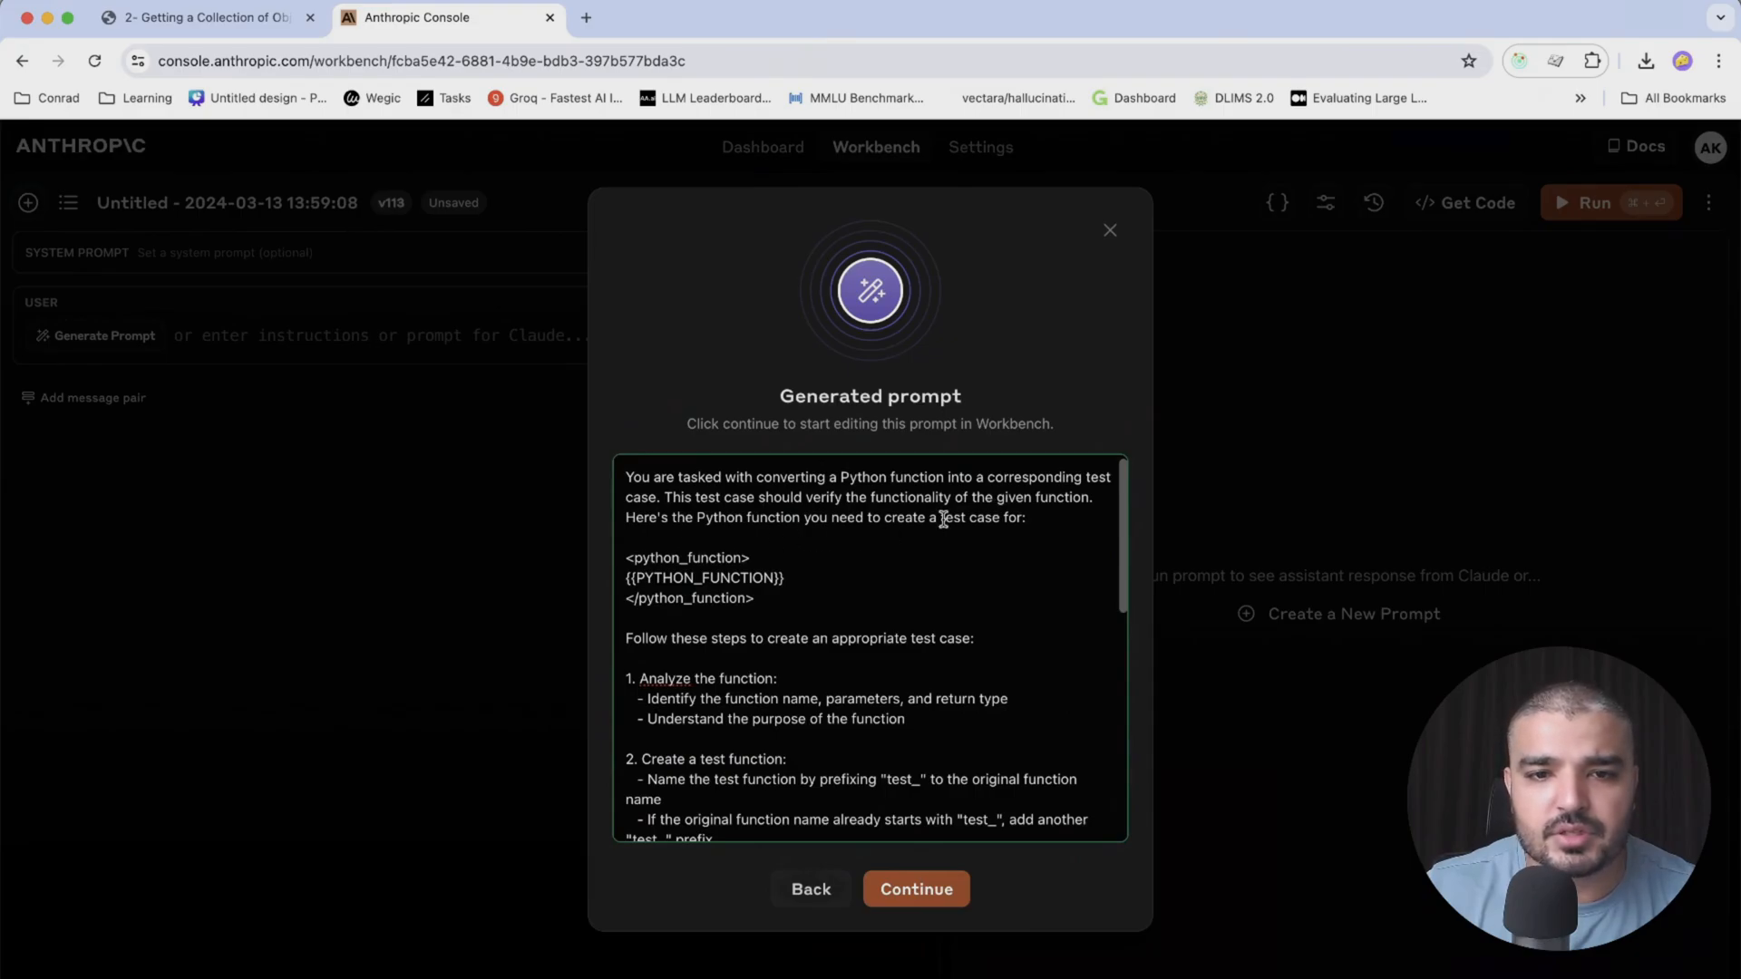
{"action": "left_click_drag", "start_coordinate": [625, 555], "coordinate": [755, 598]}
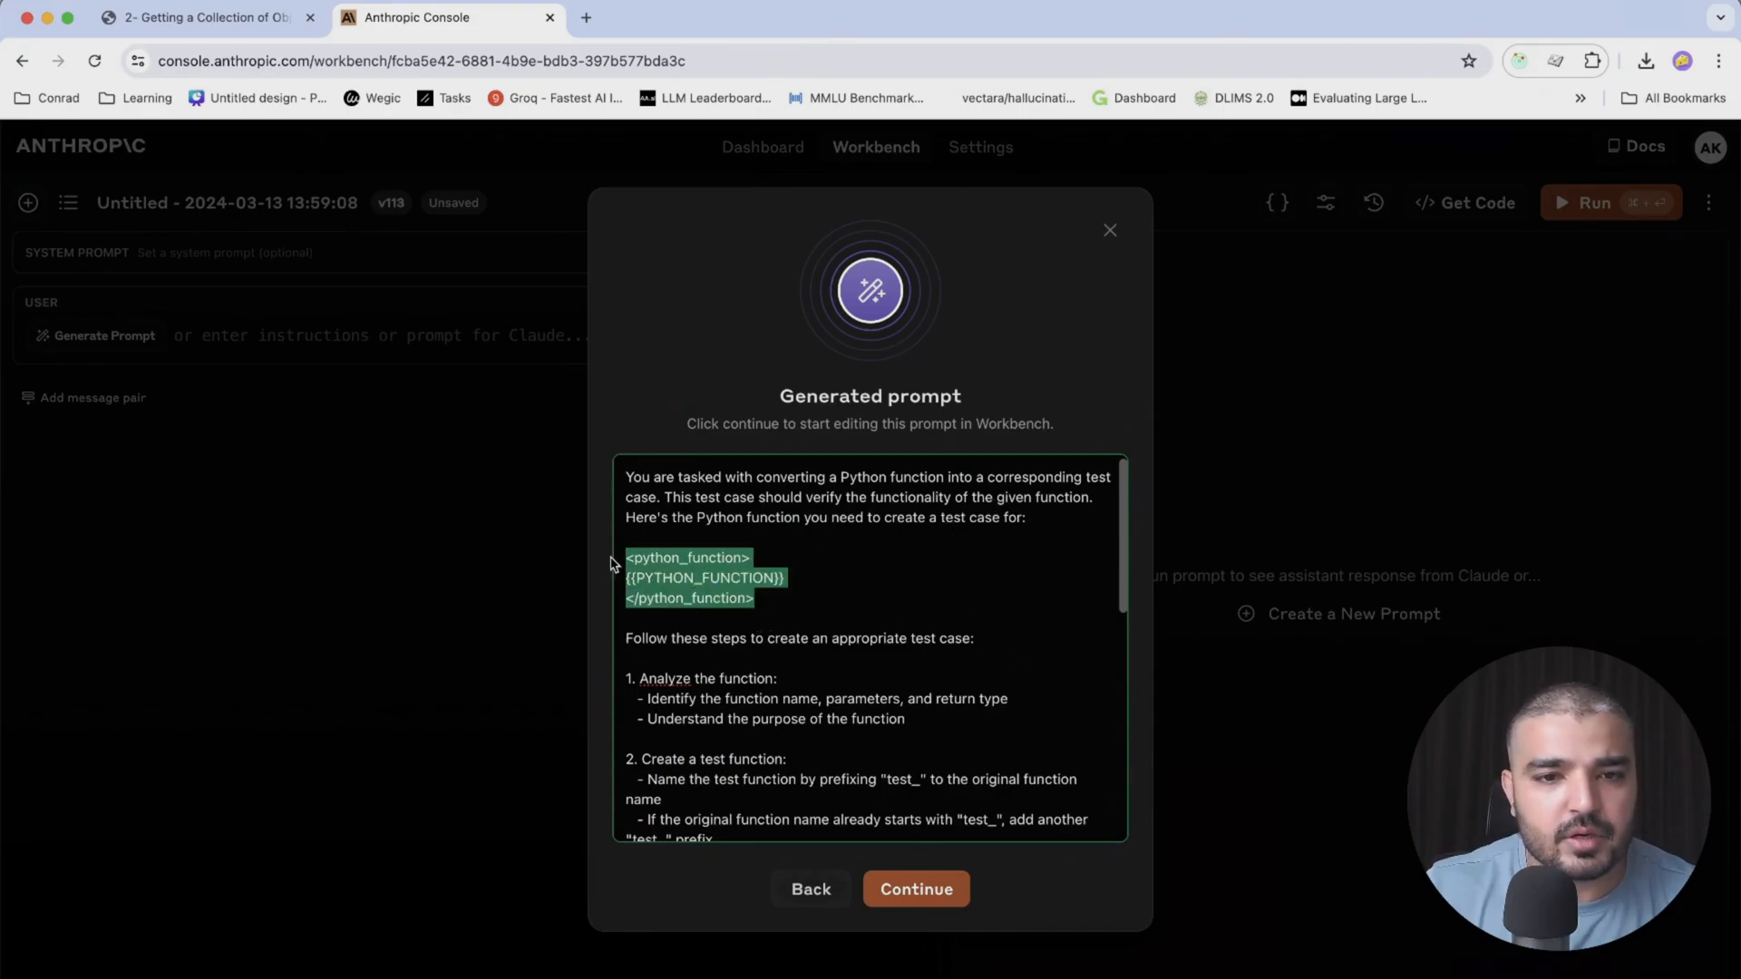
{"action": "scroll", "scroll_direction": "down", "scroll_amount": 3}
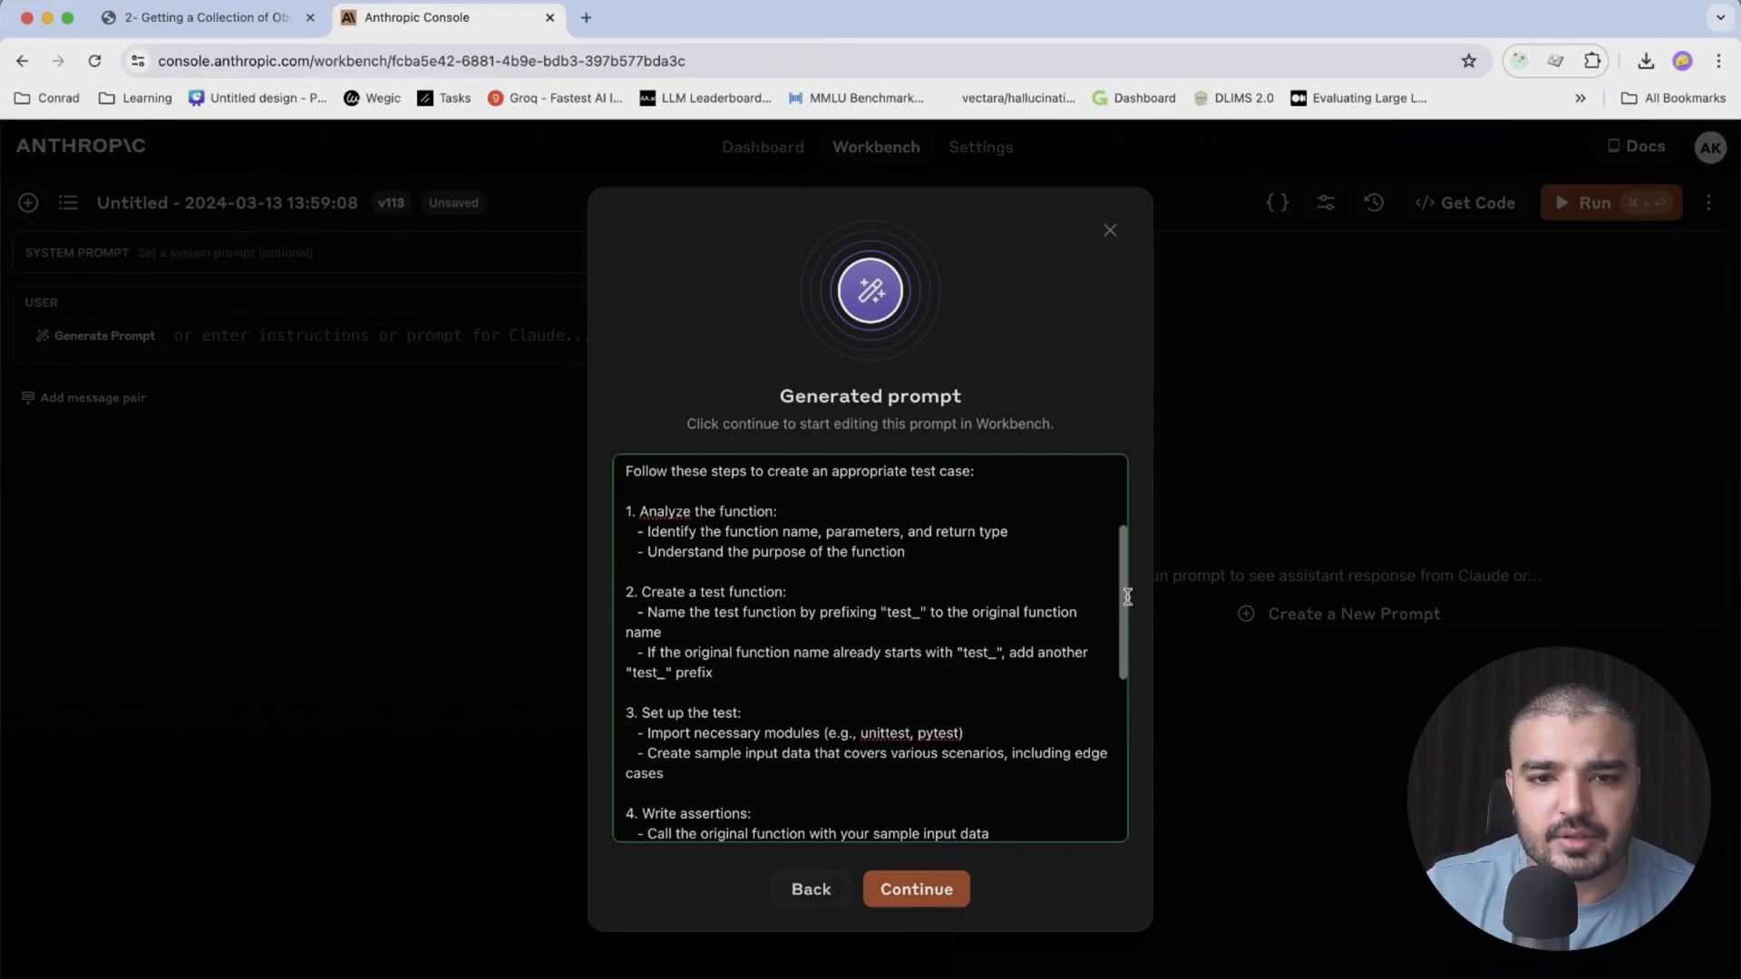
{"action": "scroll", "scroll_direction": "down", "scroll_amount": 3}
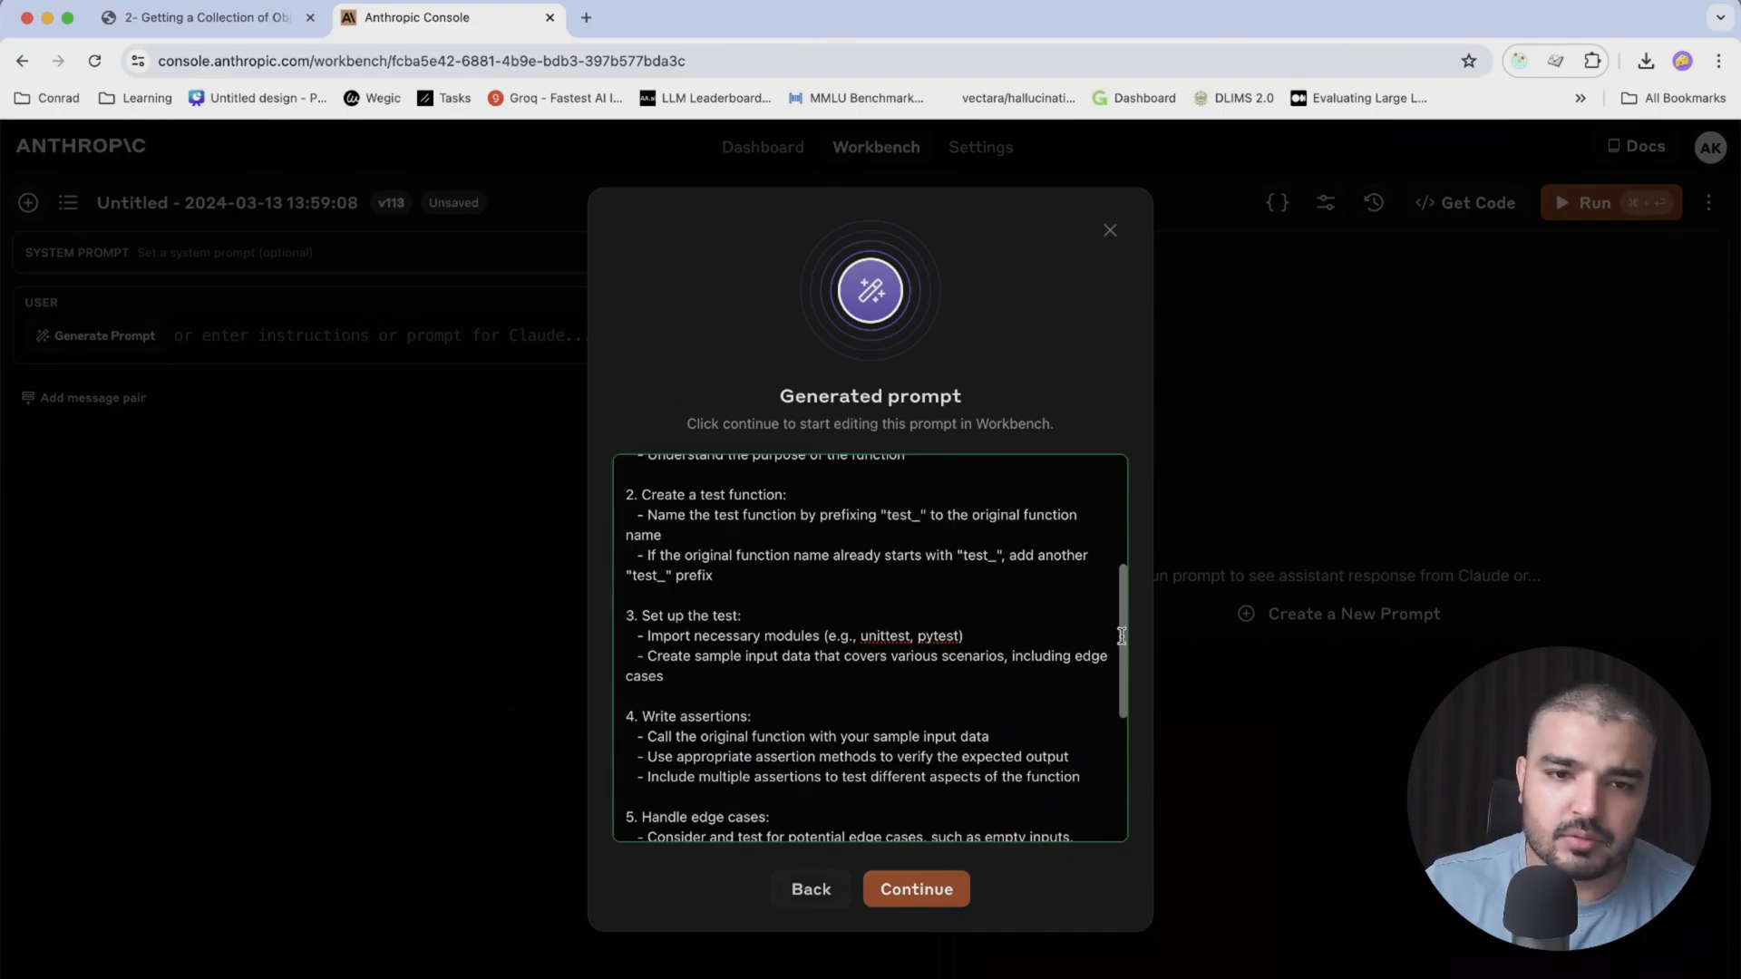
{"action": "scroll", "scroll_direction": "down", "scroll_amount": 3}
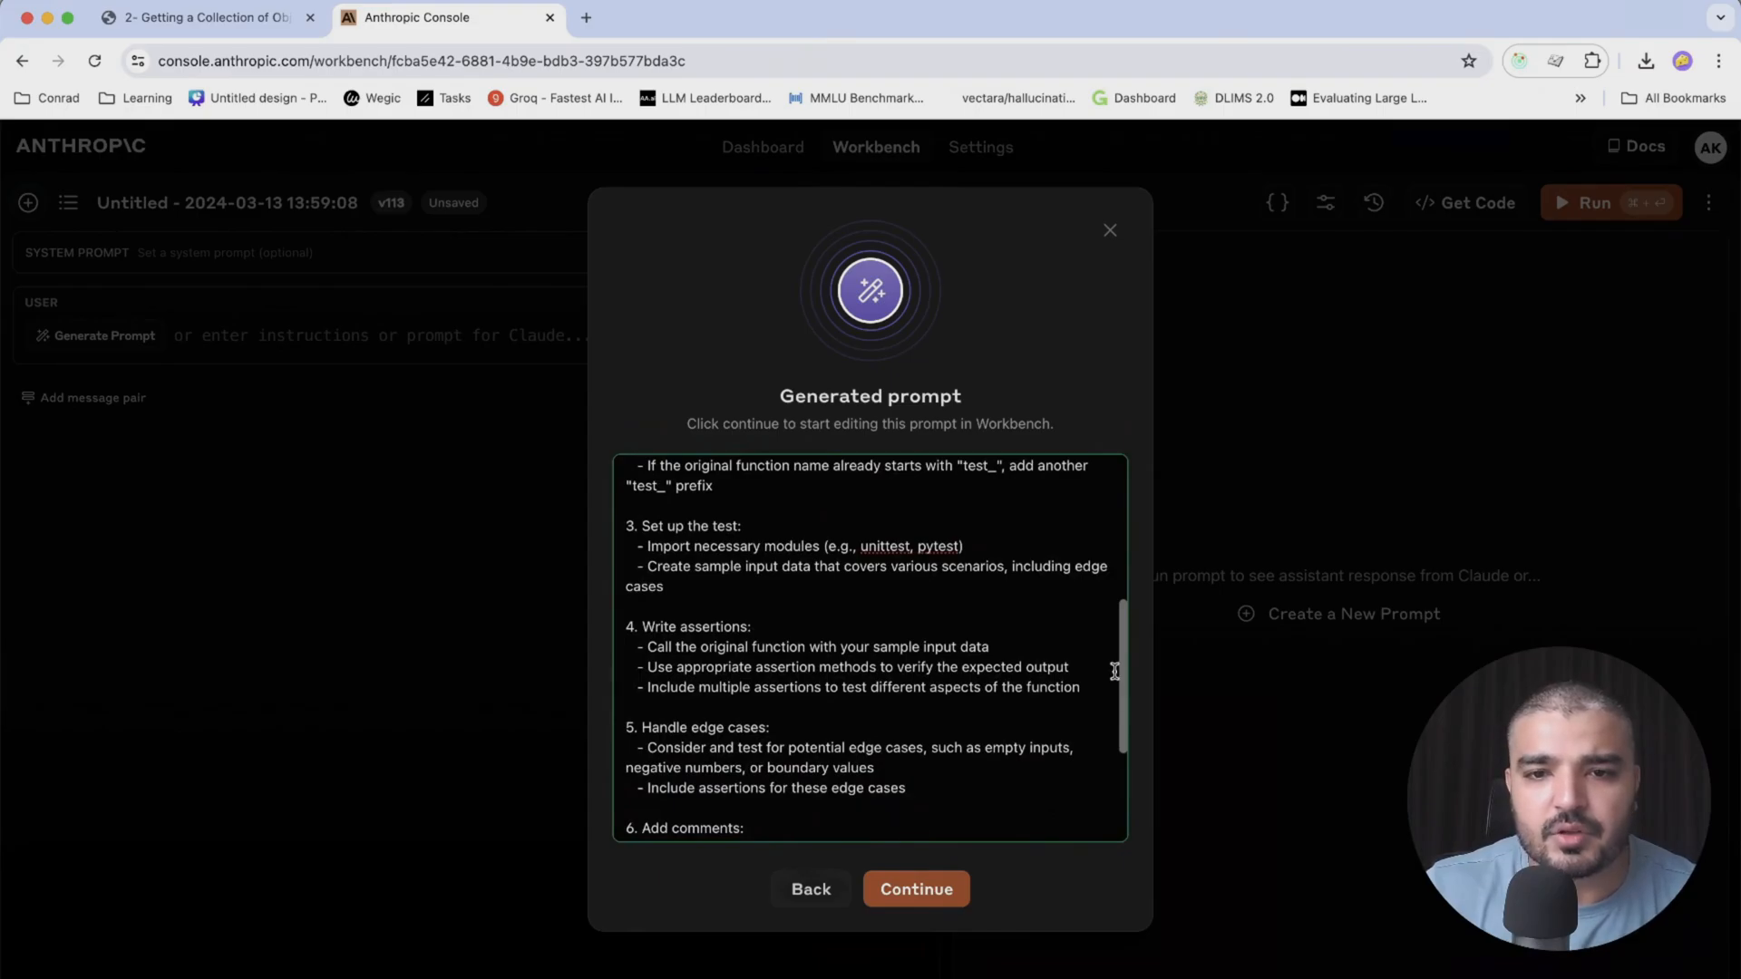
{"action": "scroll", "scroll_direction": "down", "scroll_amount": 3}
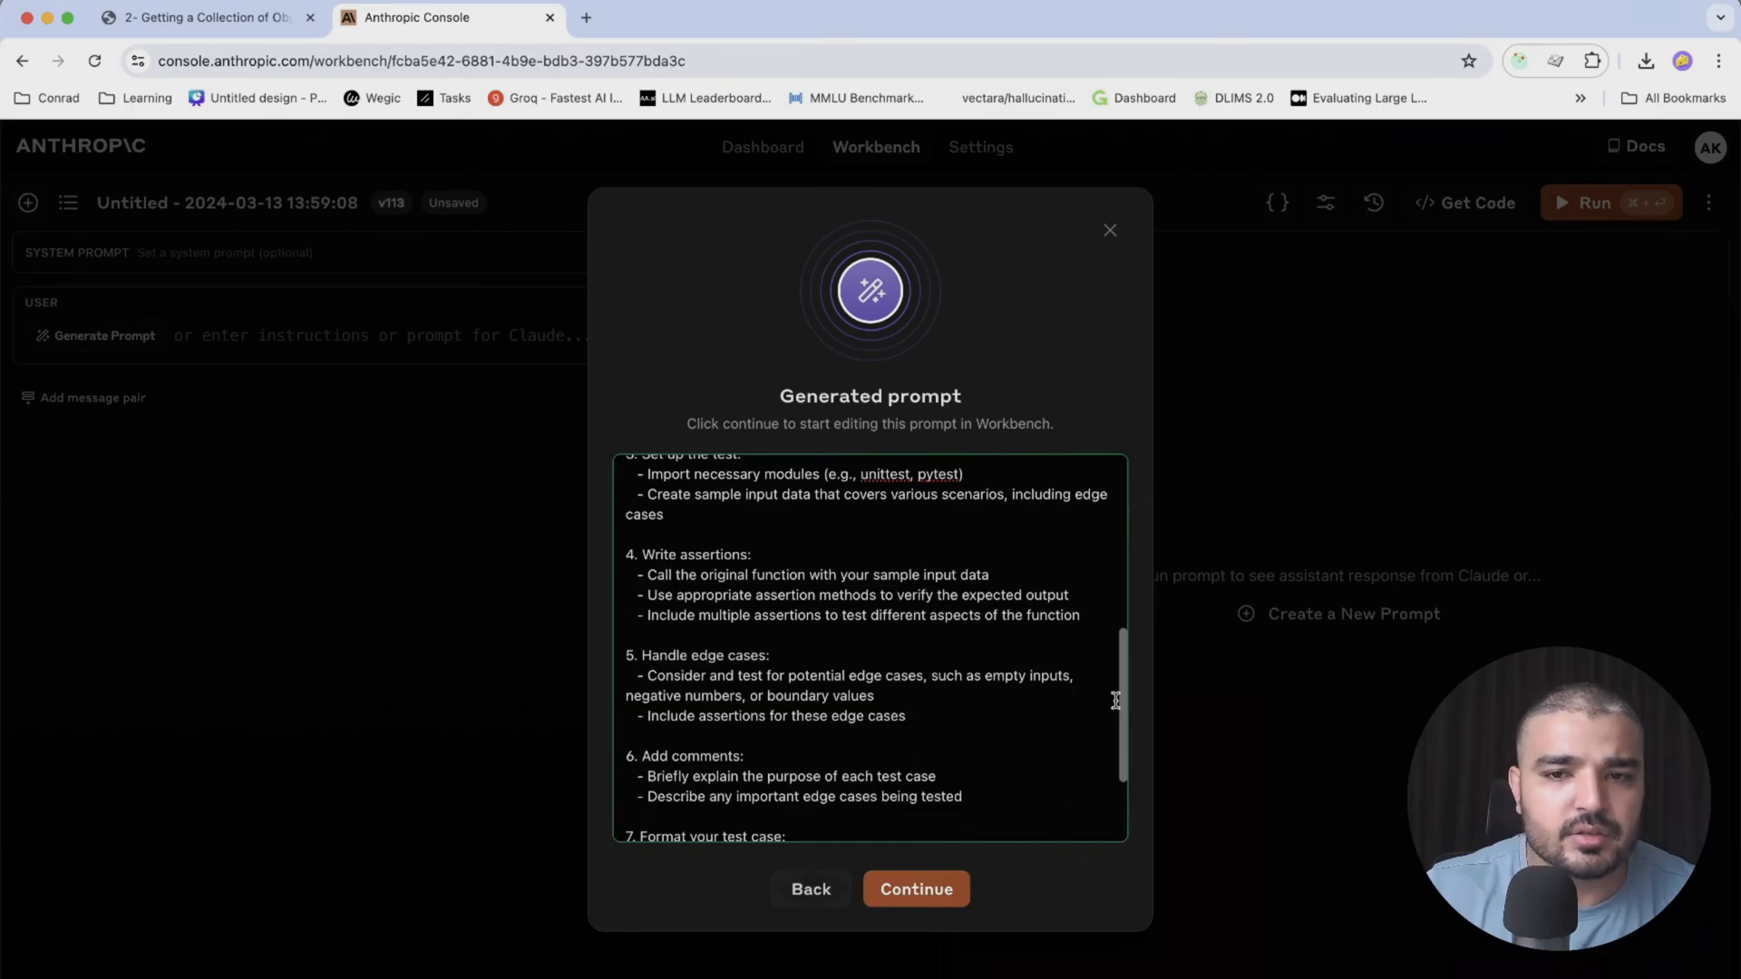
{"action": "scroll", "scroll_direction": "down", "scroll_amount": 3}
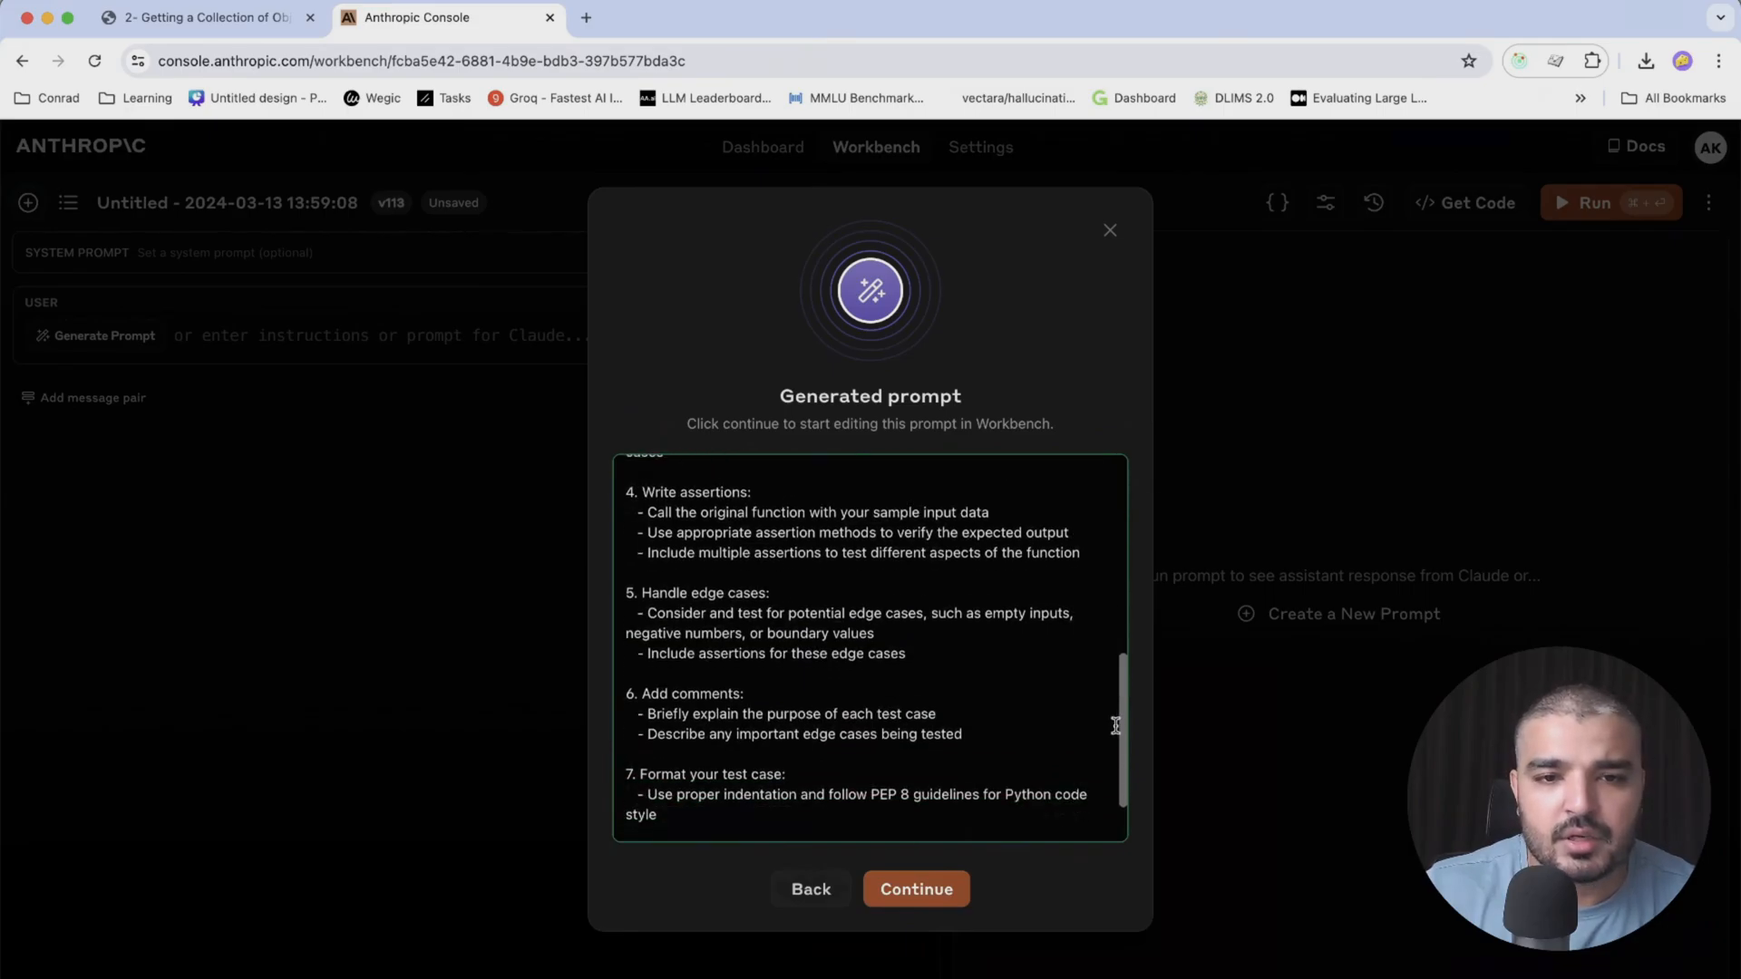
{"action": "scroll", "scroll_direction": "down", "scroll_amount": 3}
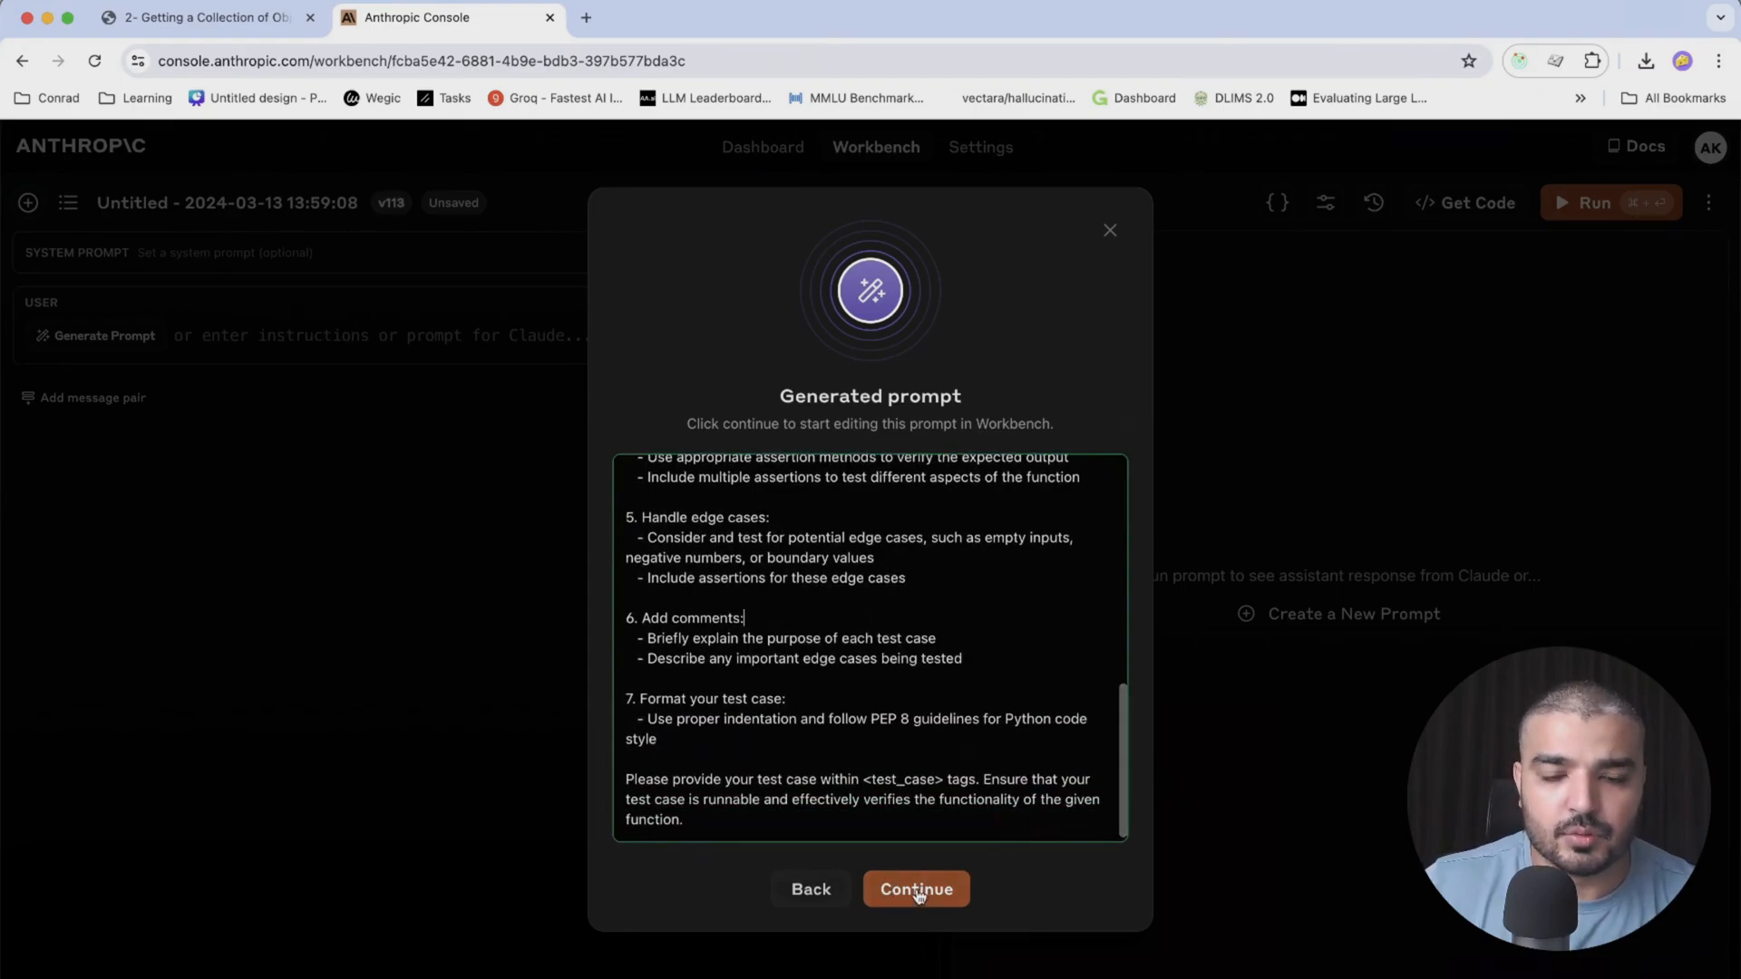
{"action": "left_click", "coordinate": [916, 890]}
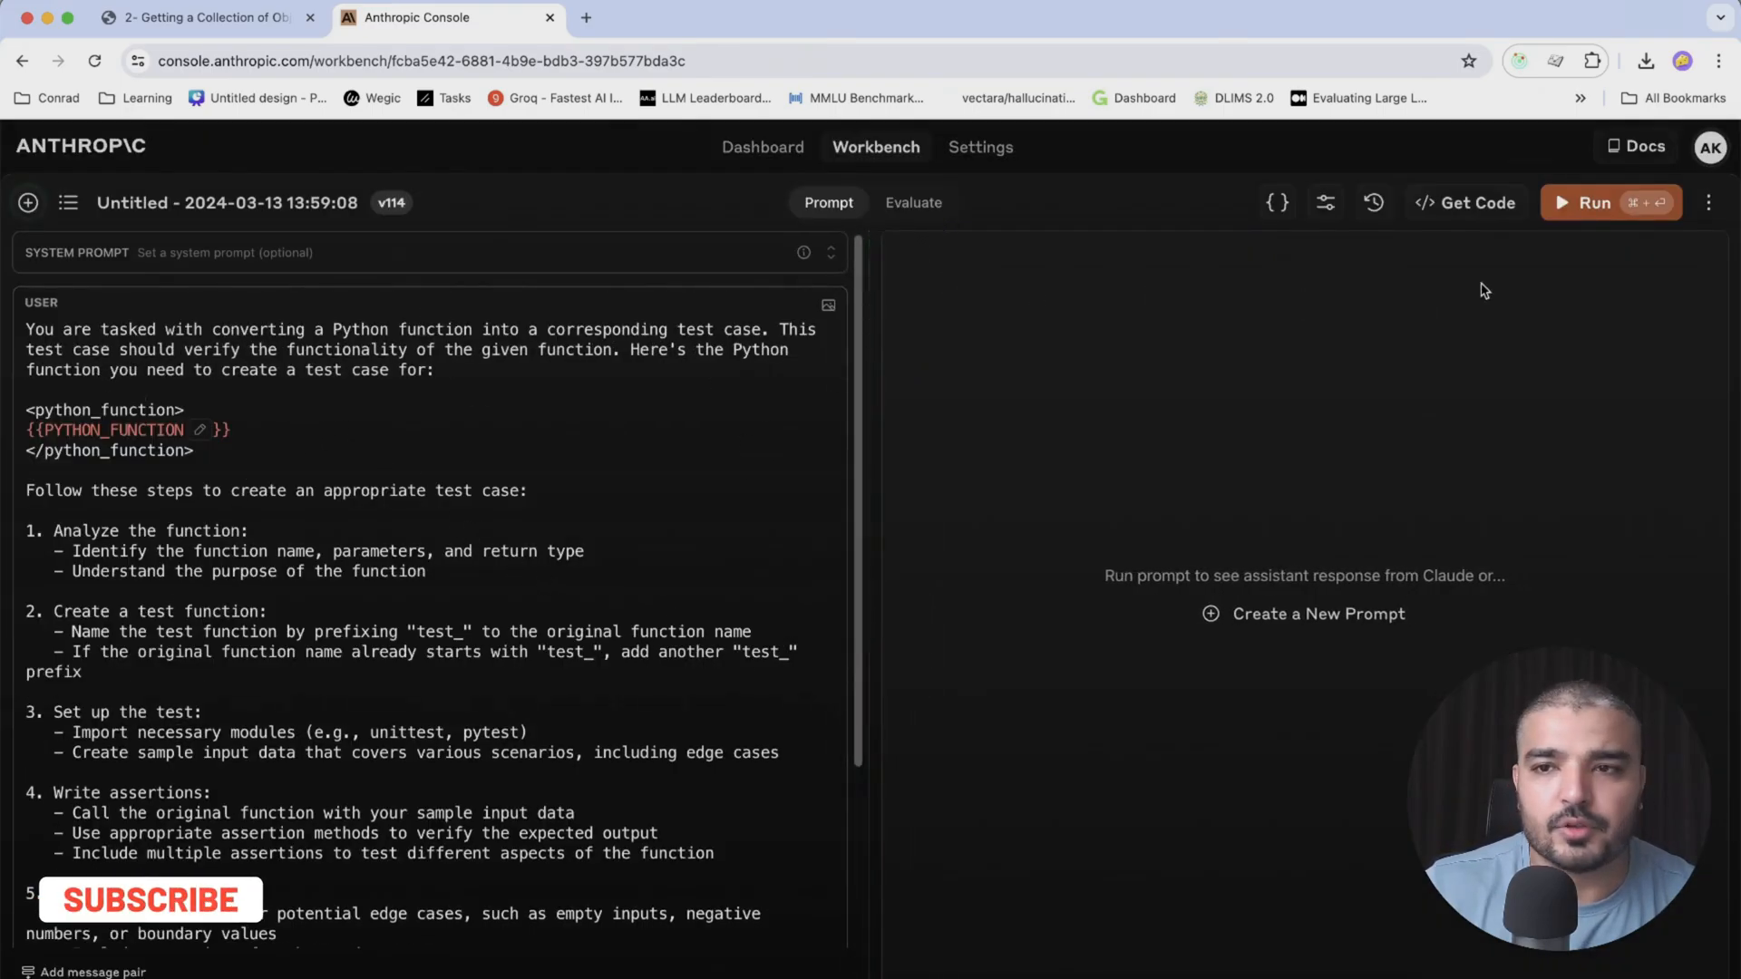
Show the Variables panel with the empty PYTHON_FUNCTION example value field
{"action": "left_click", "coordinate": [1276, 202]}
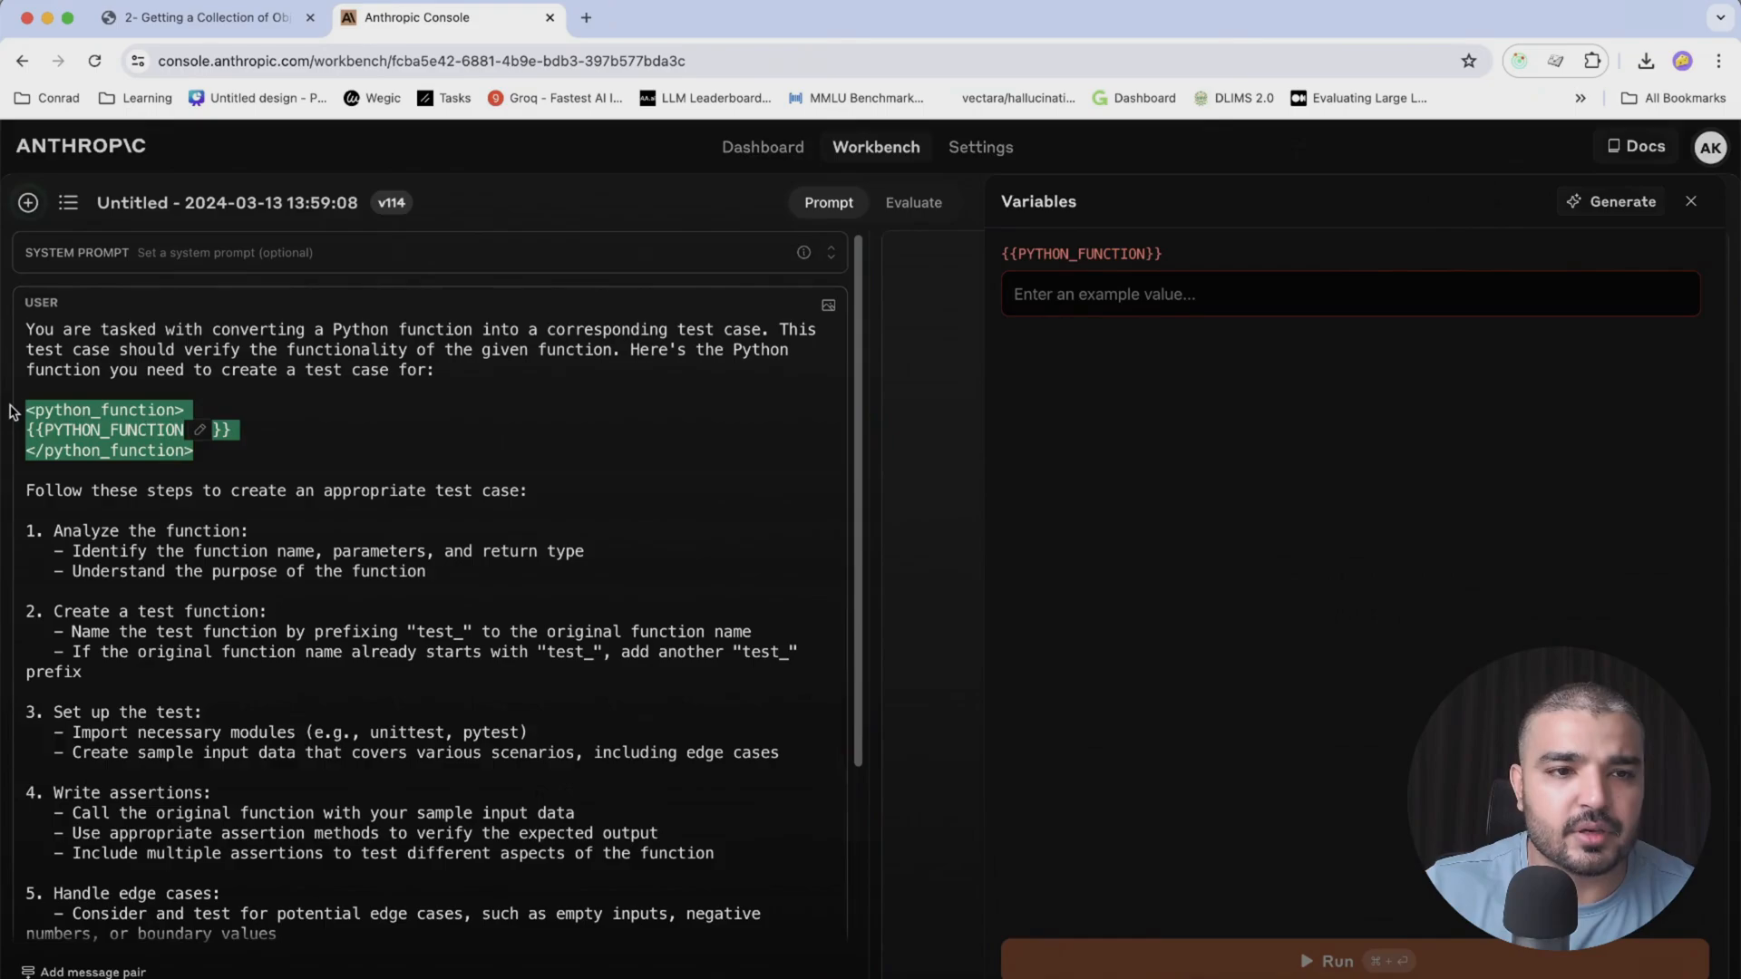
{"action": "left_click", "coordinate": [26, 390]}
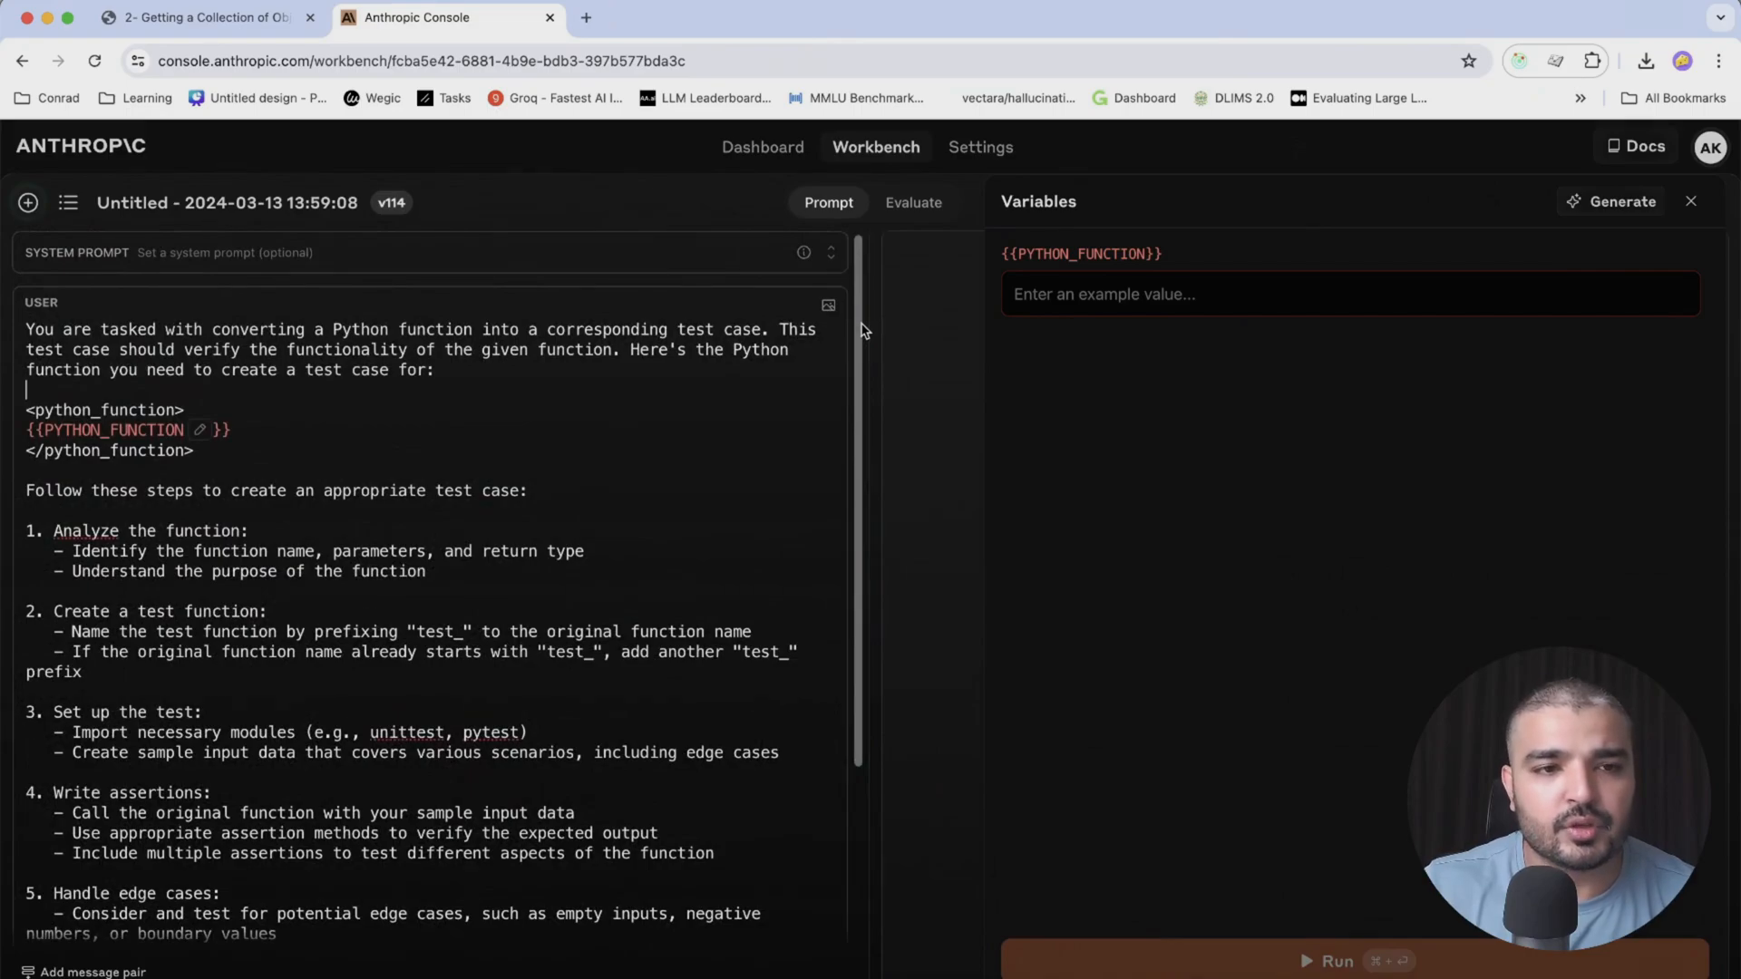
{"action": "mouse_move", "coordinate": [835, 390]}
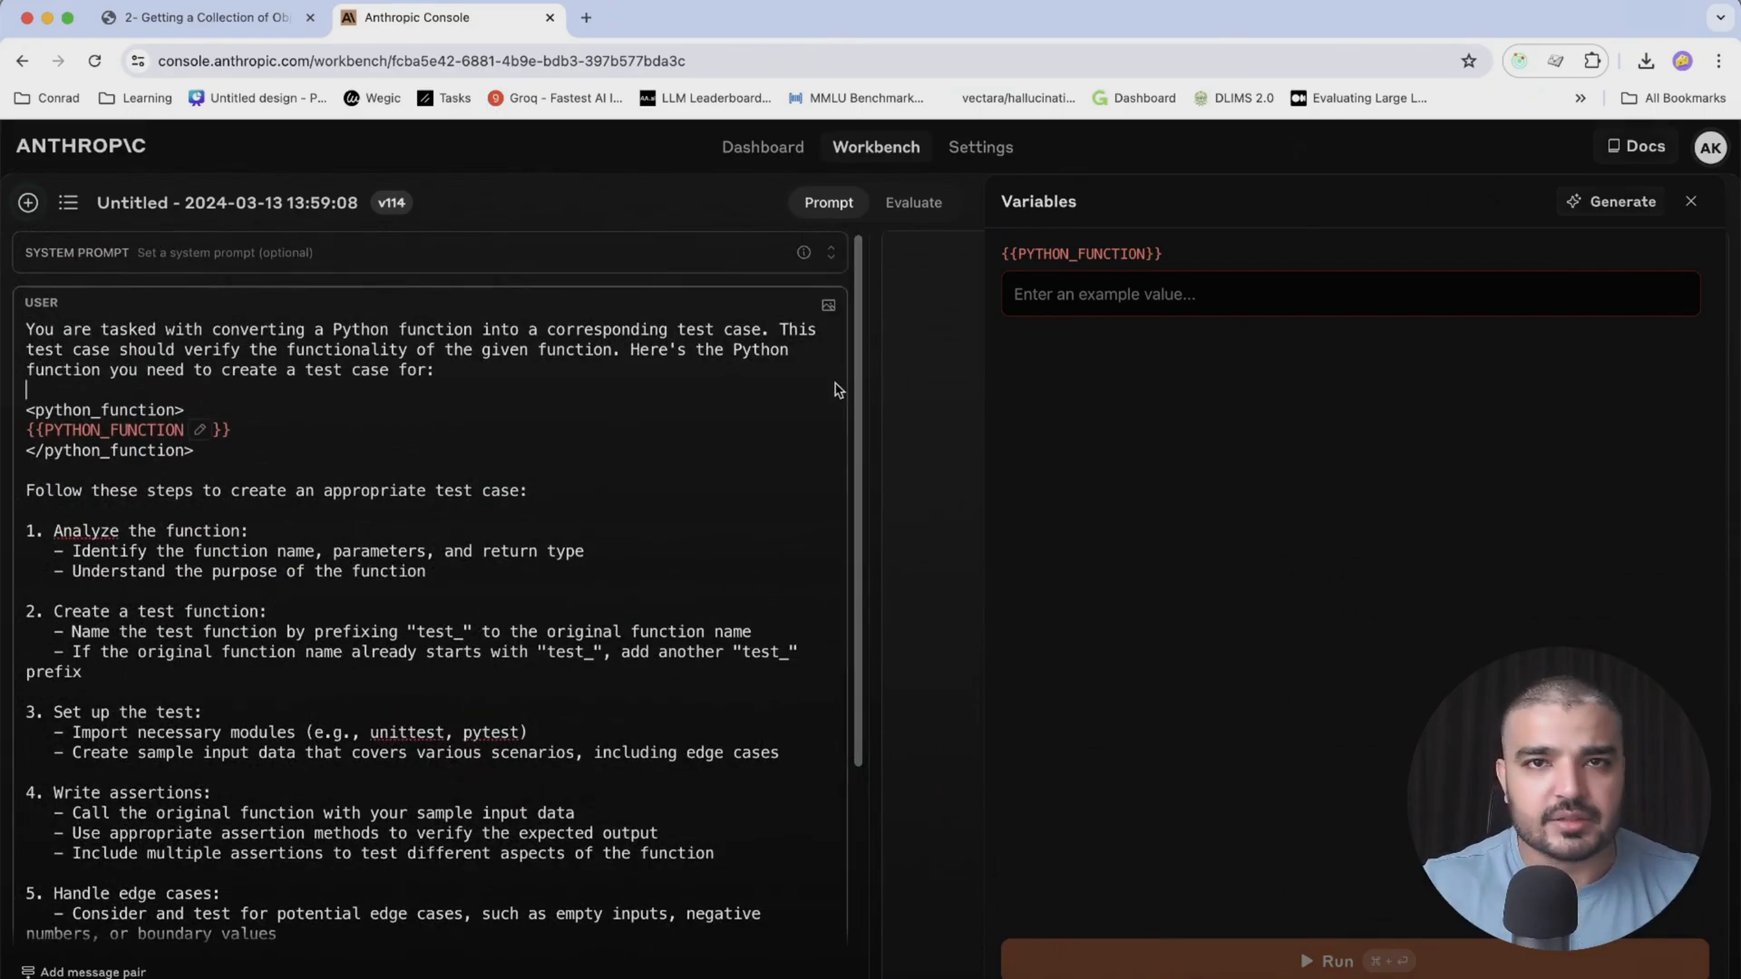
{"action": "mouse_move", "coordinate": [267, 435]}
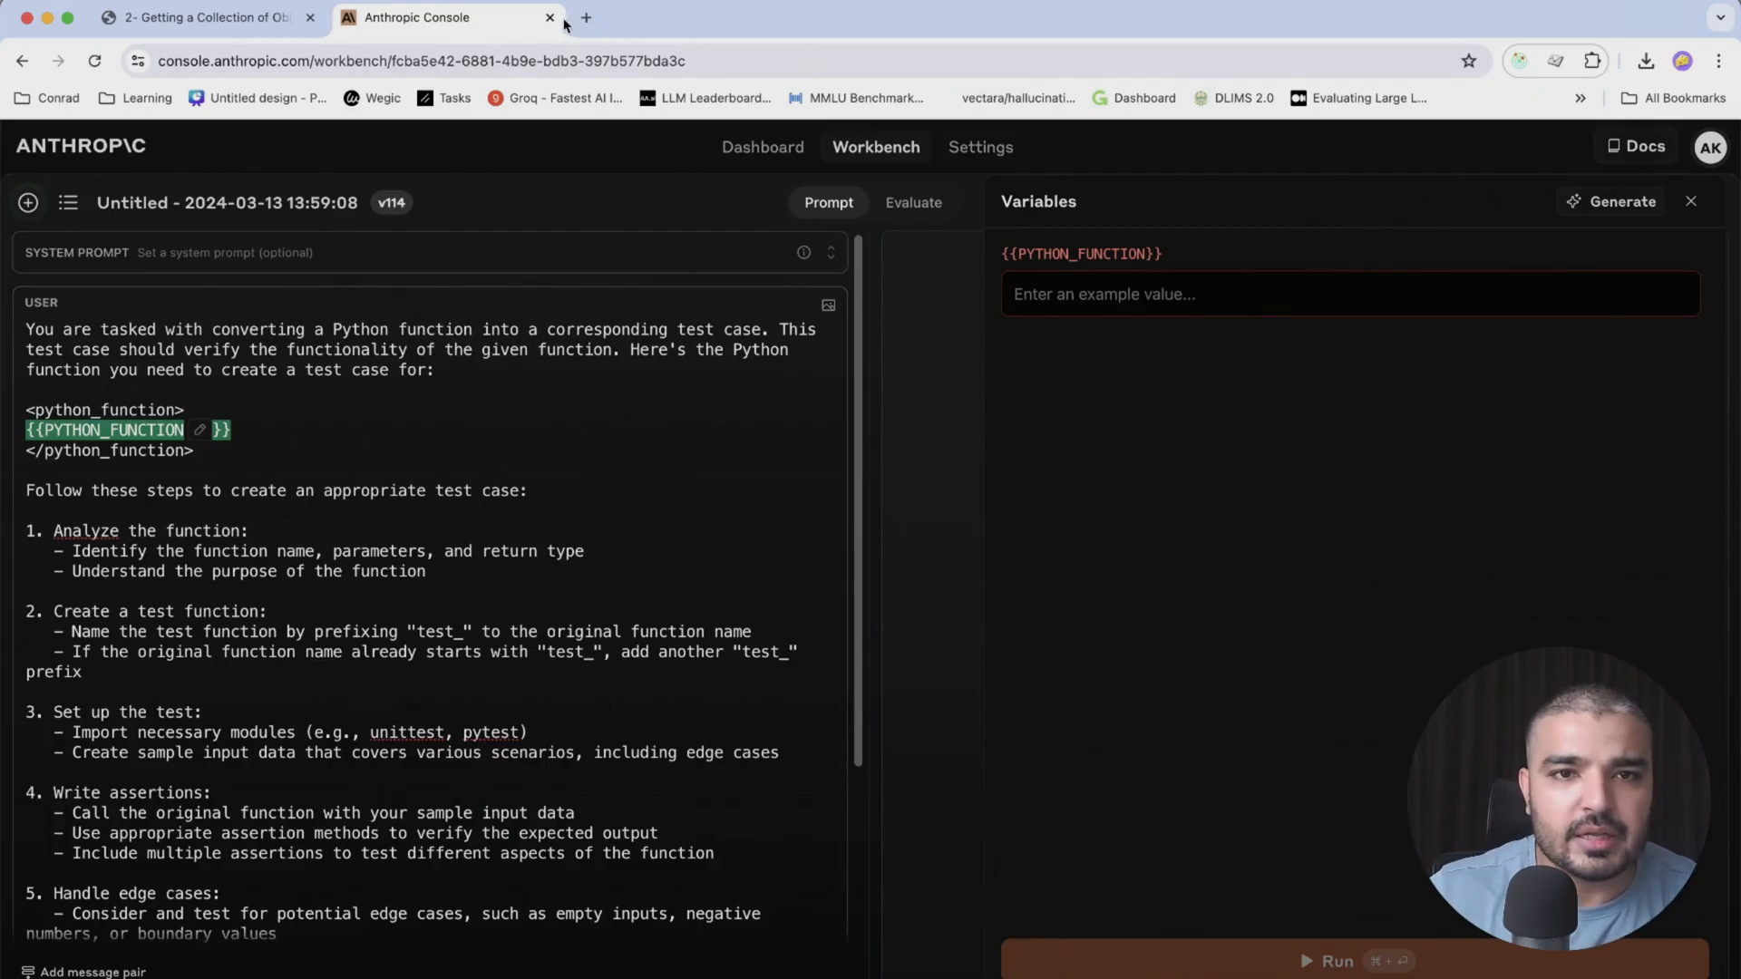
{"action": "mouse_move", "coordinate": [585, 19]}
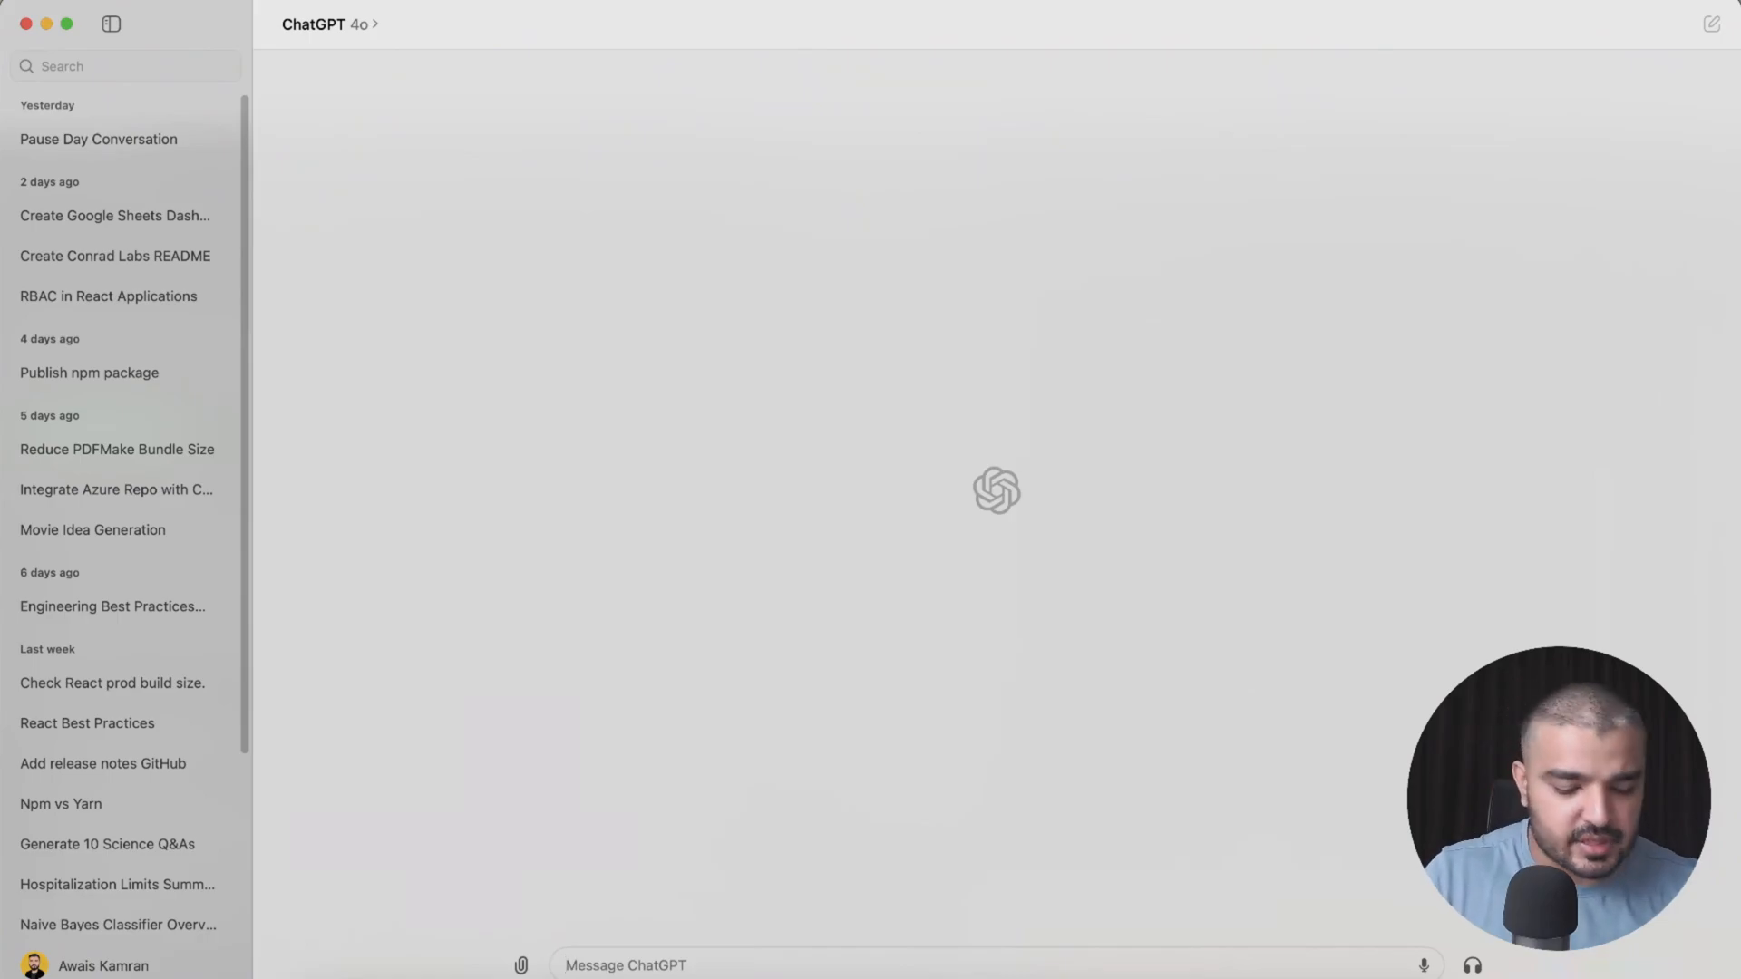
Type a ChatGPT request to generate a function that reports the weather today
{"action": "type", "text": "generate a"}
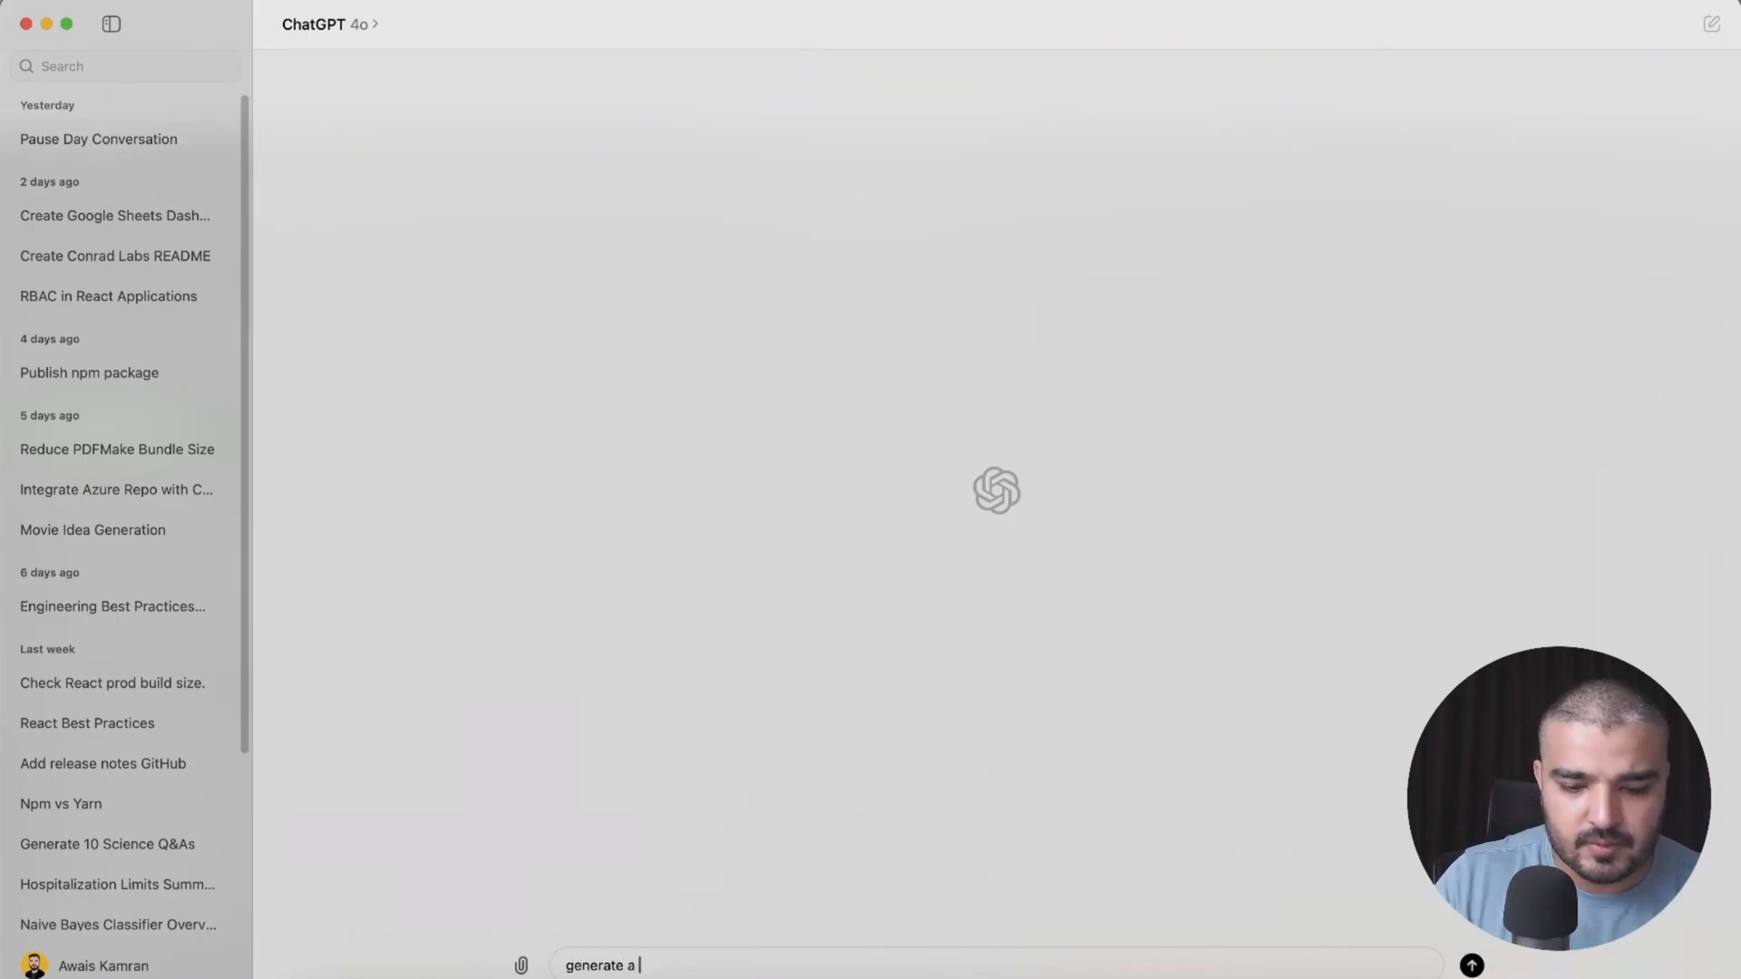
{"action": "type", "text": "function"}
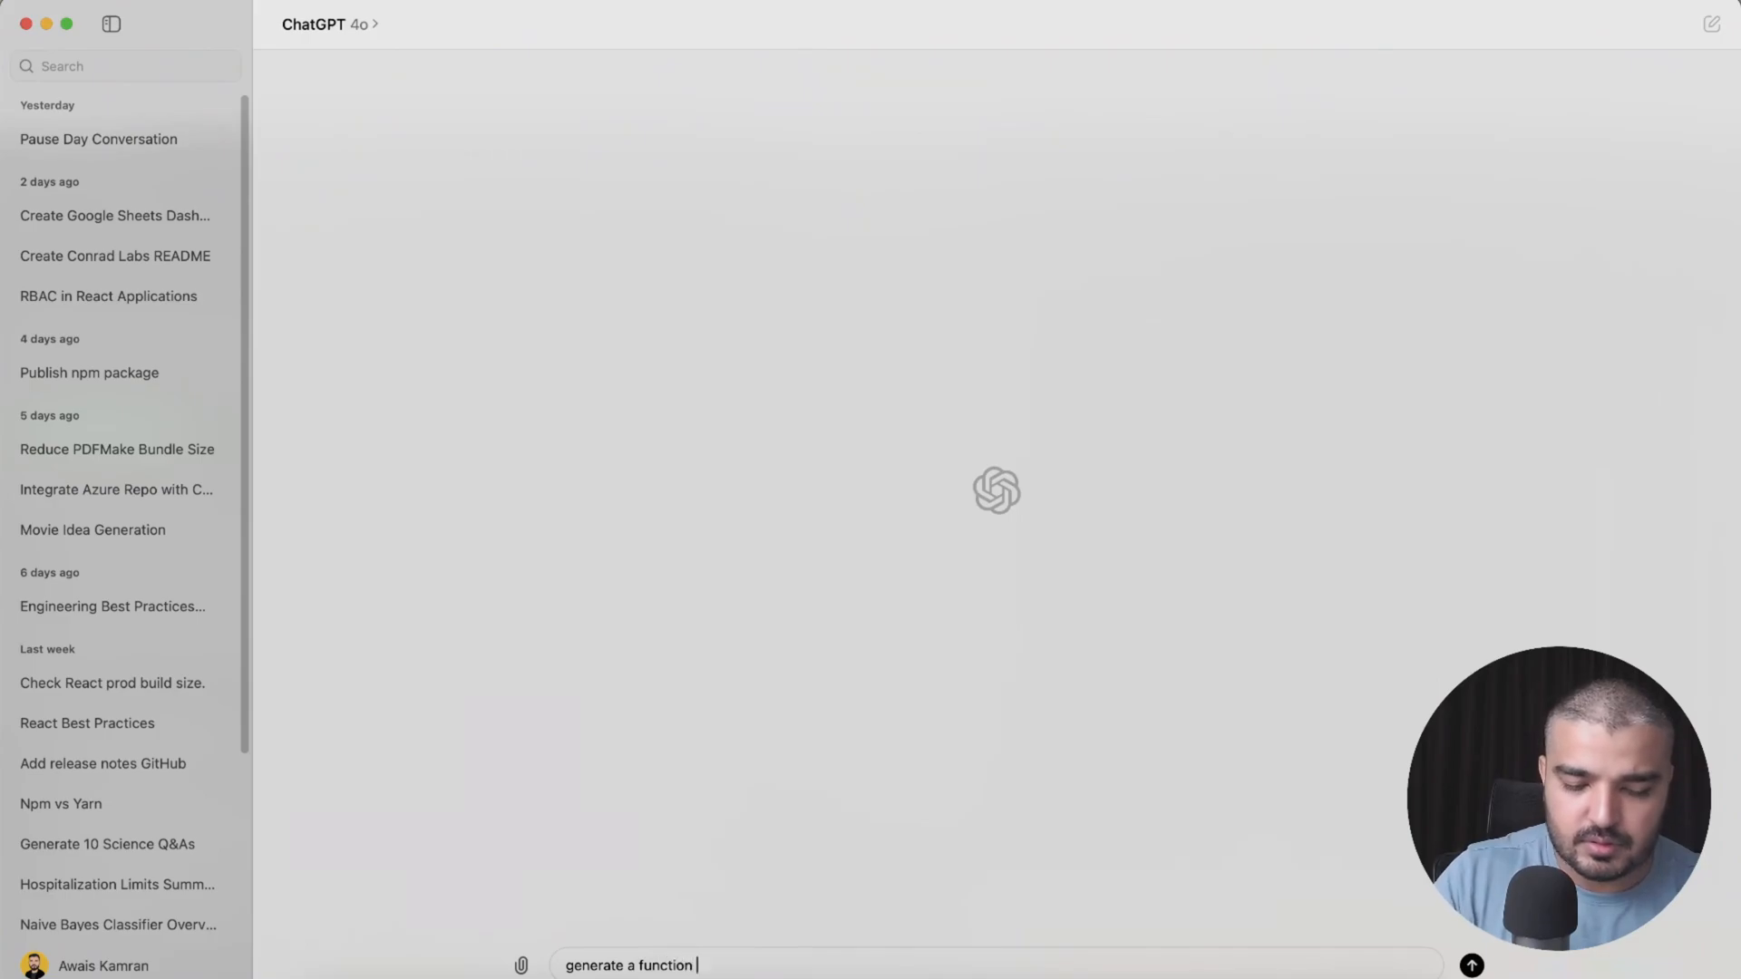
{"action": "type", "text": "that reports you abo"}
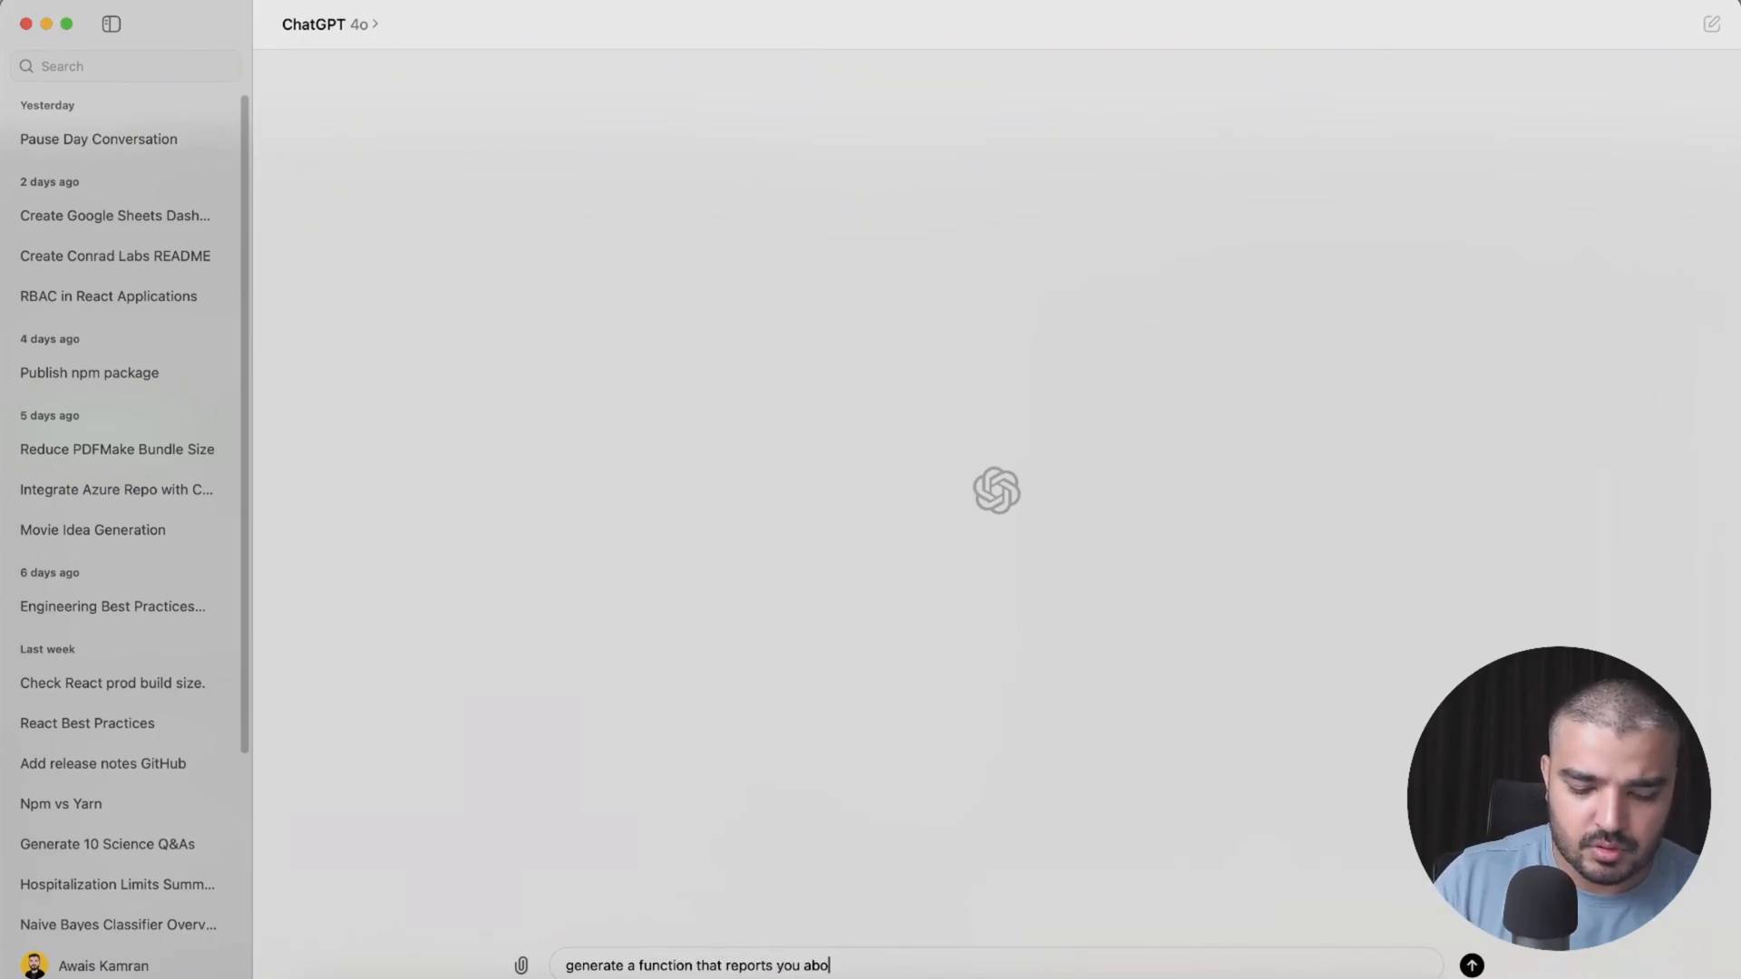
{"action": "type", "text": "ut the"}
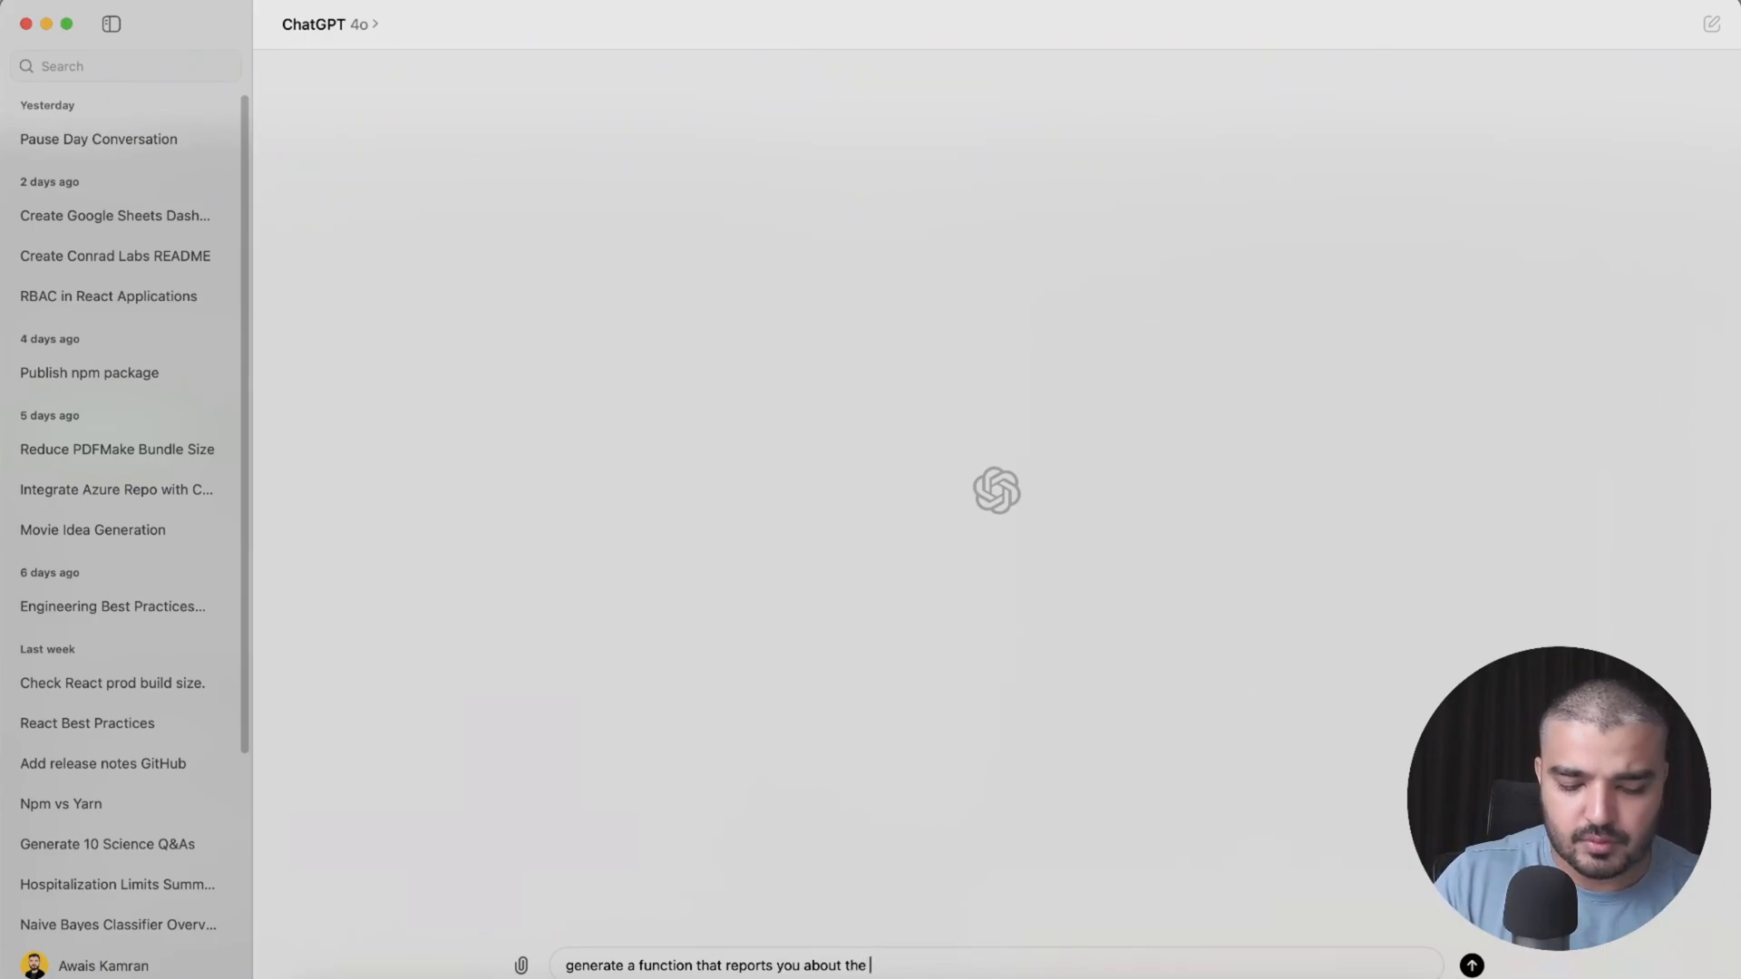
{"action": "type", "text": "weather"}
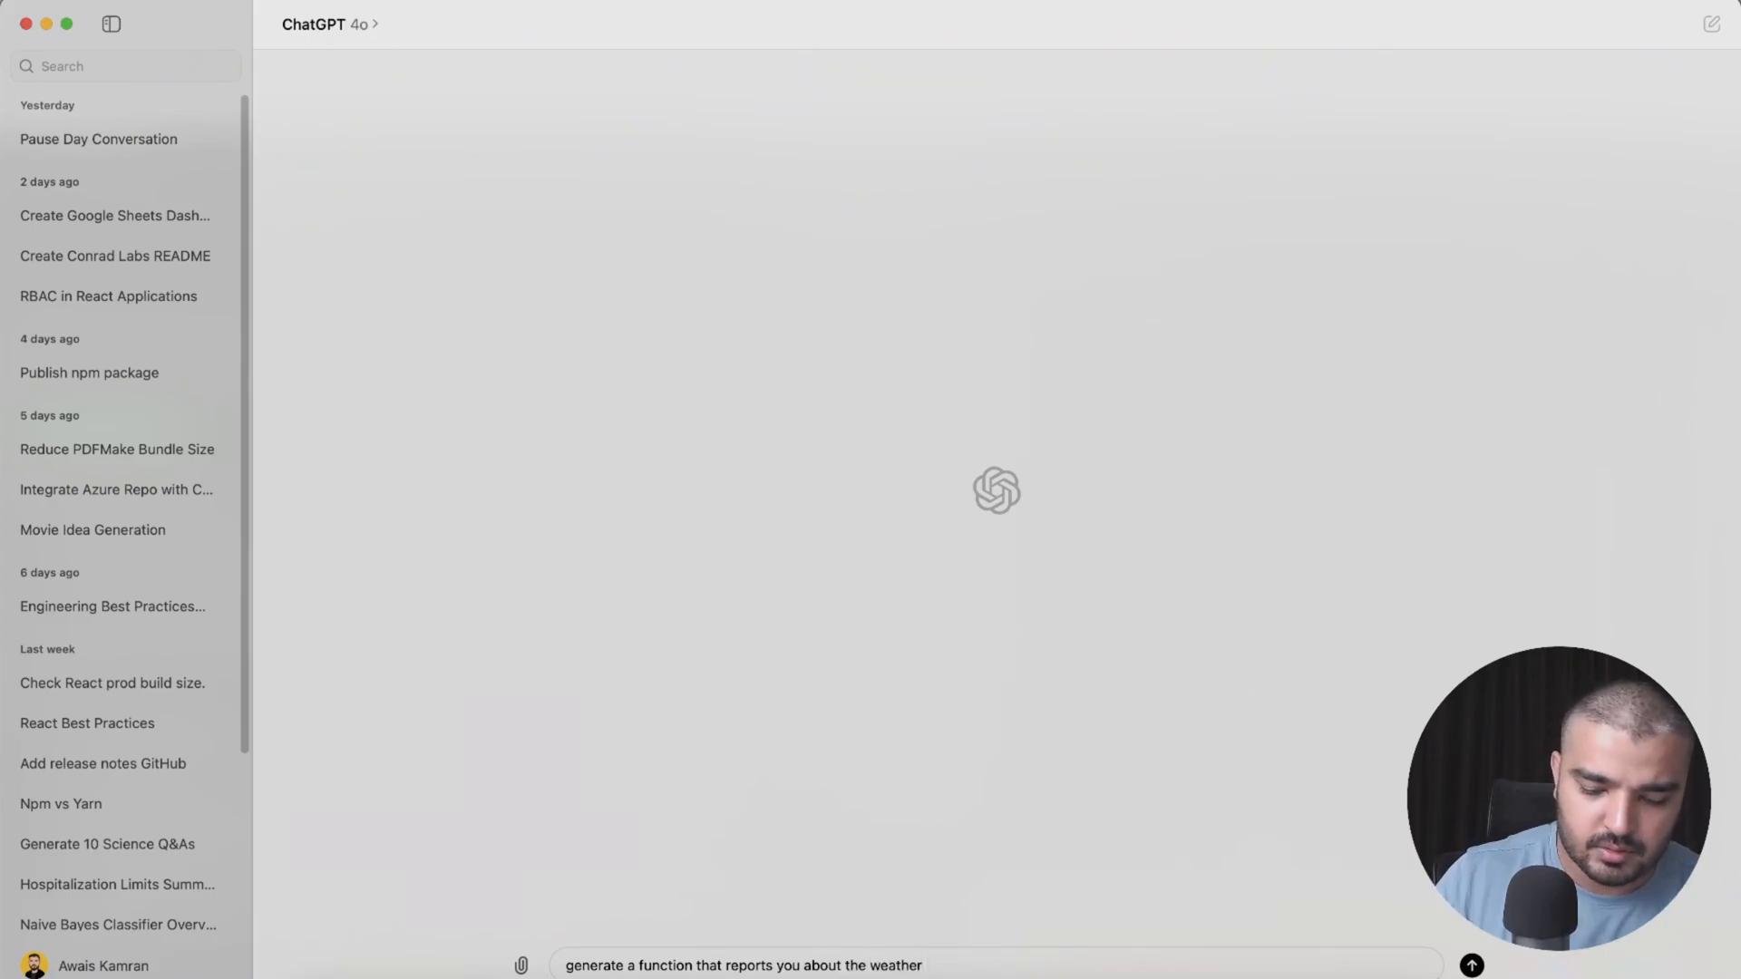
{"action": "type", "text": "\"tod"}
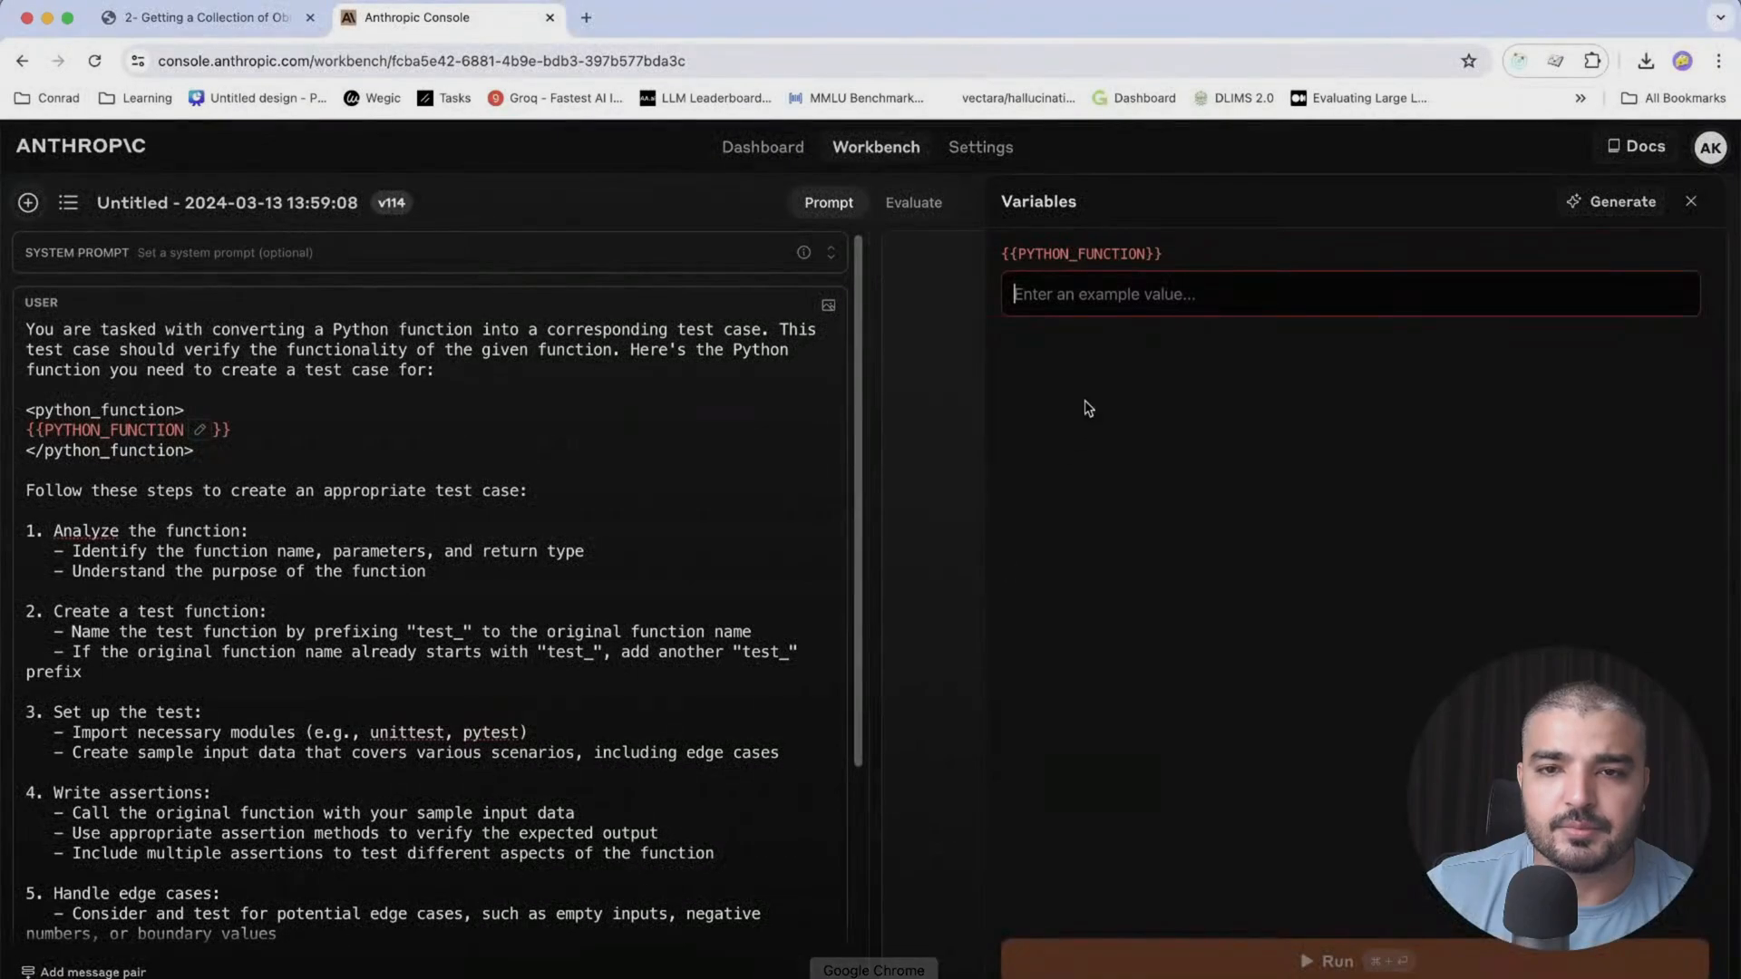
Paste the weather function into PYTHON_FUNCTION's example value and run the prompt
{"action": "right_click", "coordinate": [1099, 294]}
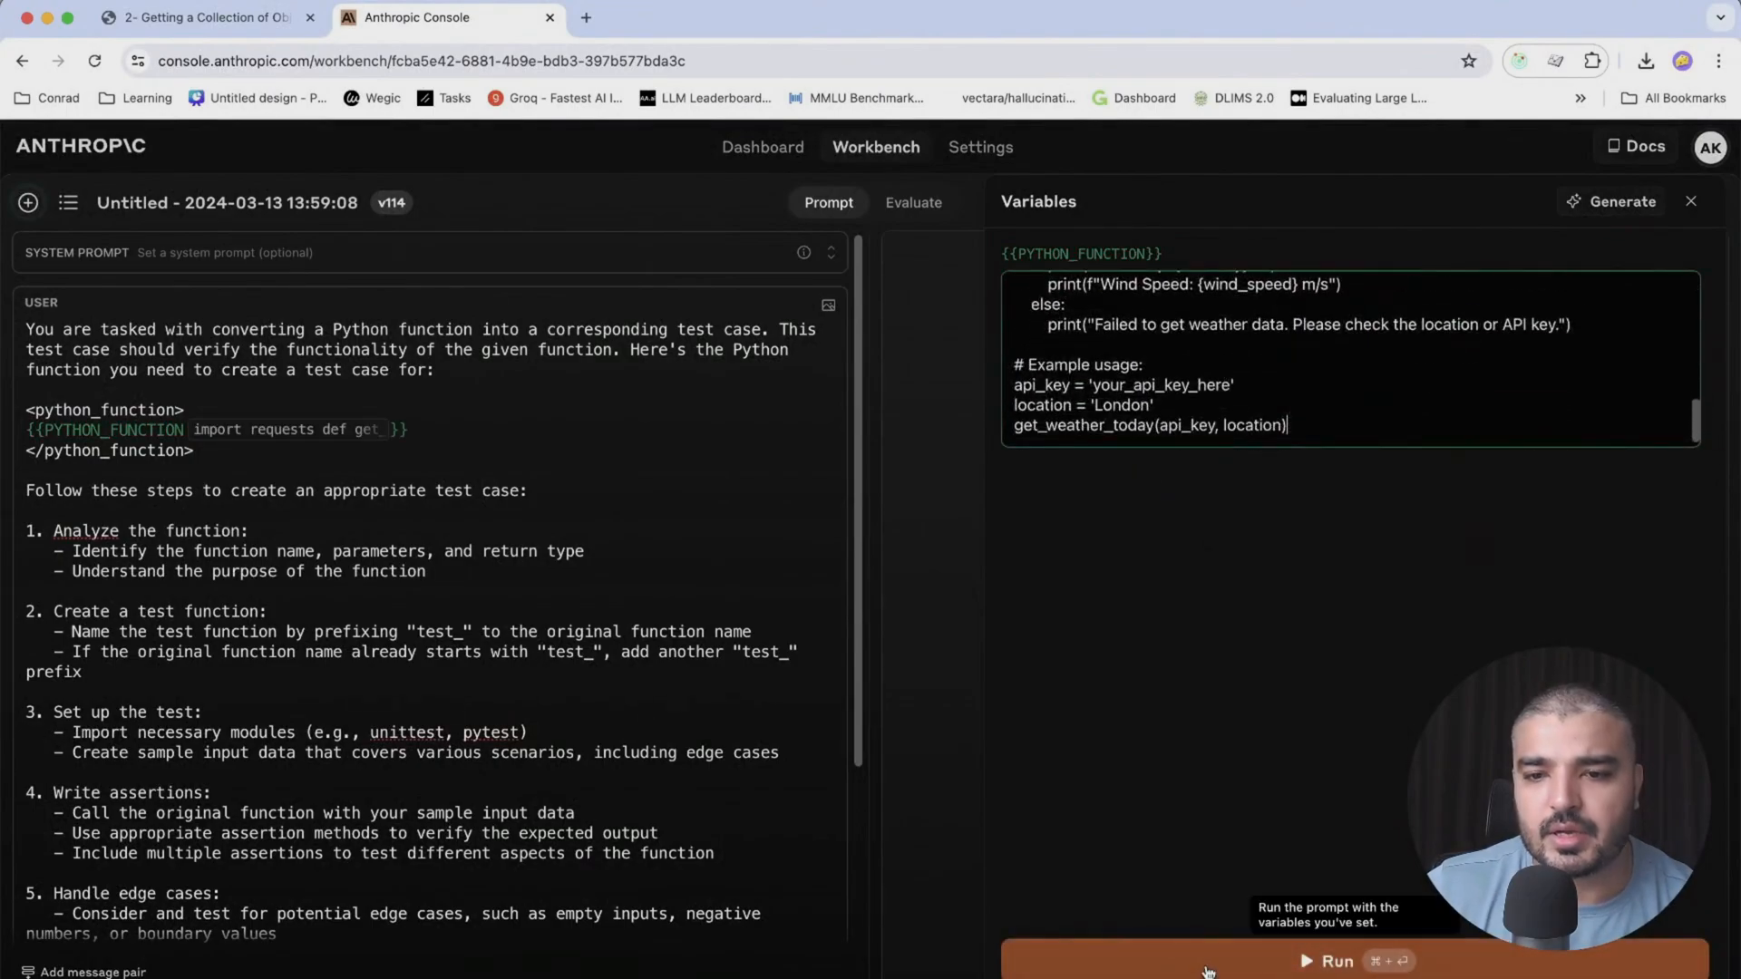
{"action": "left_click", "coordinate": [1331, 960]}
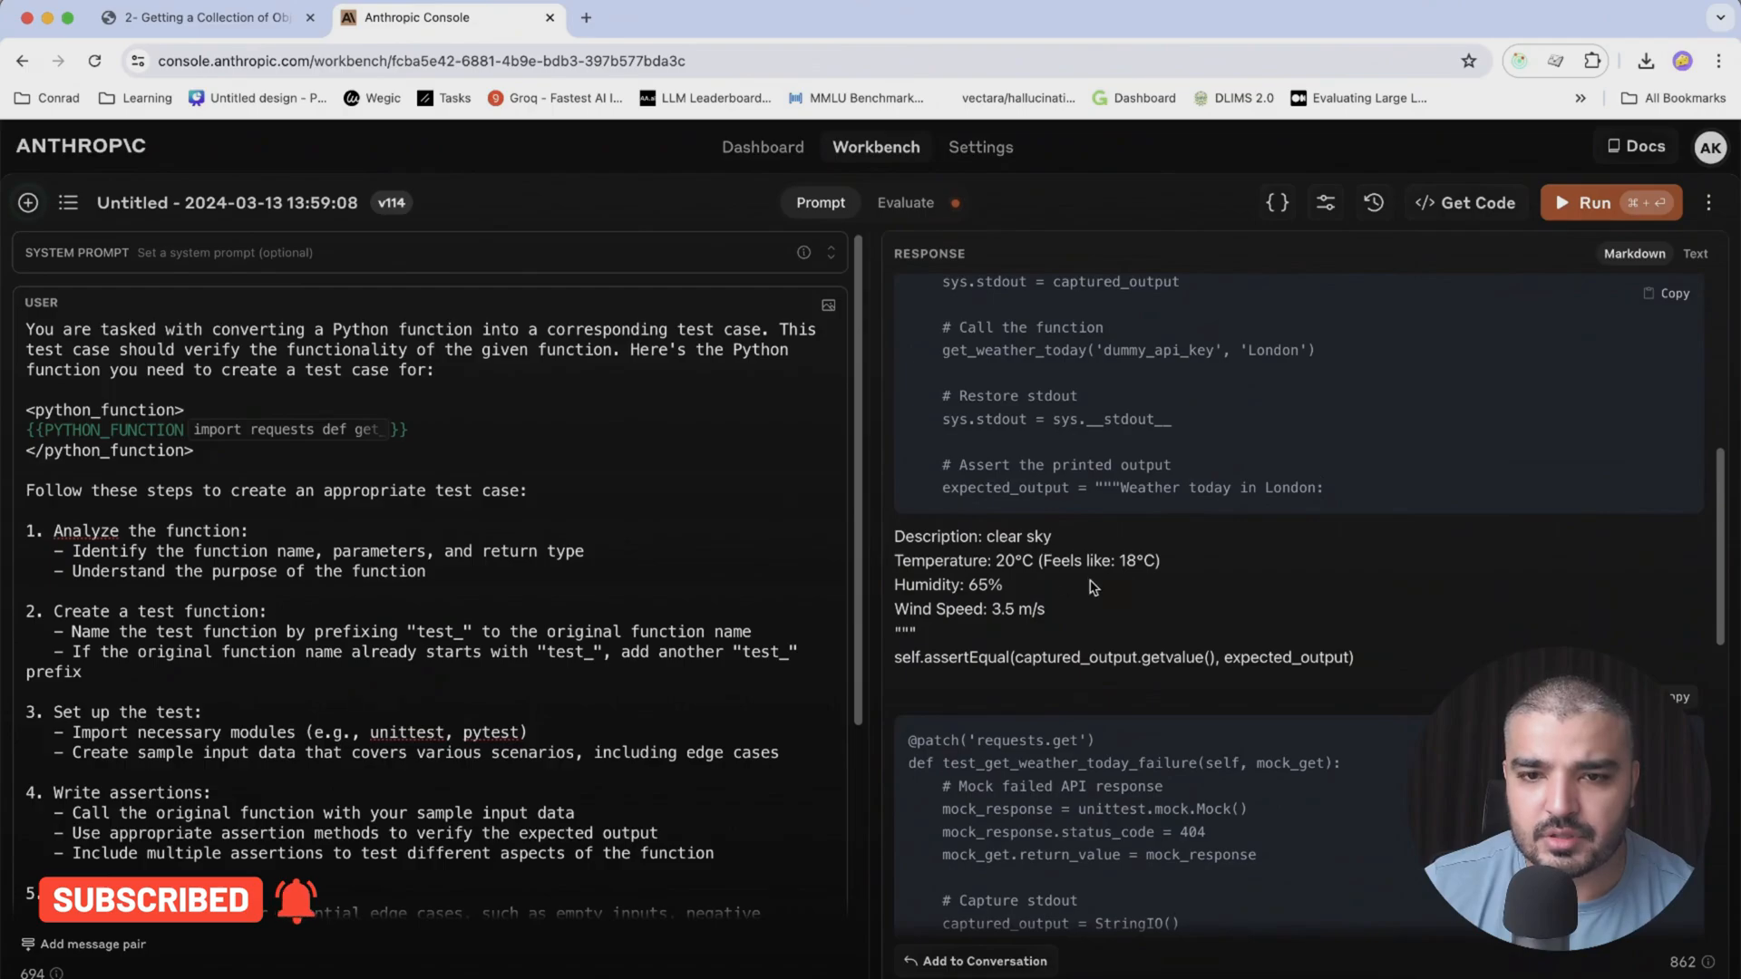
{"action": "mouse_move", "coordinate": [1350, 686]}
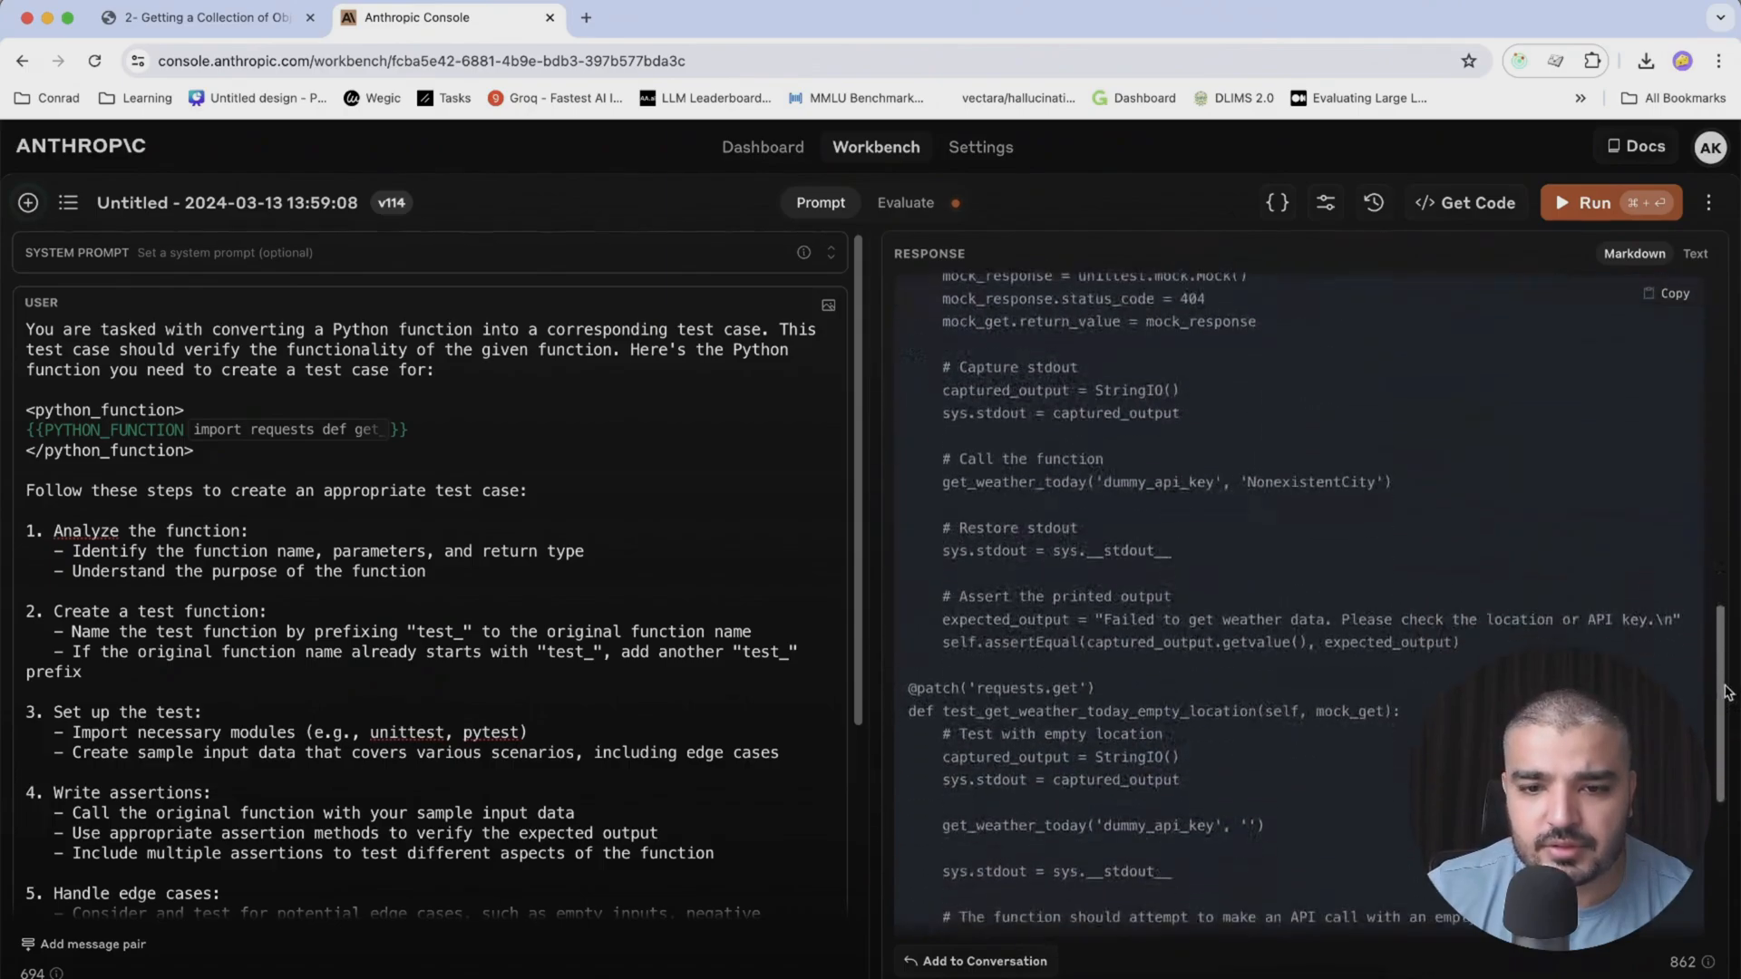
{"action": "scroll", "scroll_direction": "down", "scroll_amount": 3}
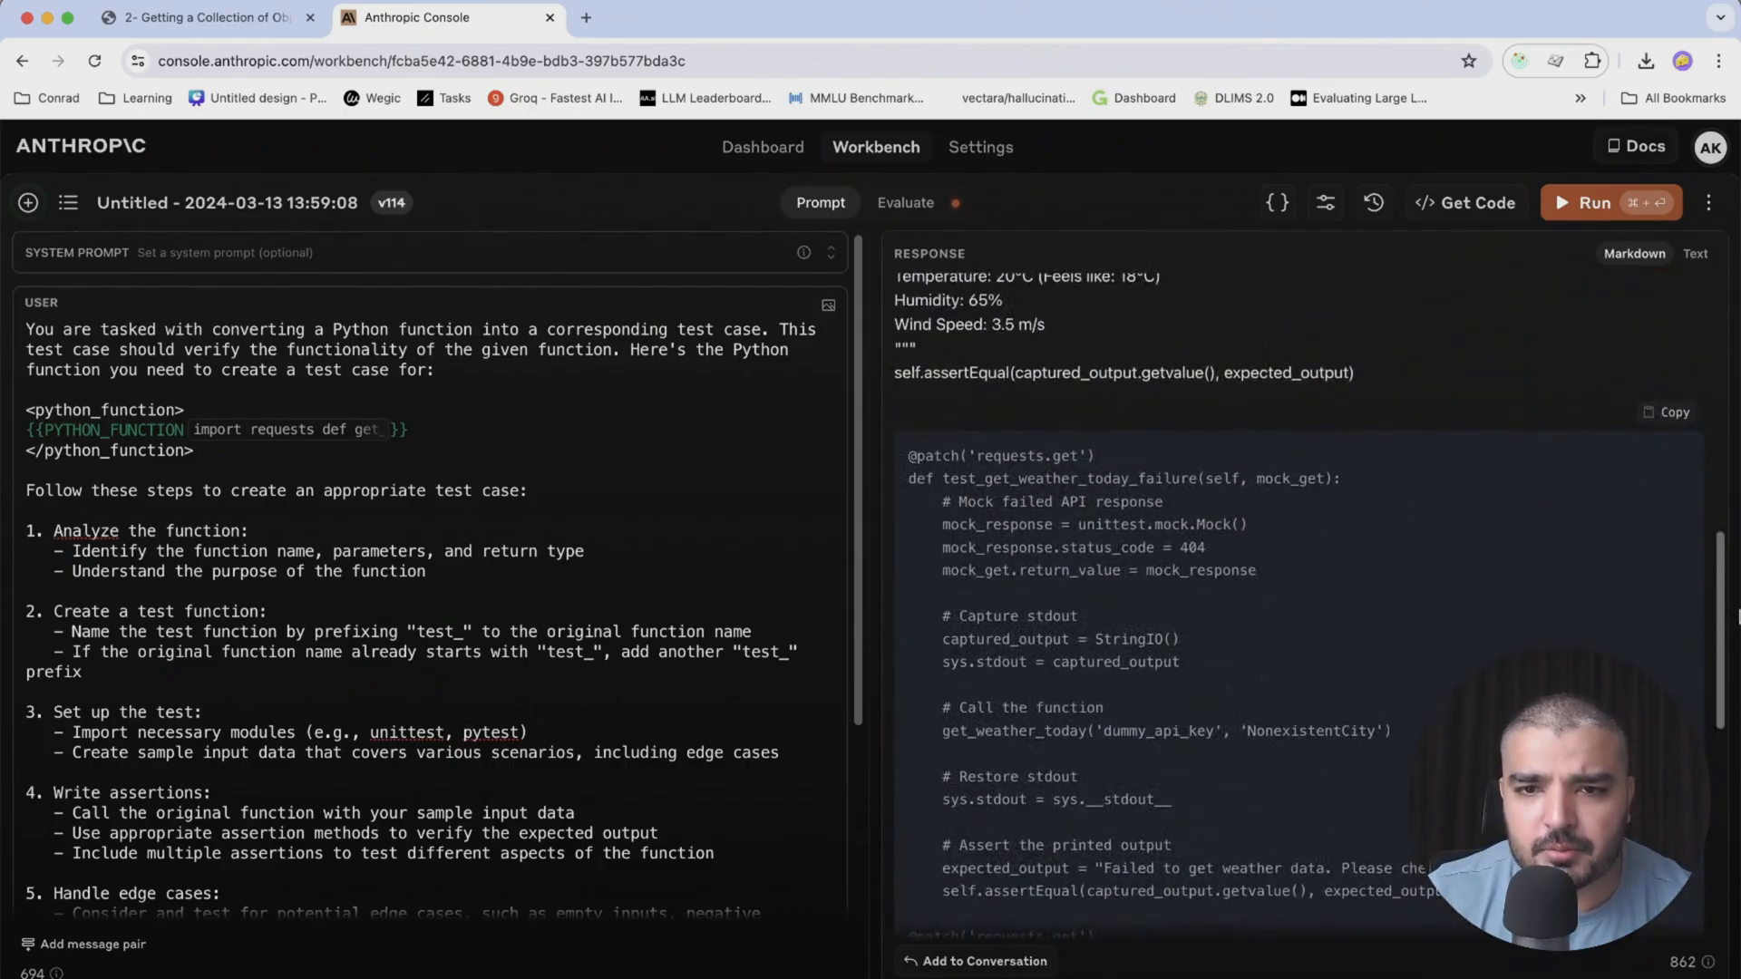
{"action": "scroll", "scroll_direction": "down", "scroll_amount": 3}
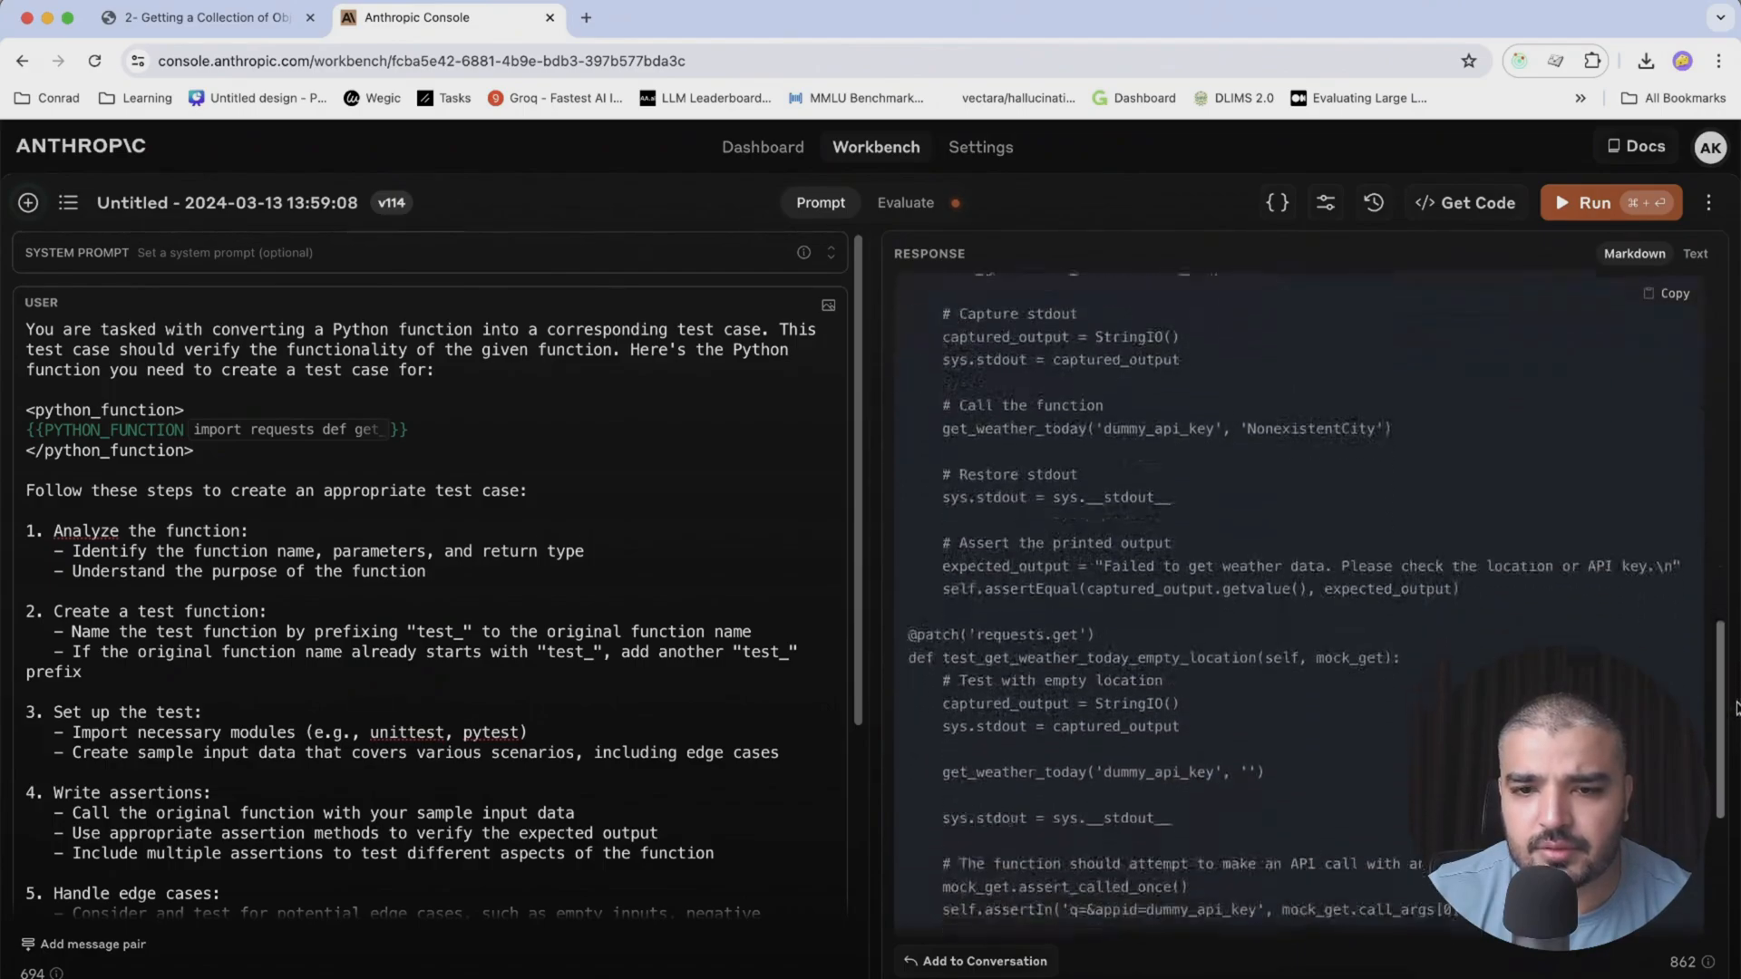
{"action": "scroll", "scroll_direction": "down", "scroll_amount": 3}
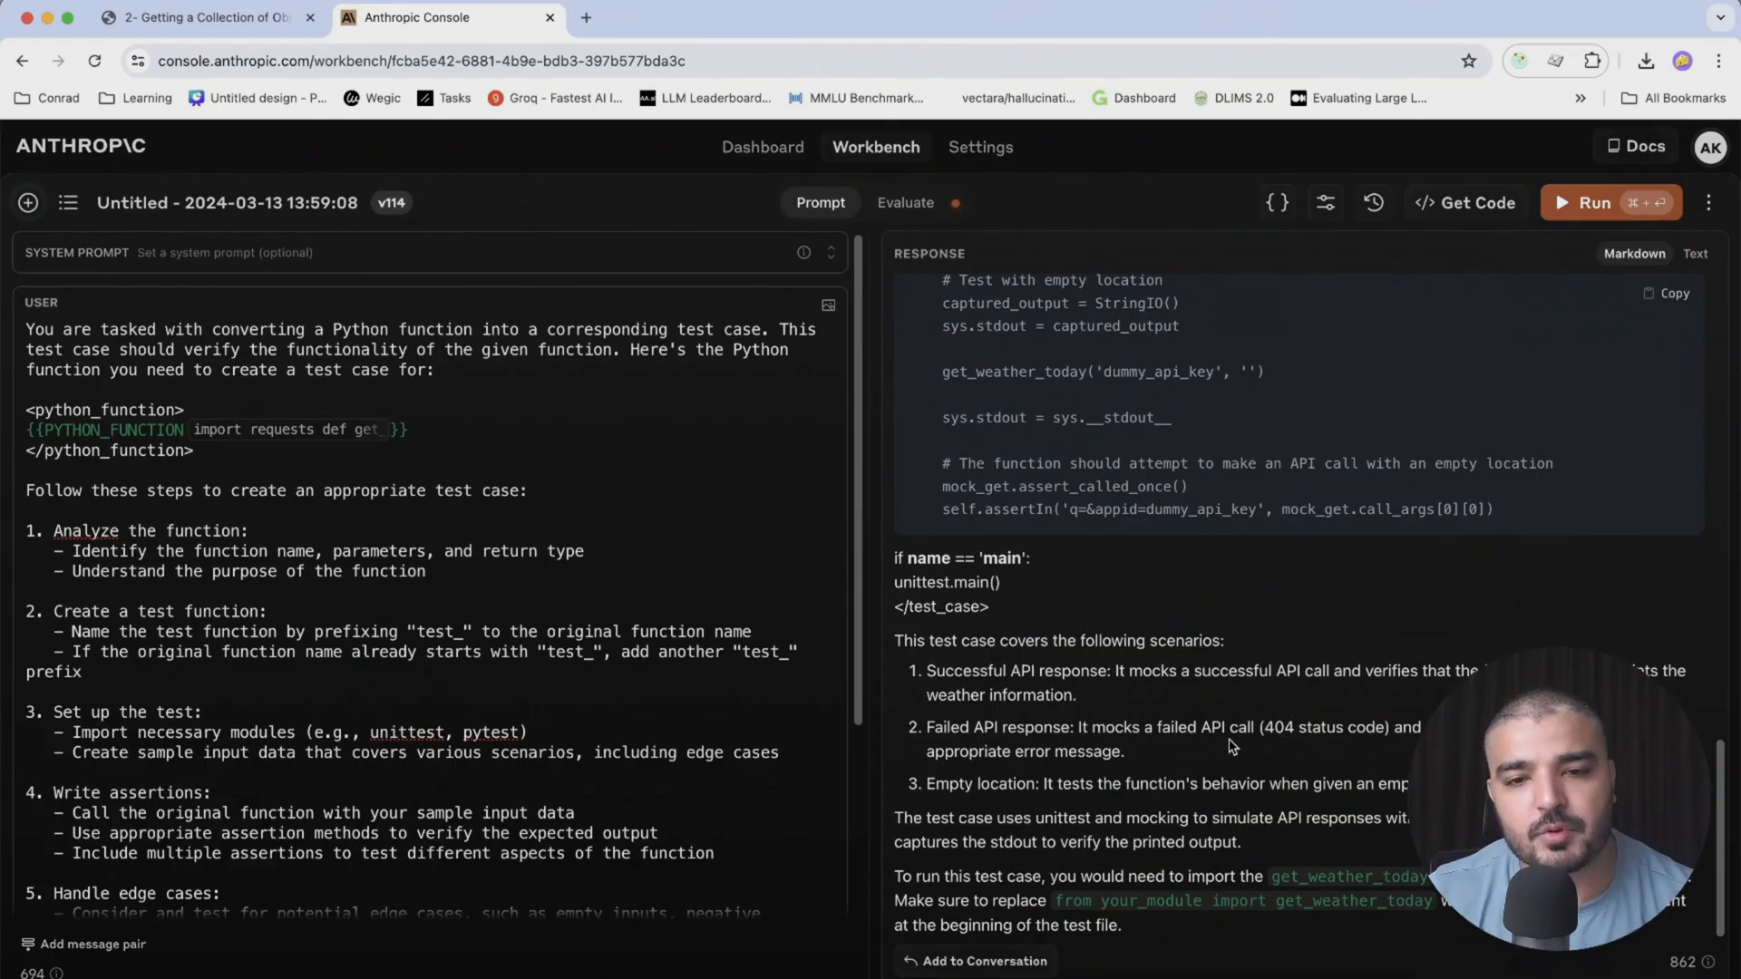
{"action": "mouse_move", "coordinate": [1233, 717]}
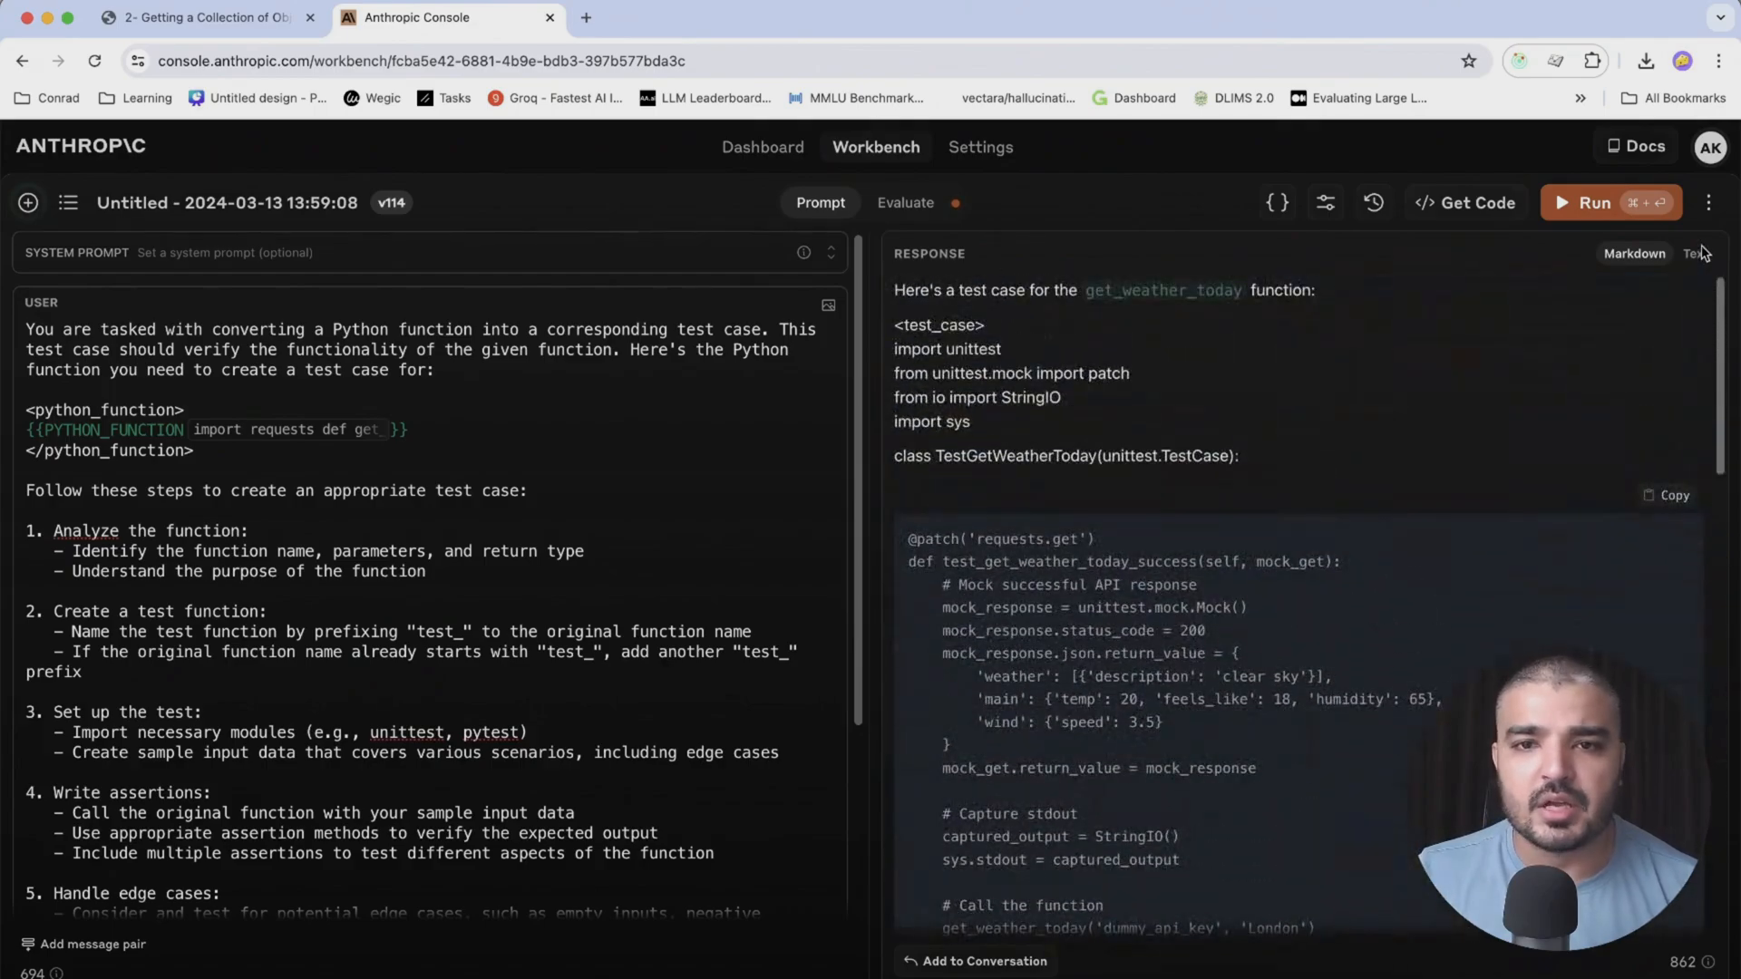
{"action": "mouse_move", "coordinate": [905, 202]}
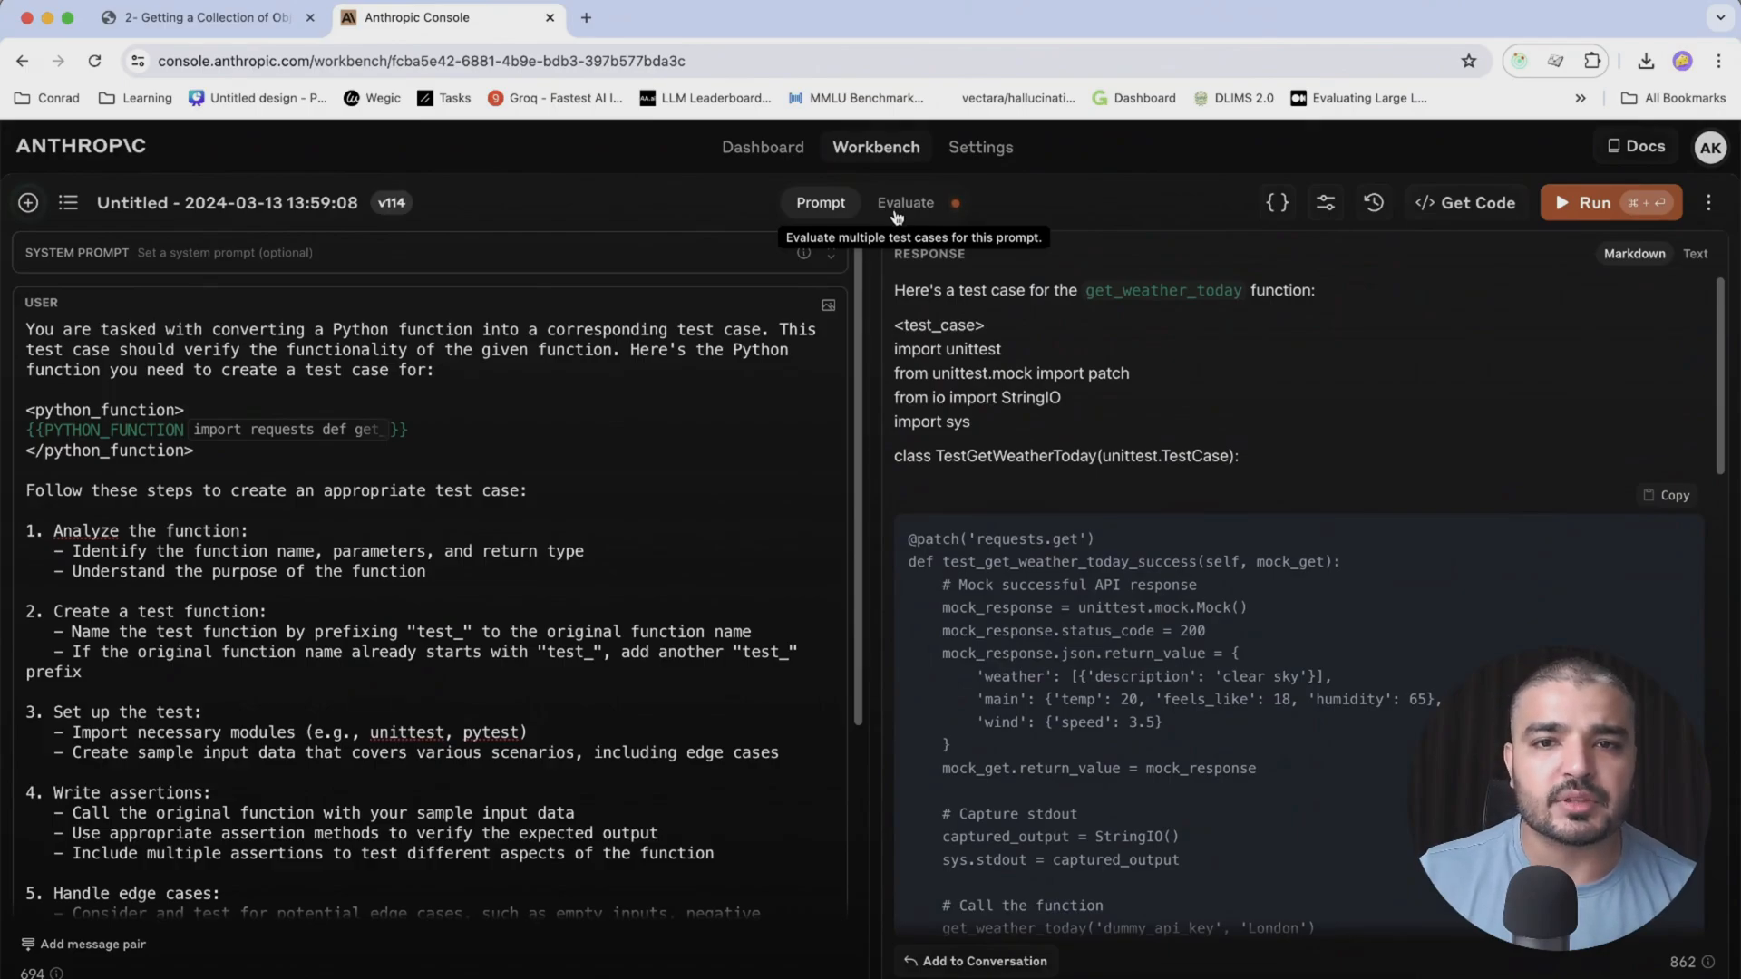
Switch to the Evaluate view and rate the weather-function response 4 — Very Good
{"action": "left_click", "coordinate": [911, 202]}
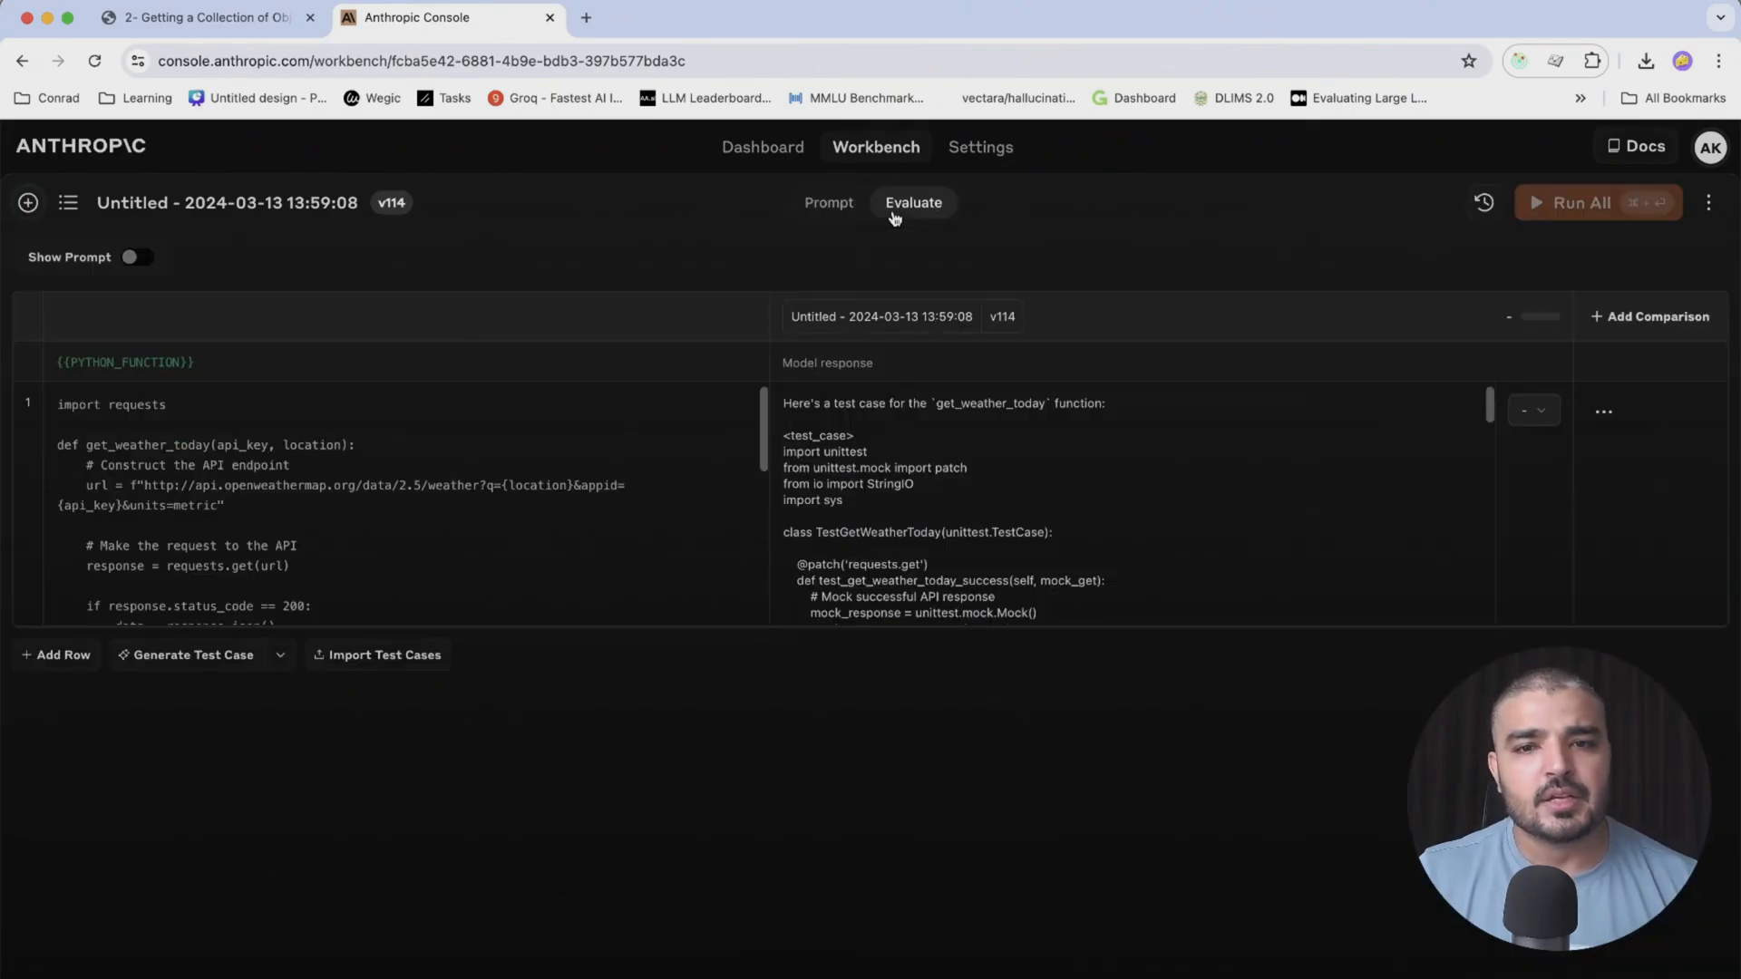
{"action": "mouse_move", "coordinate": [560, 340]}
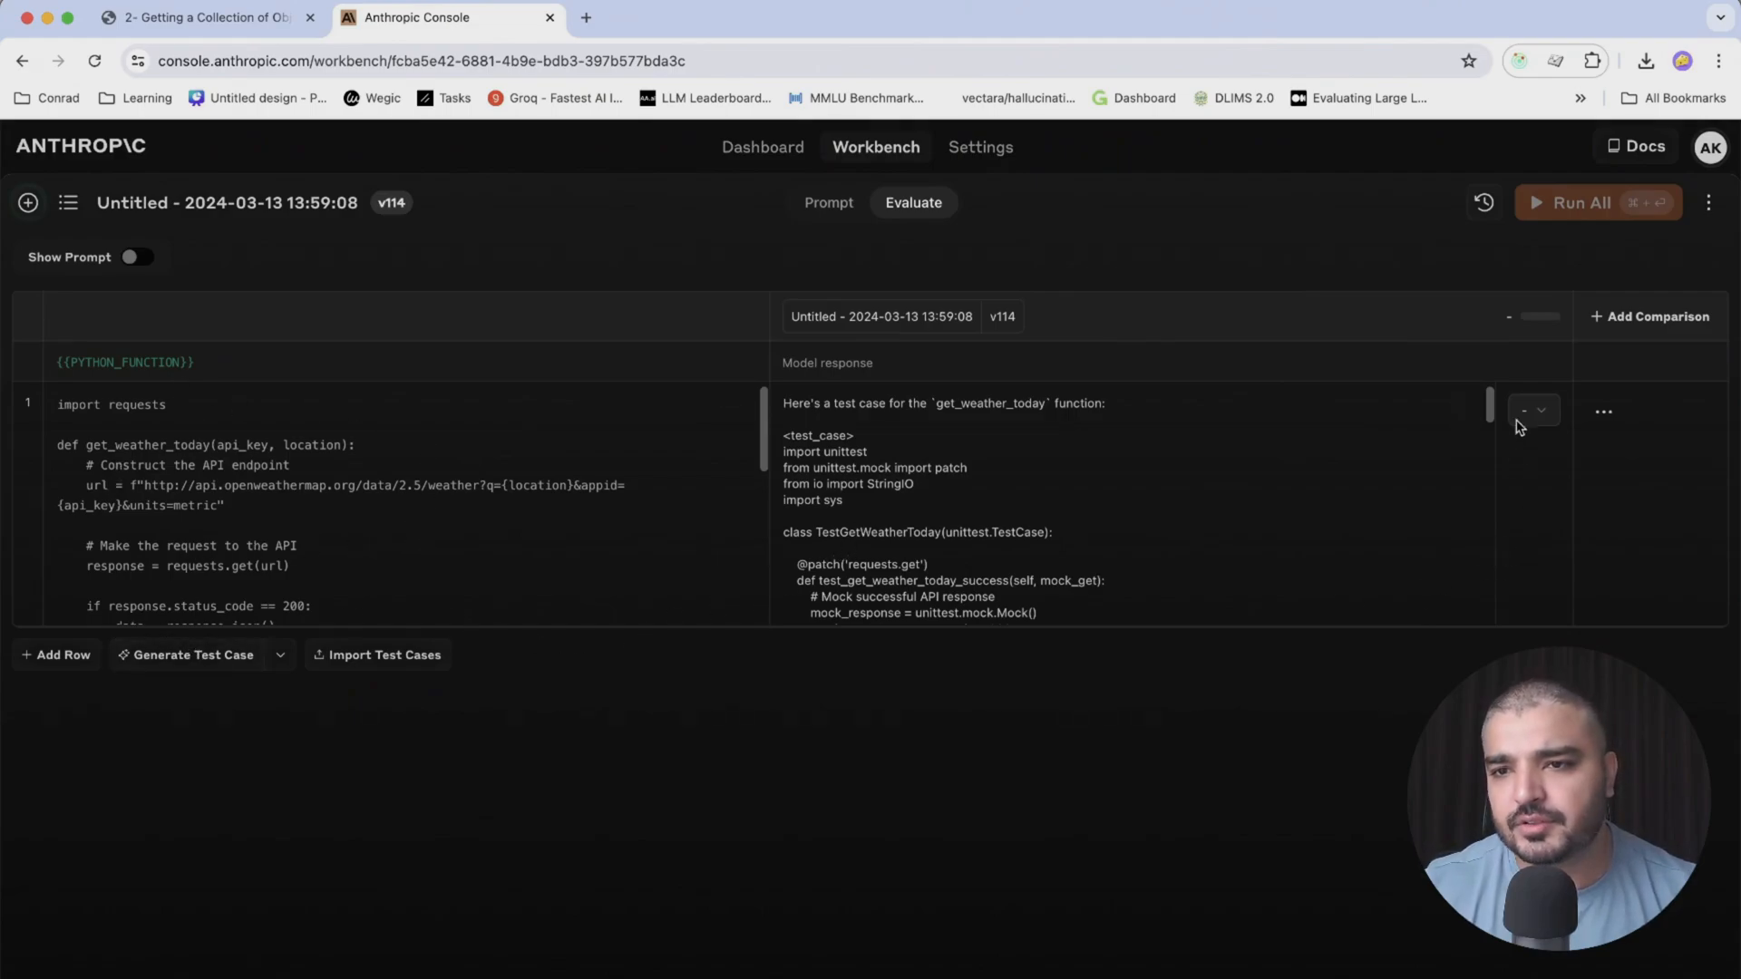
{"action": "left_click", "coordinate": [1533, 411]}
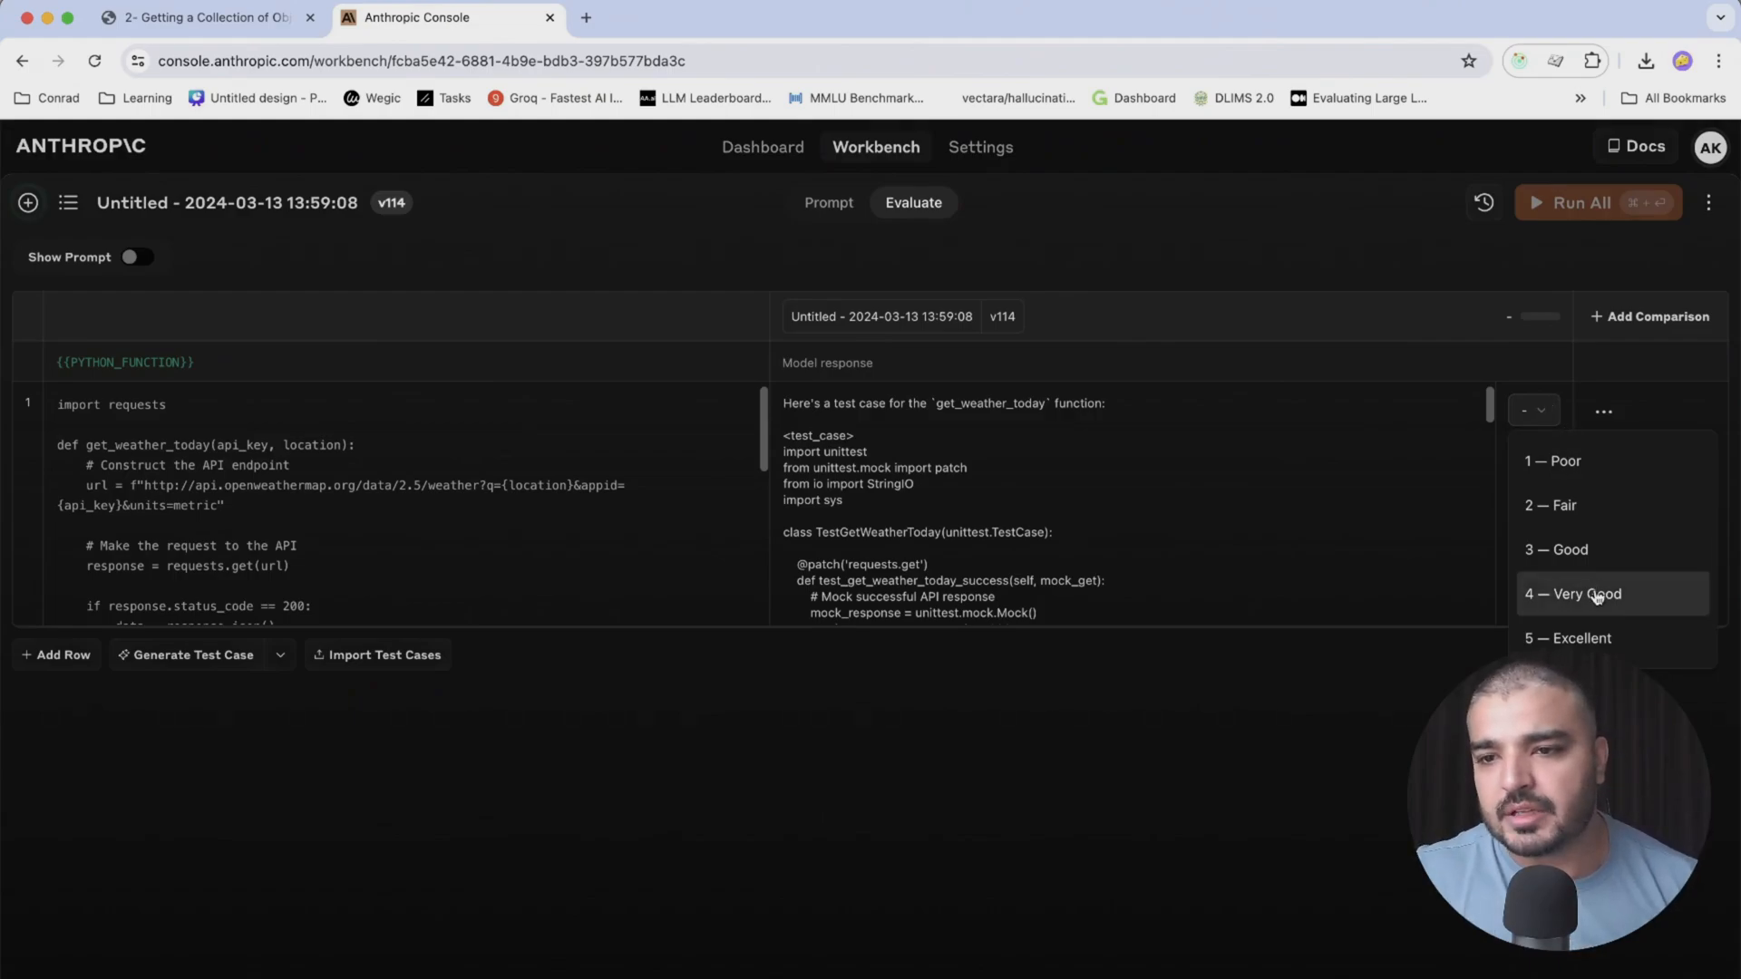
{"action": "left_click", "coordinate": [1572, 594]}
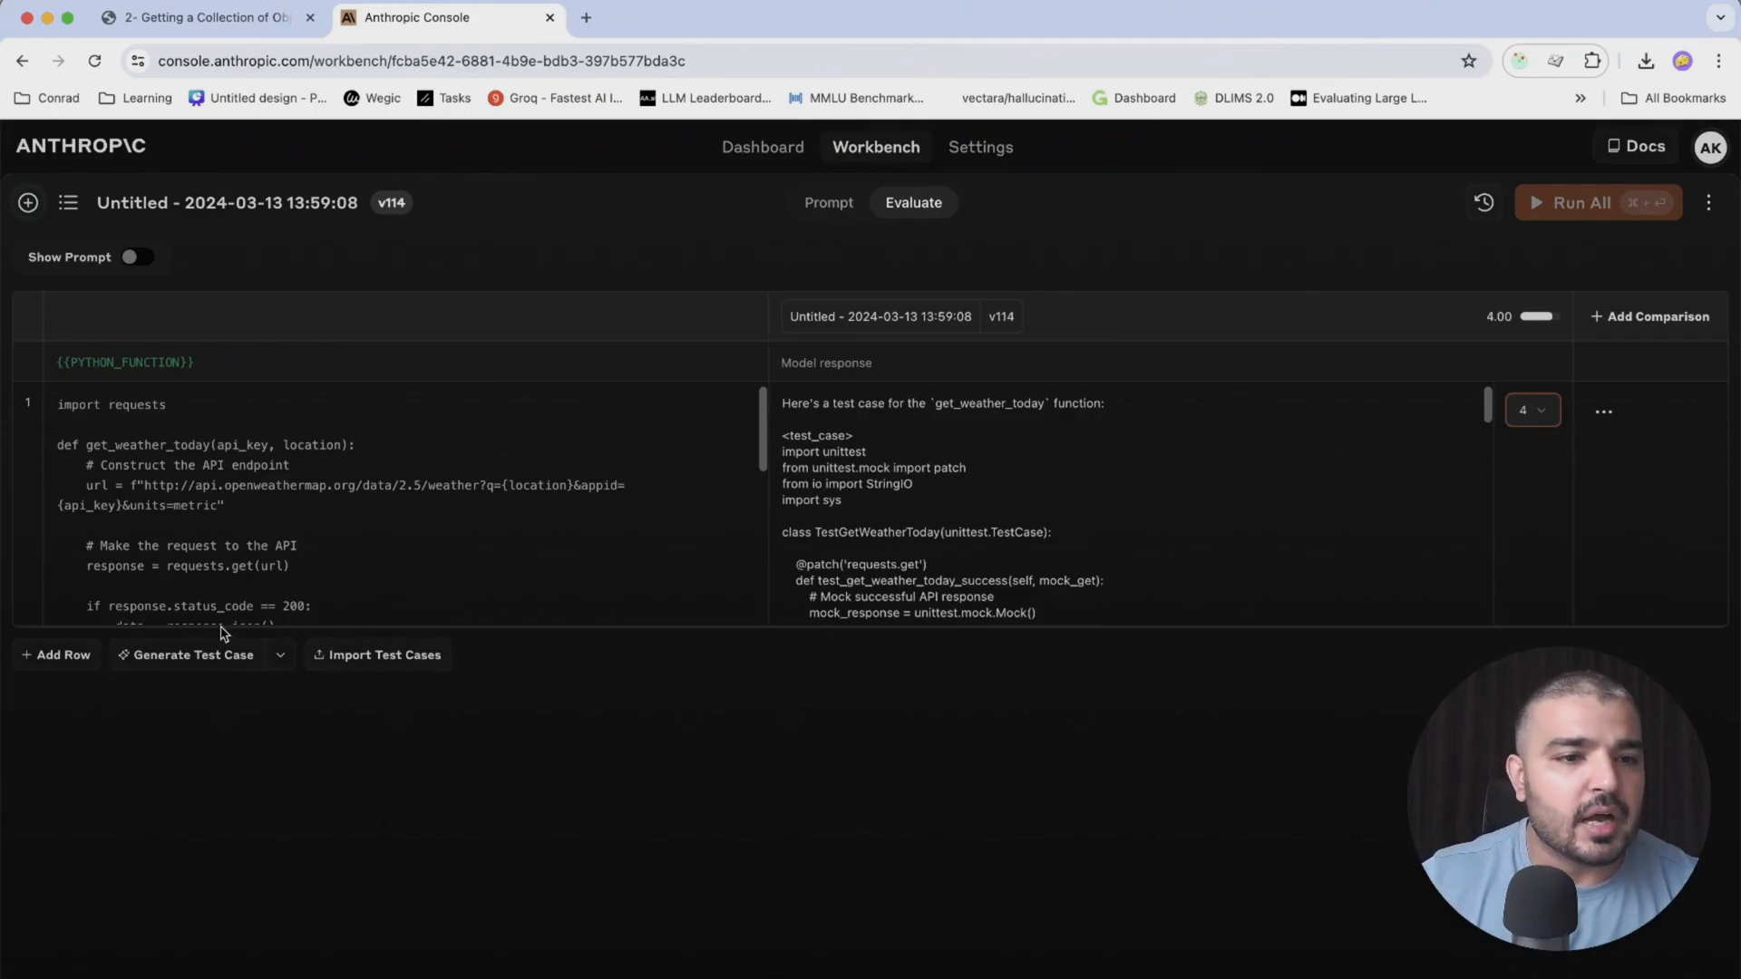
{"action": "mouse_move", "coordinate": [376, 654]}
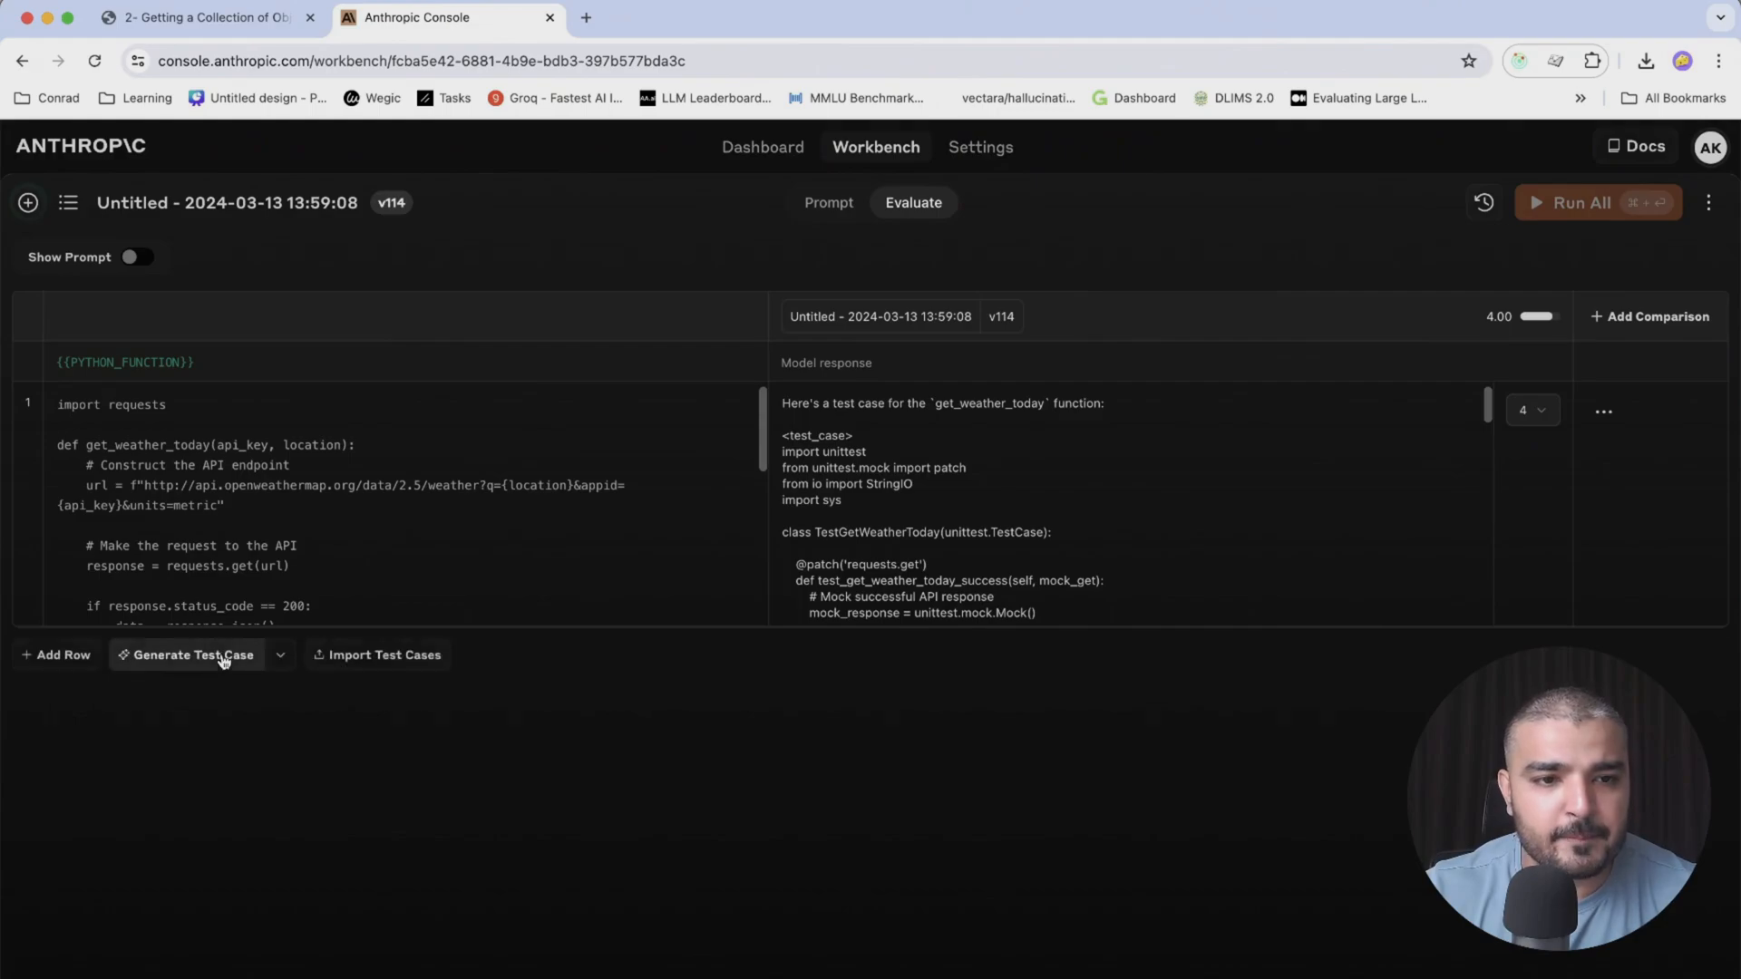
Add a second AI-generated test case row and run its response
{"action": "left_click", "coordinate": [191, 654]}
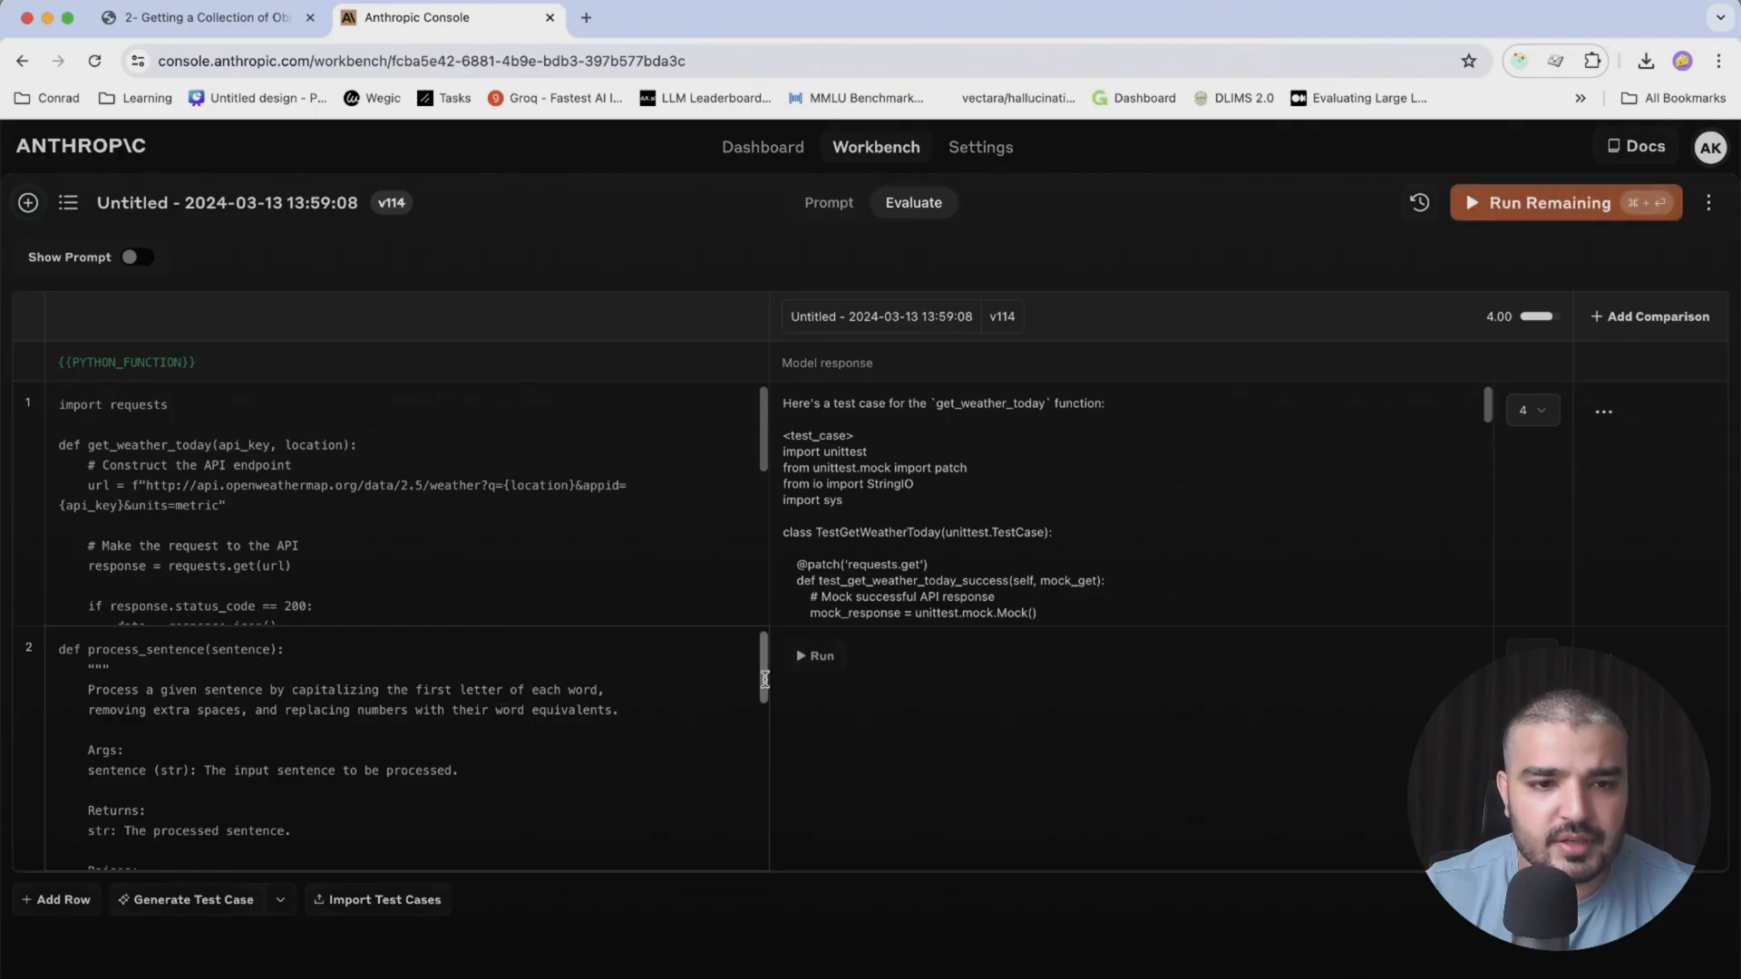
{"action": "scroll", "scroll_direction": "down", "scroll_amount": 3}
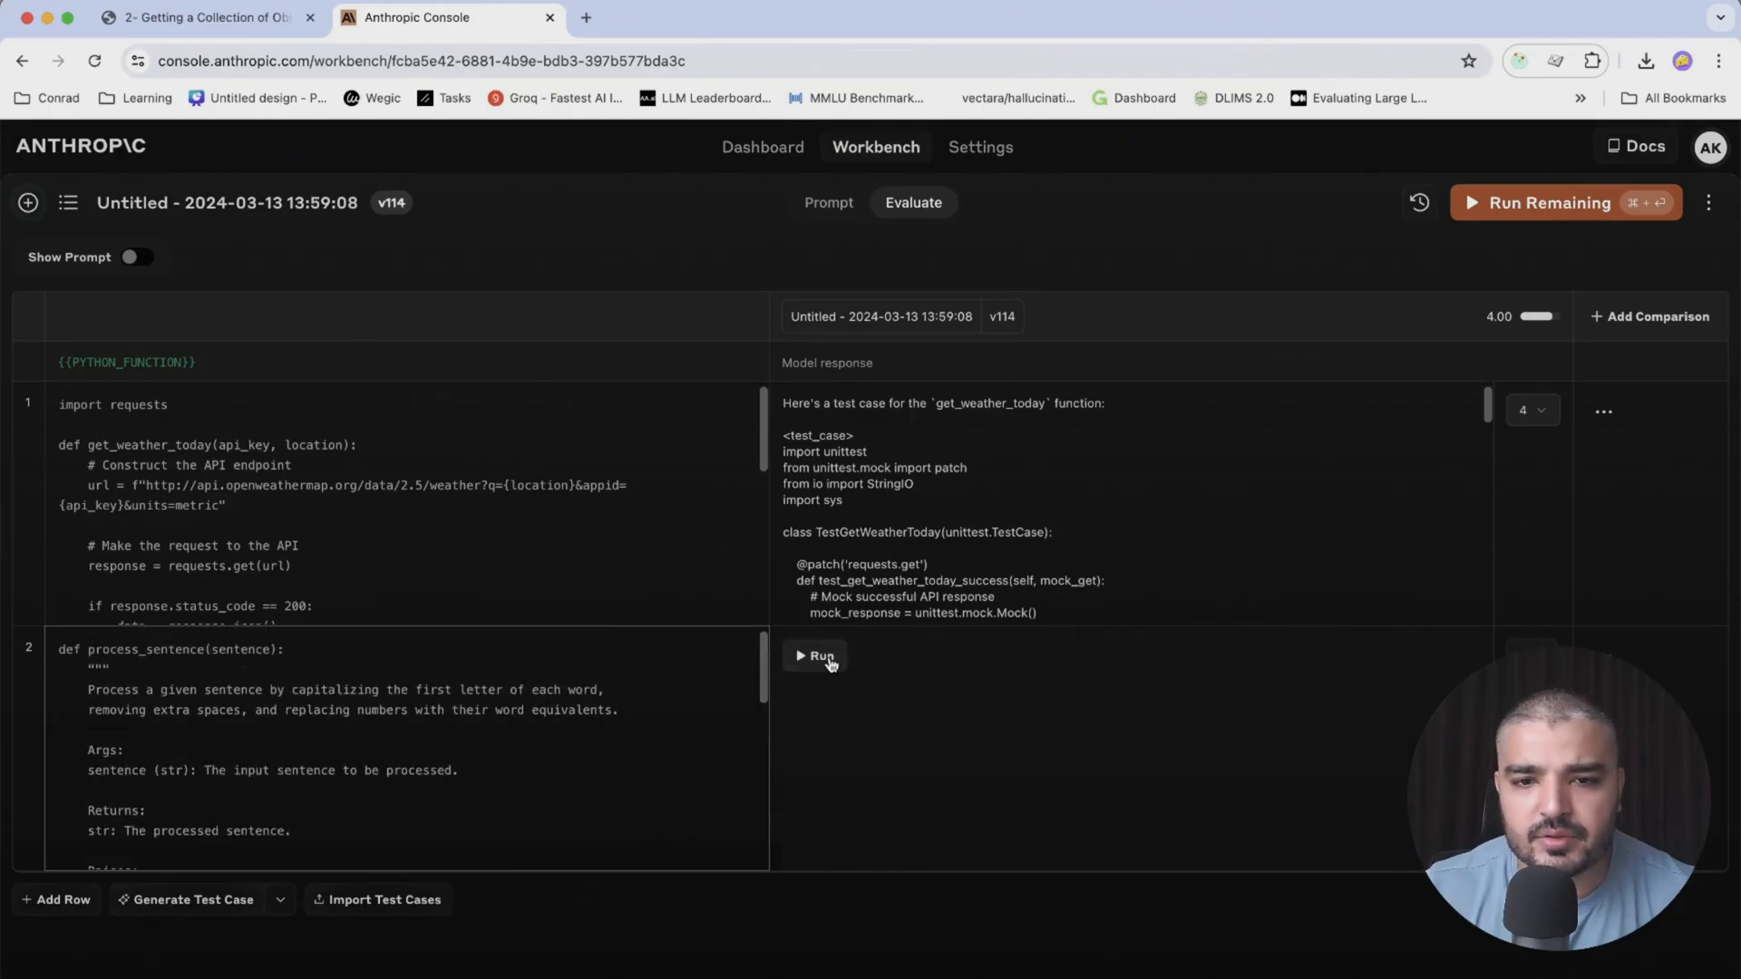
{"action": "left_click", "coordinate": [814, 655]}
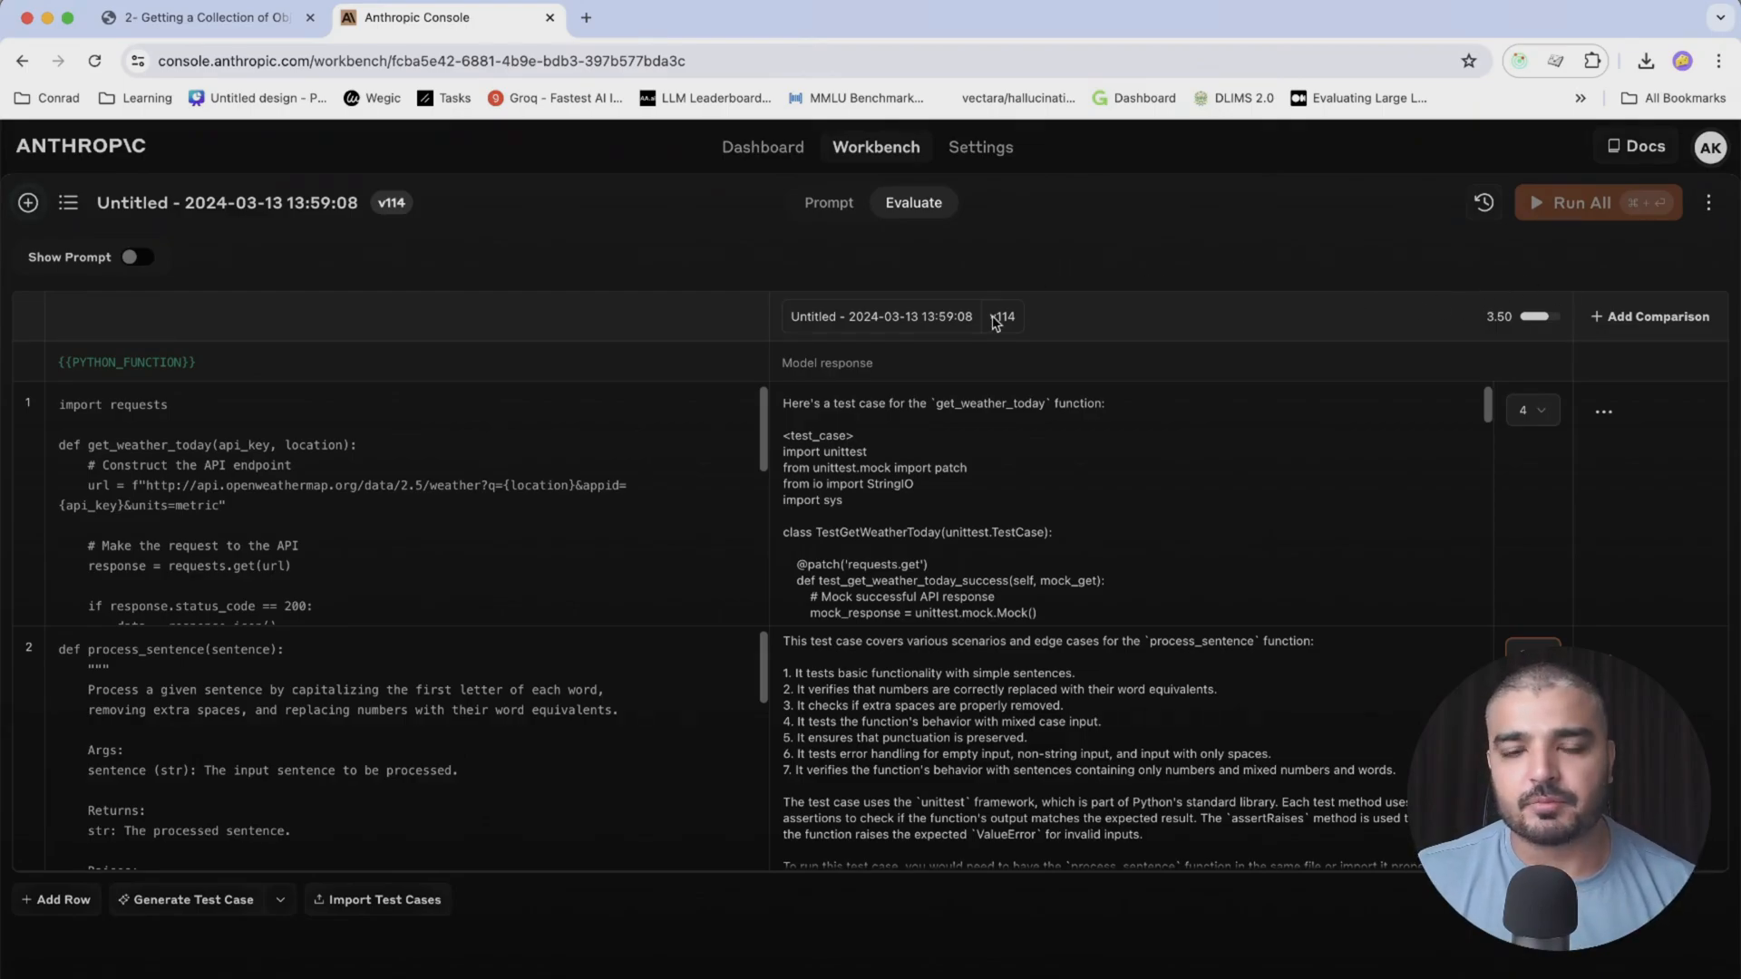
{"action": "mouse_move", "coordinate": [988, 307]}
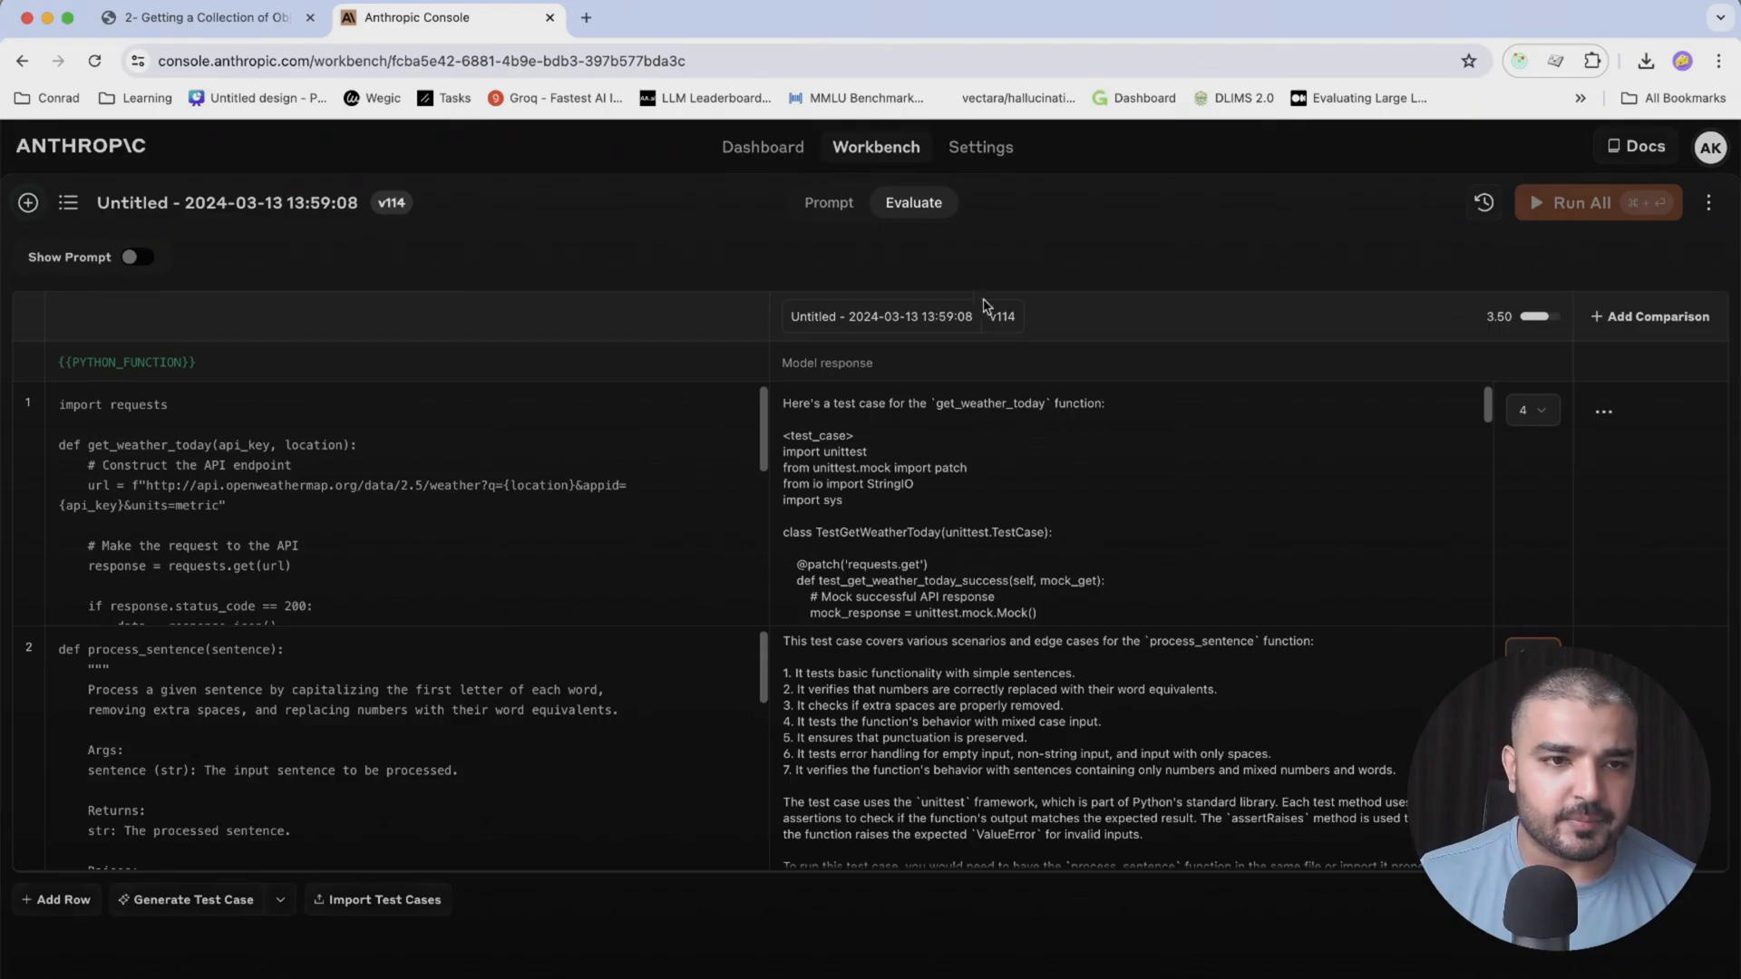
Show and hide the prompt above the results, then return to the Prompt tab
{"action": "left_click", "coordinate": [137, 256]}
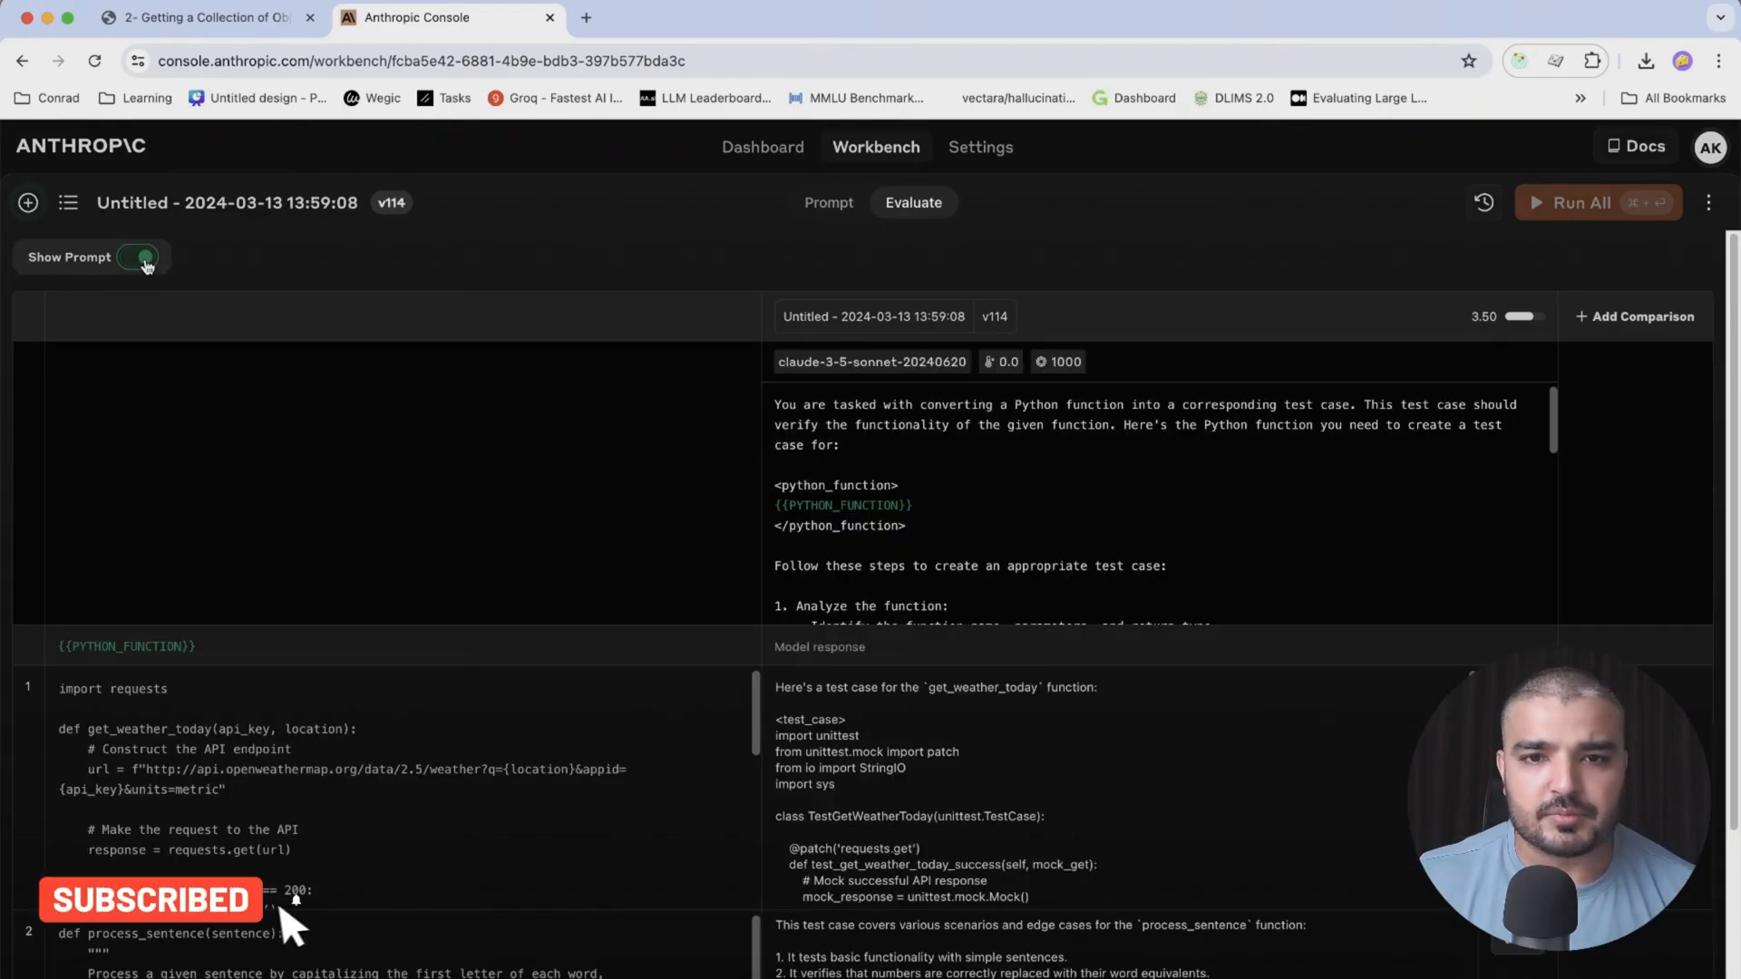
{"action": "left_click", "coordinate": [138, 256]}
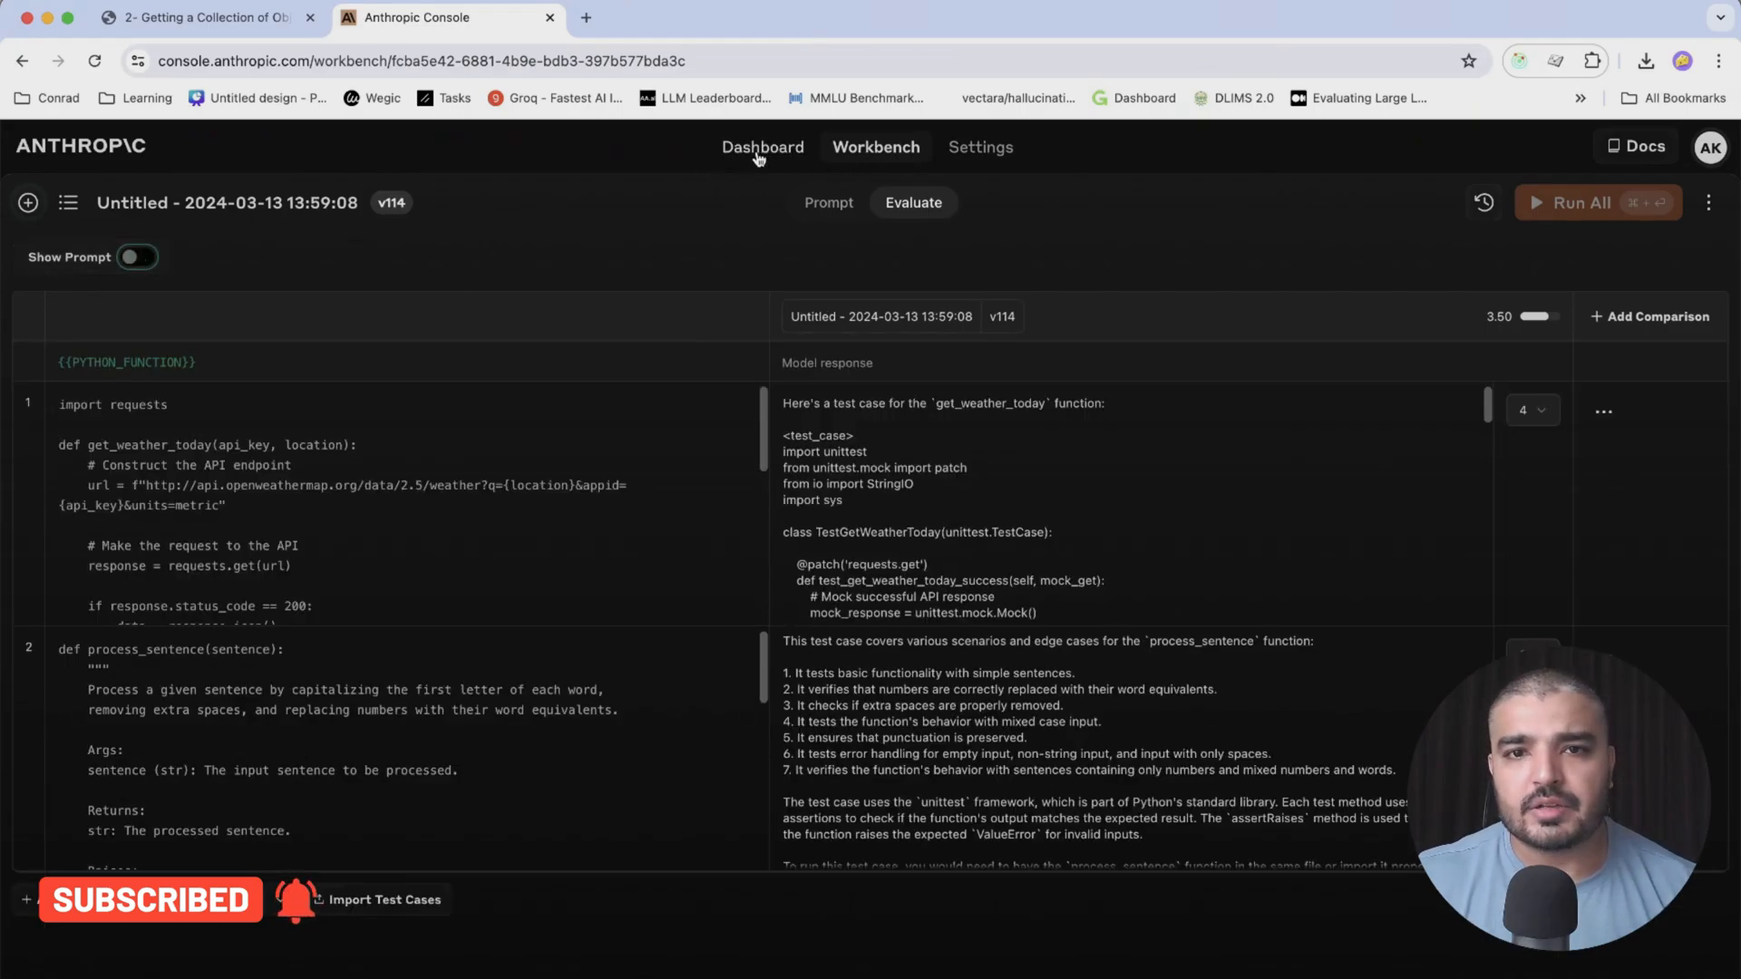
{"action": "left_click", "coordinate": [827, 202]}
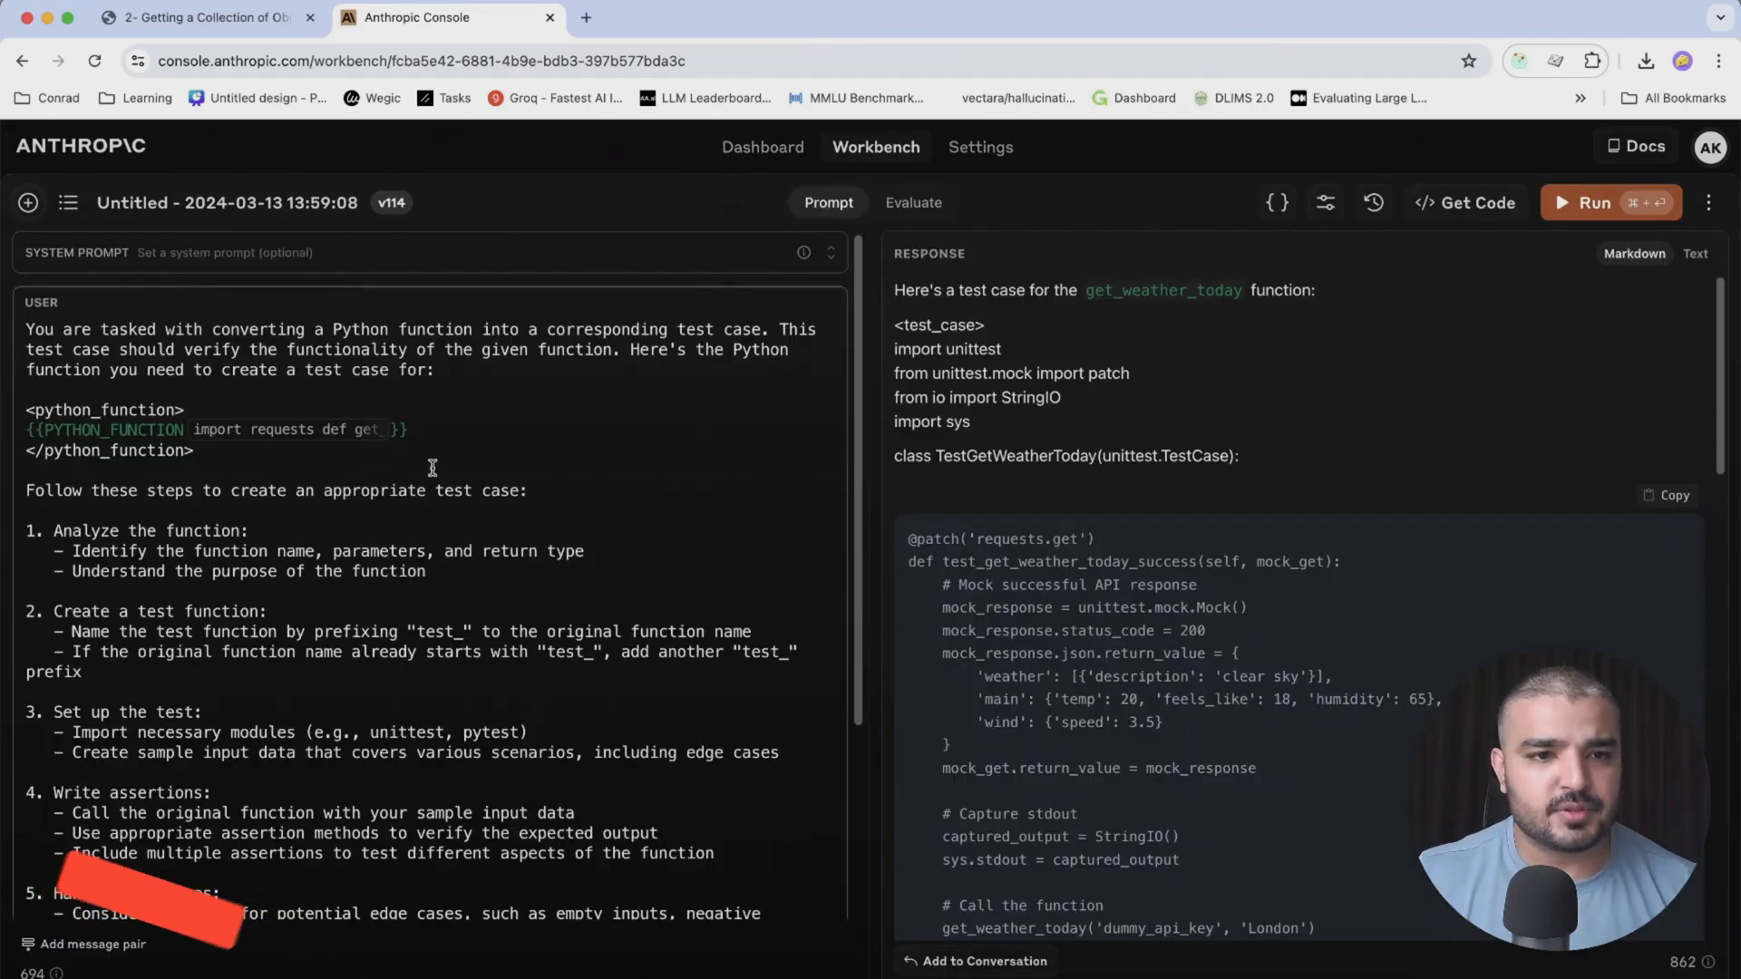
Scroll through the trimmed two-step prompt and go back to the Evaluate results
{"action": "scroll", "scroll_direction": "down", "scroll_amount": 3}
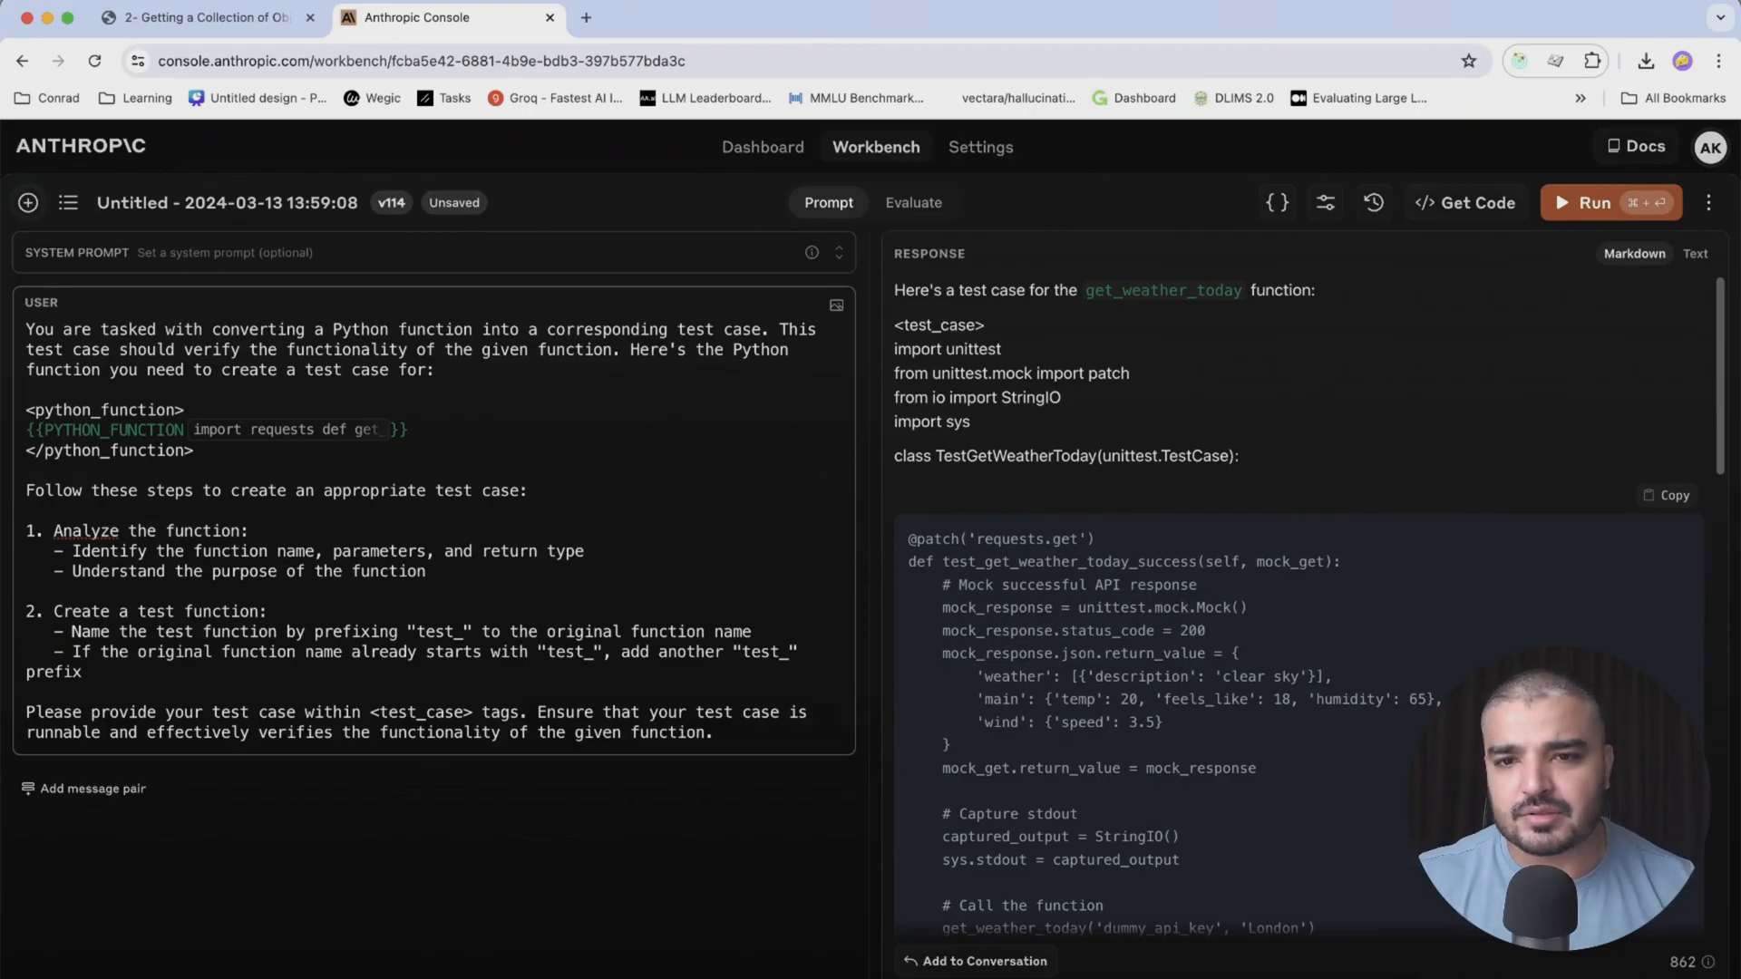
{"action": "left_click", "coordinate": [914, 202]}
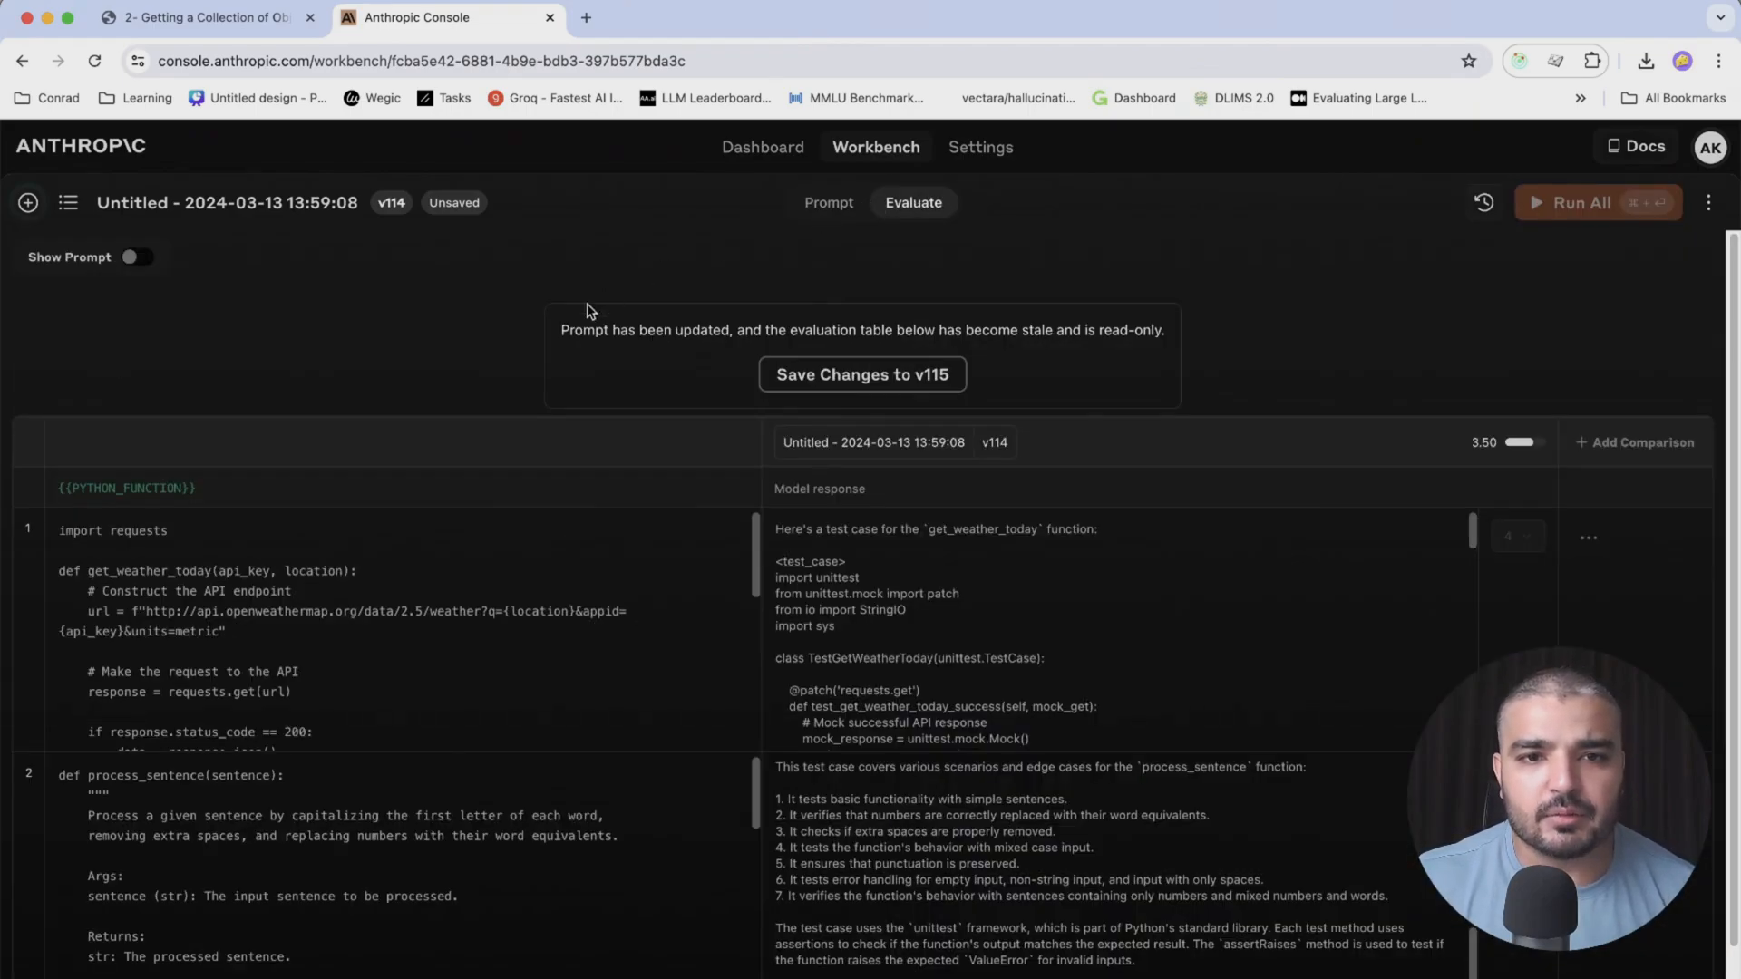
{"action": "mouse_move", "coordinate": [755, 346]}
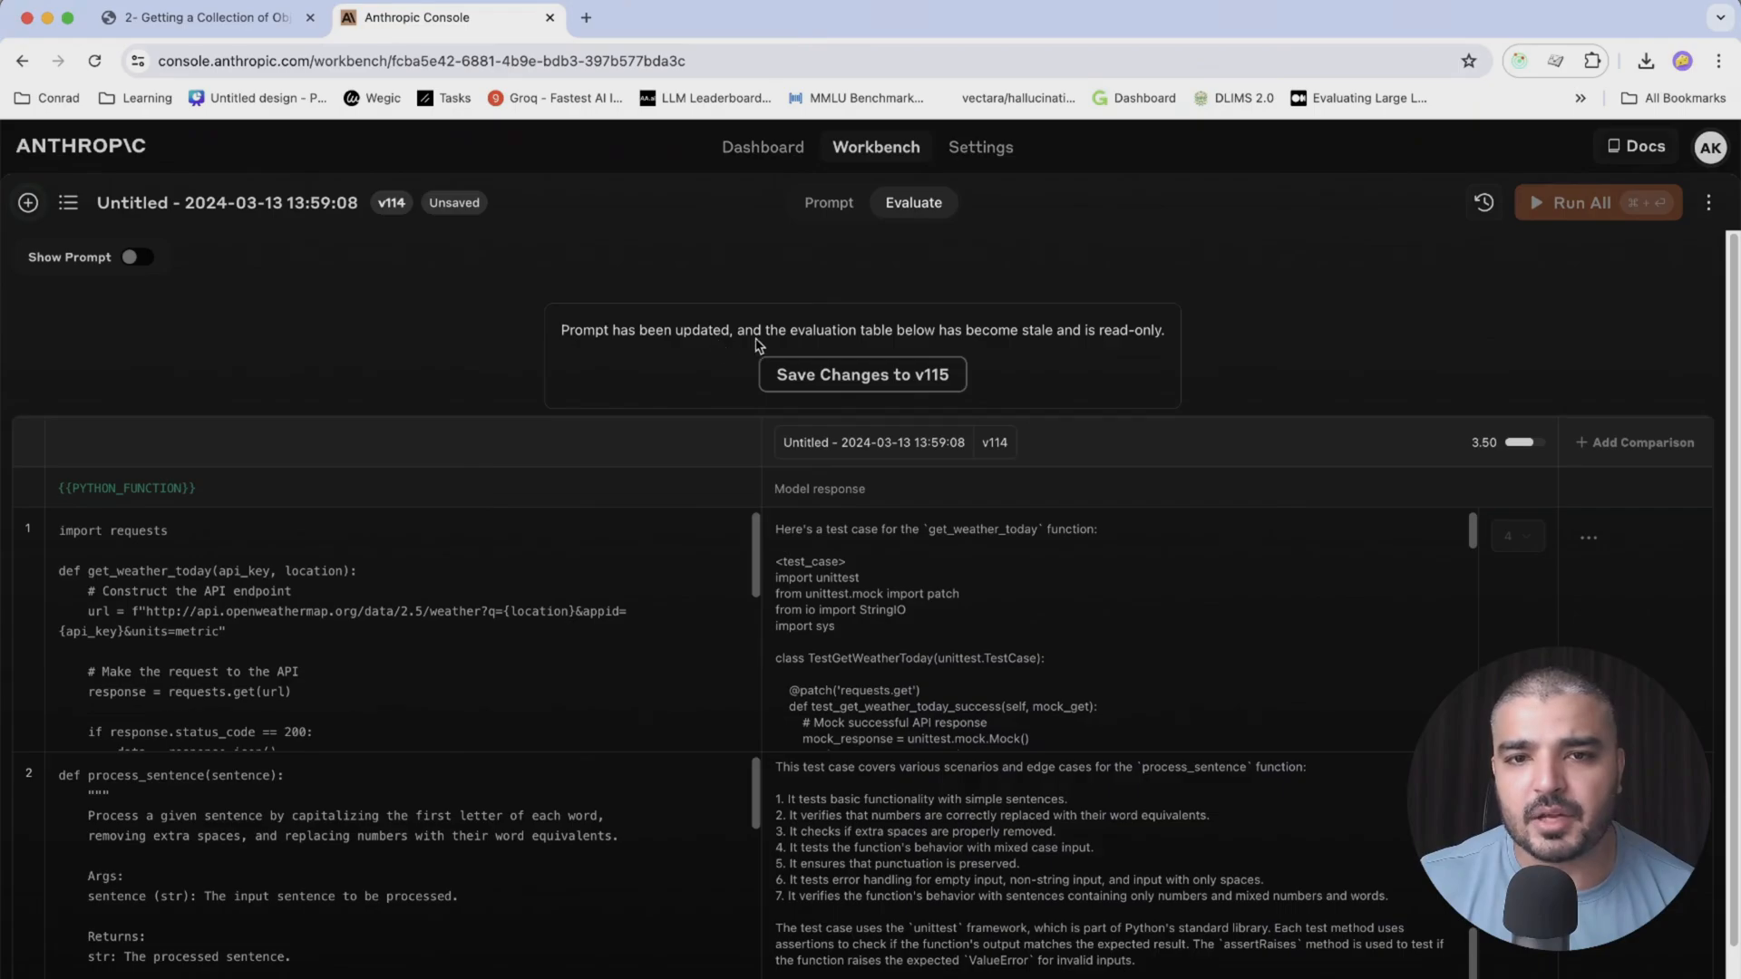
{"action": "mouse_move", "coordinate": [971, 347]}
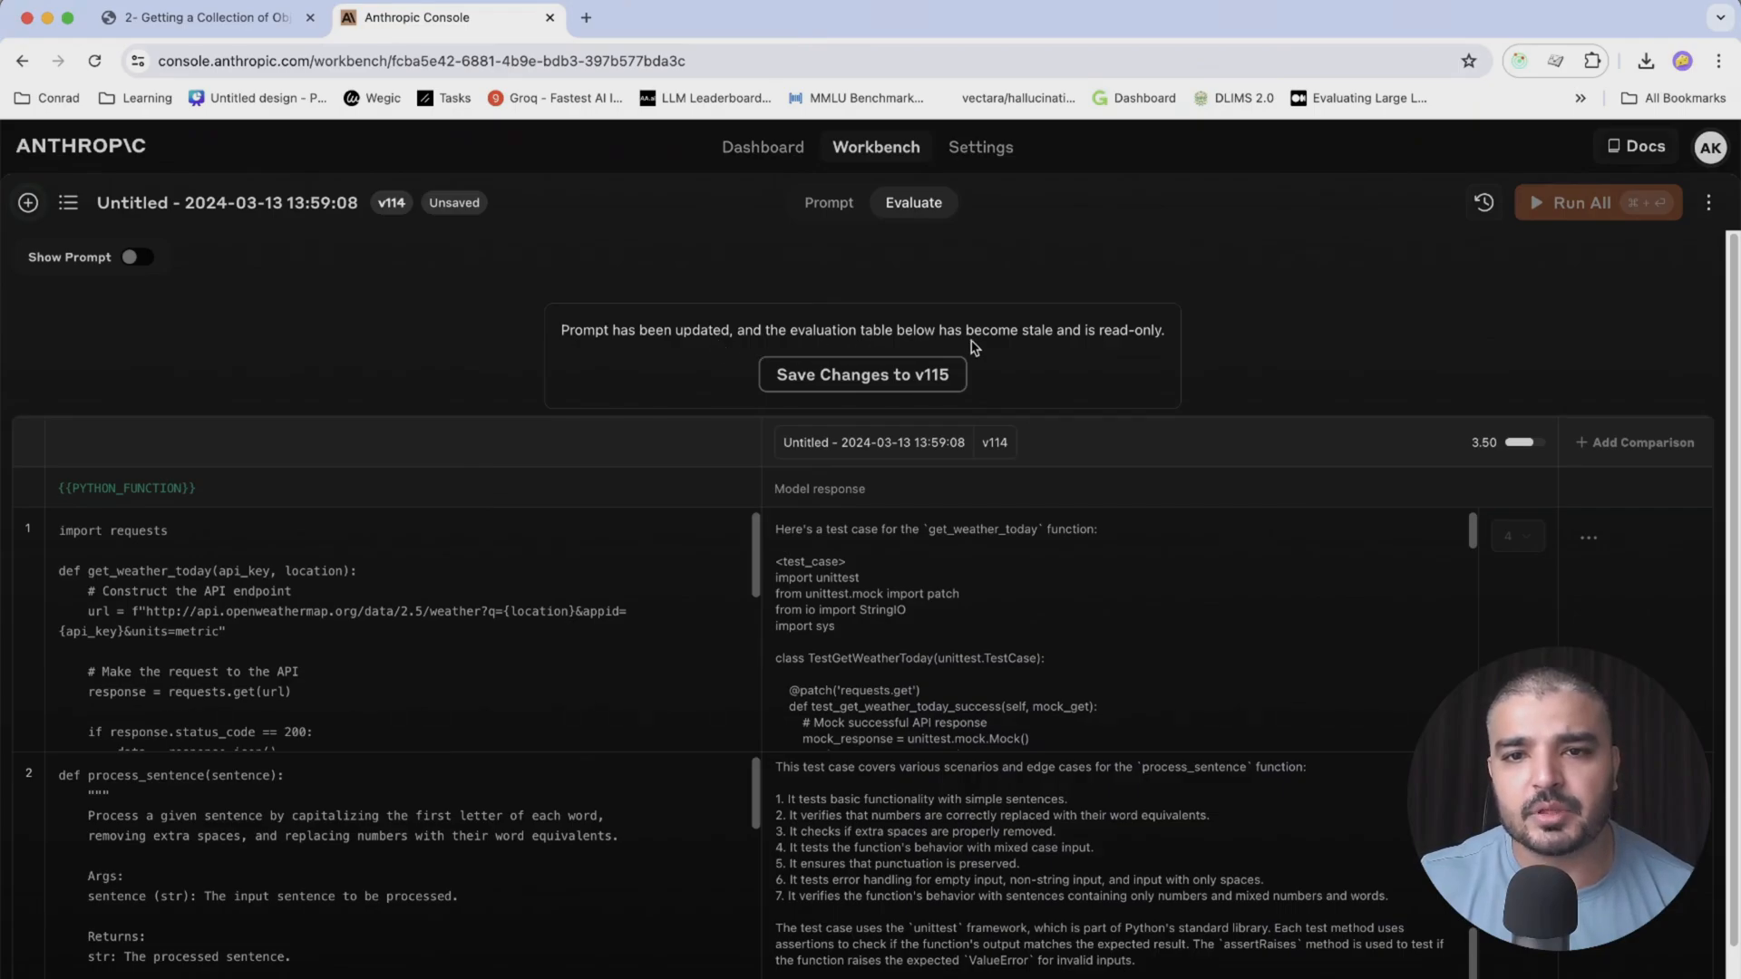
{"action": "mouse_move", "coordinate": [1099, 347]}
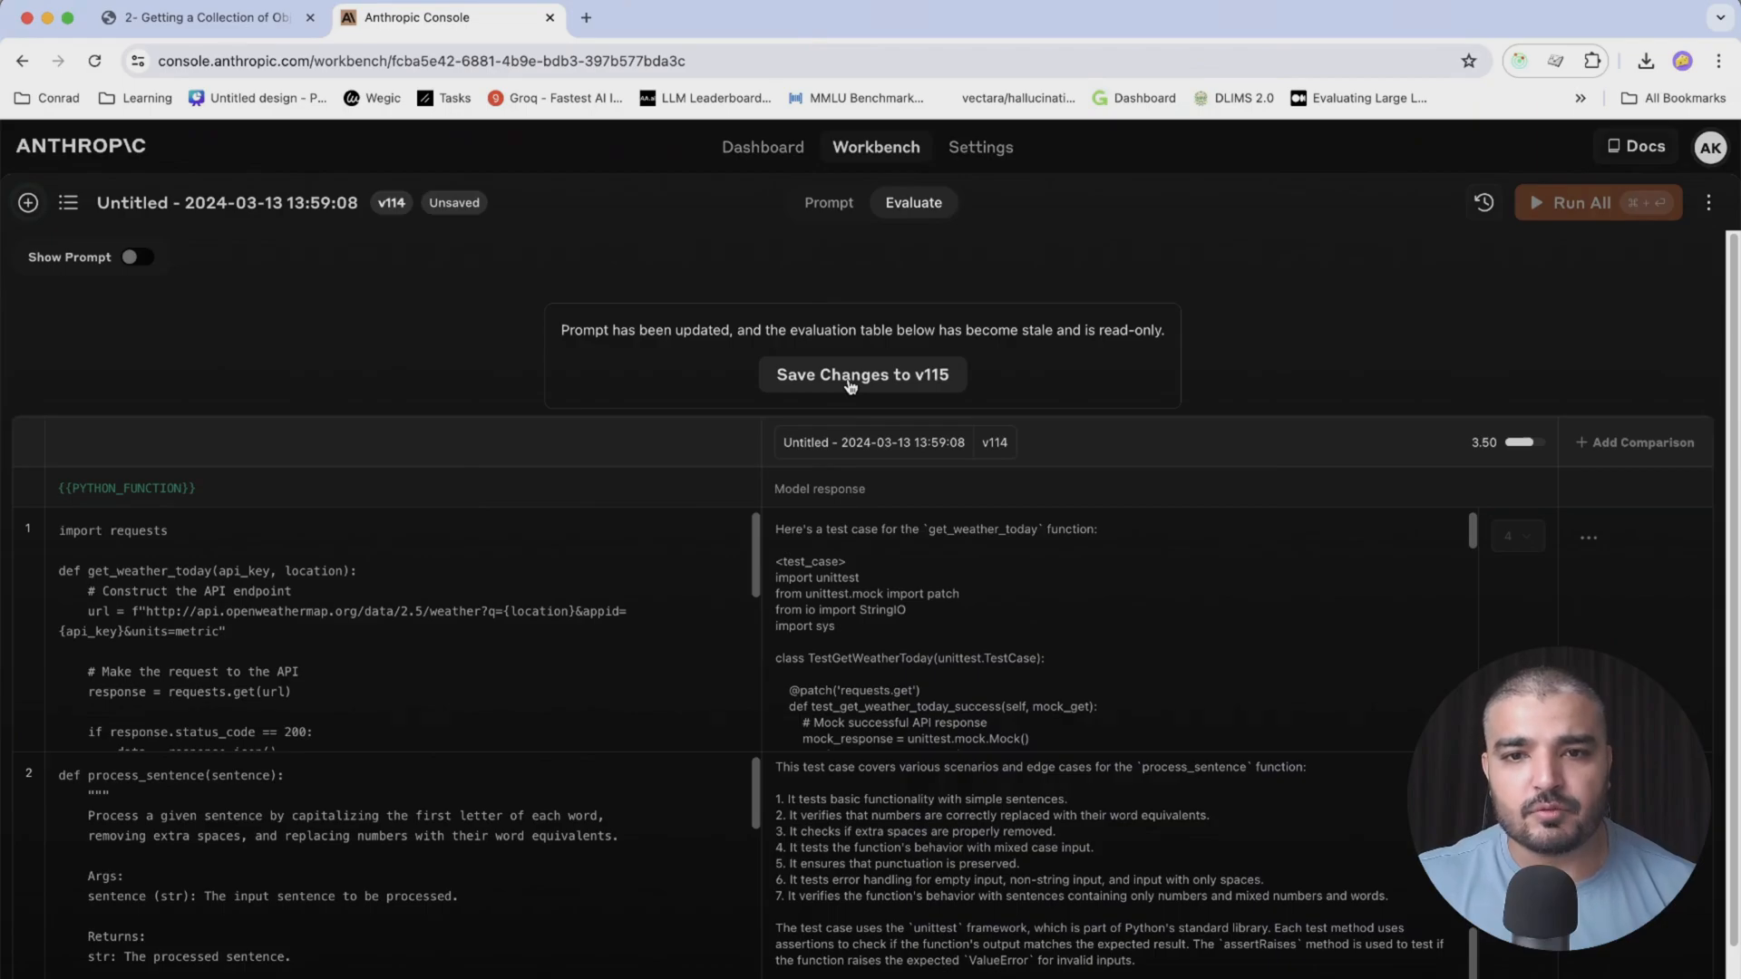
{"action": "mouse_move", "coordinate": [947, 386]}
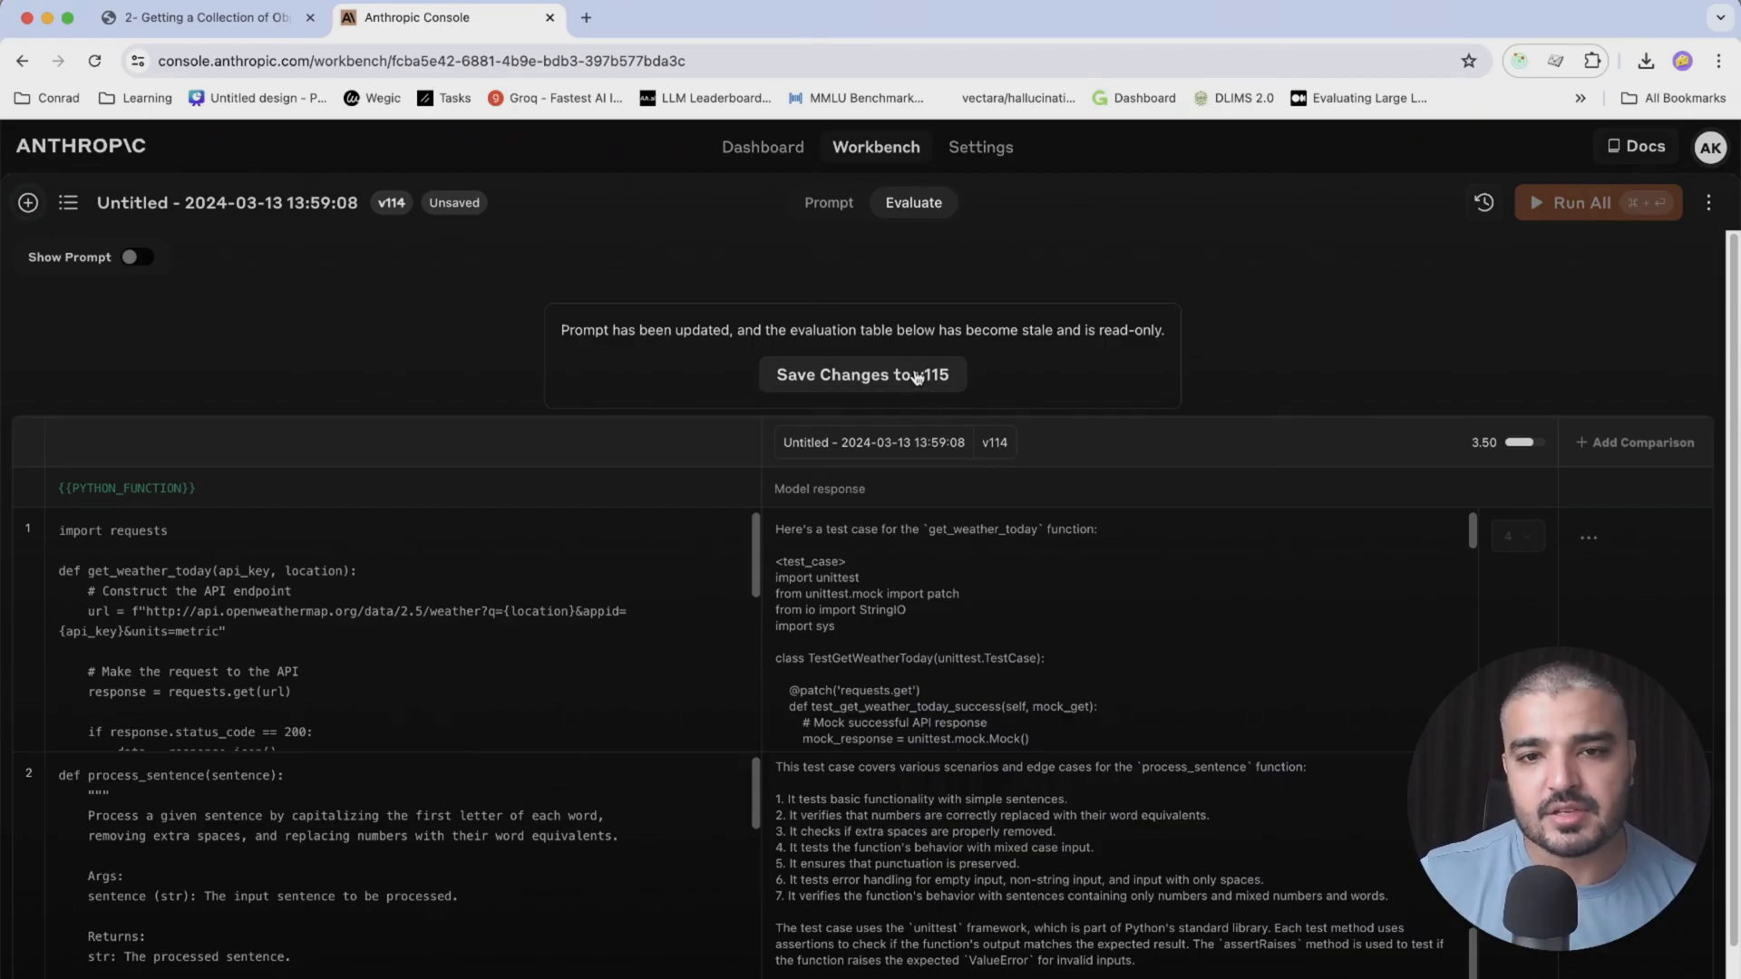
Save the trimmed prompt as version v115 from the stale-table notice
{"action": "left_click", "coordinate": [862, 375]}
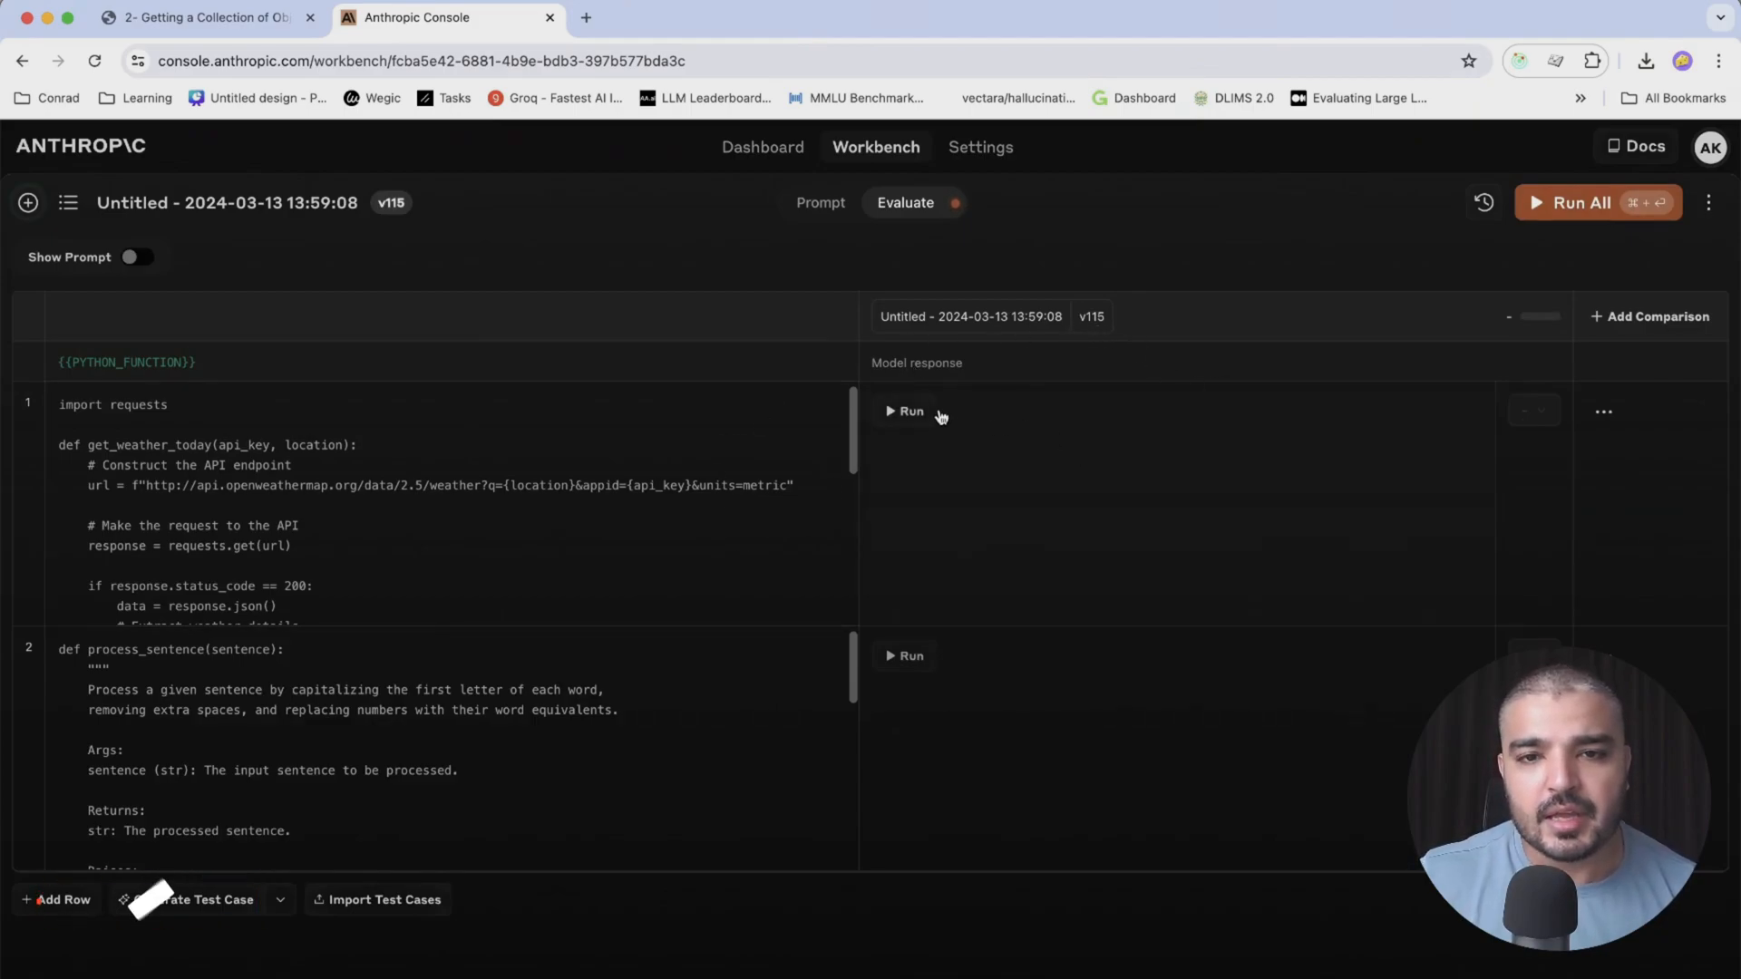
Run the first v115 test case and rate it 2 — Fair, then run the second
{"action": "left_click", "coordinate": [905, 411]}
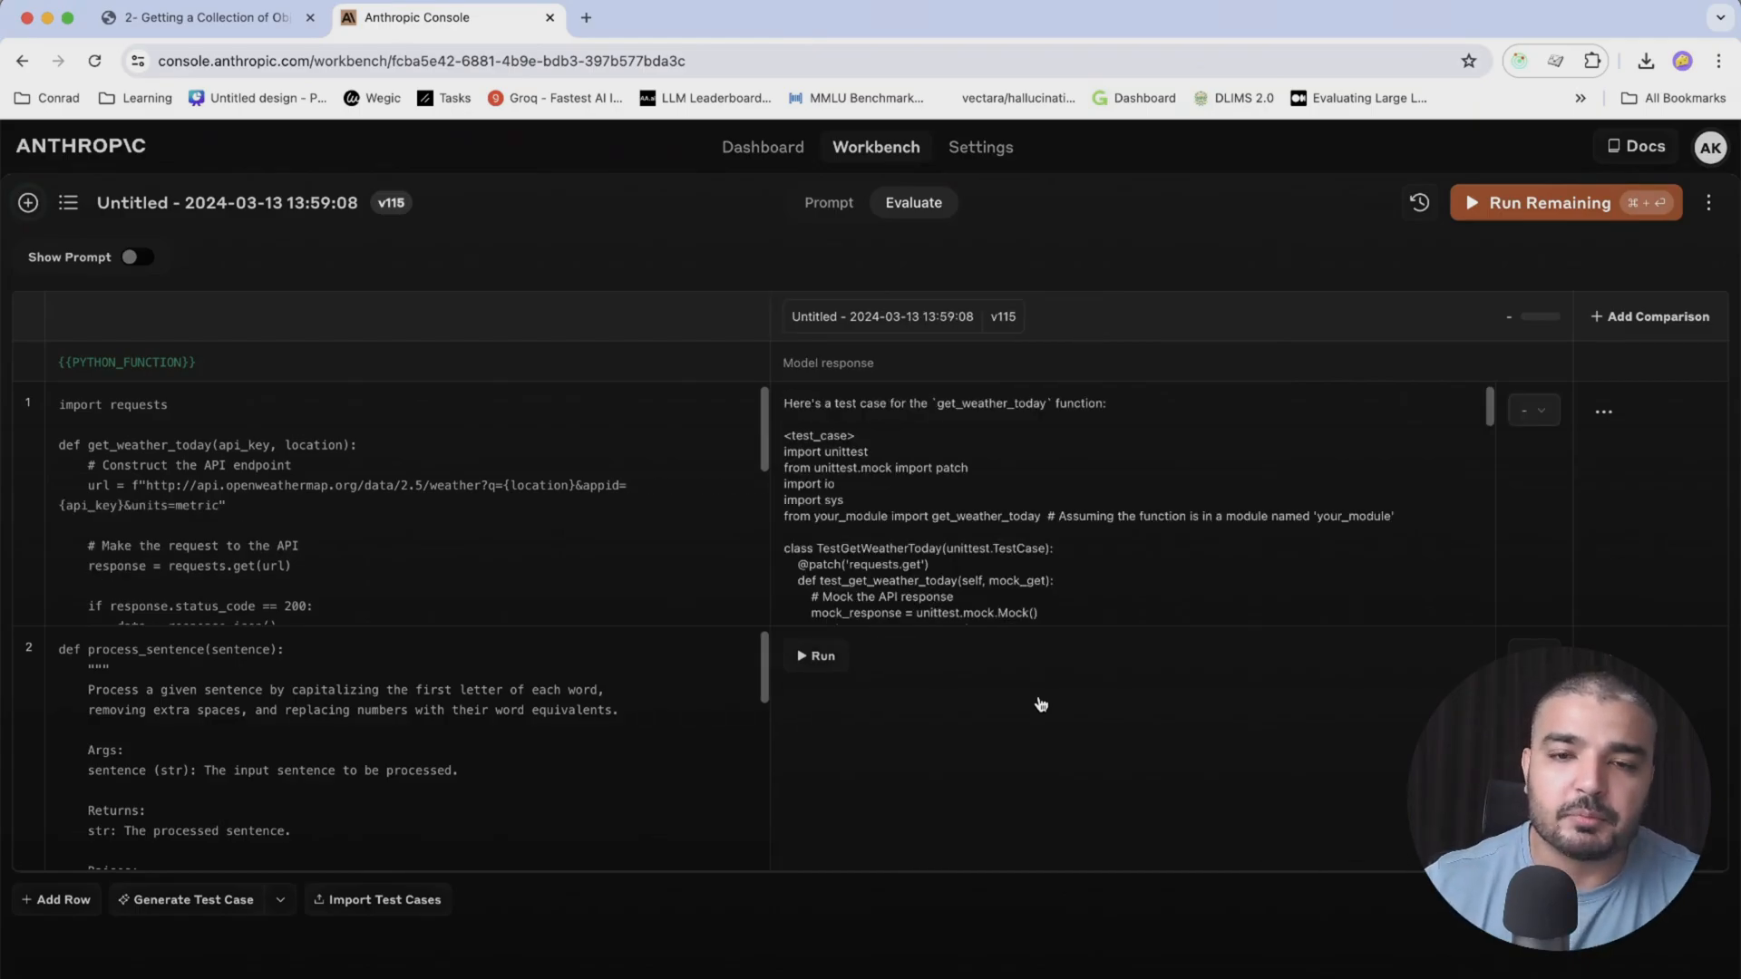
{"action": "scroll", "scroll_direction": "down", "scroll_amount": 3}
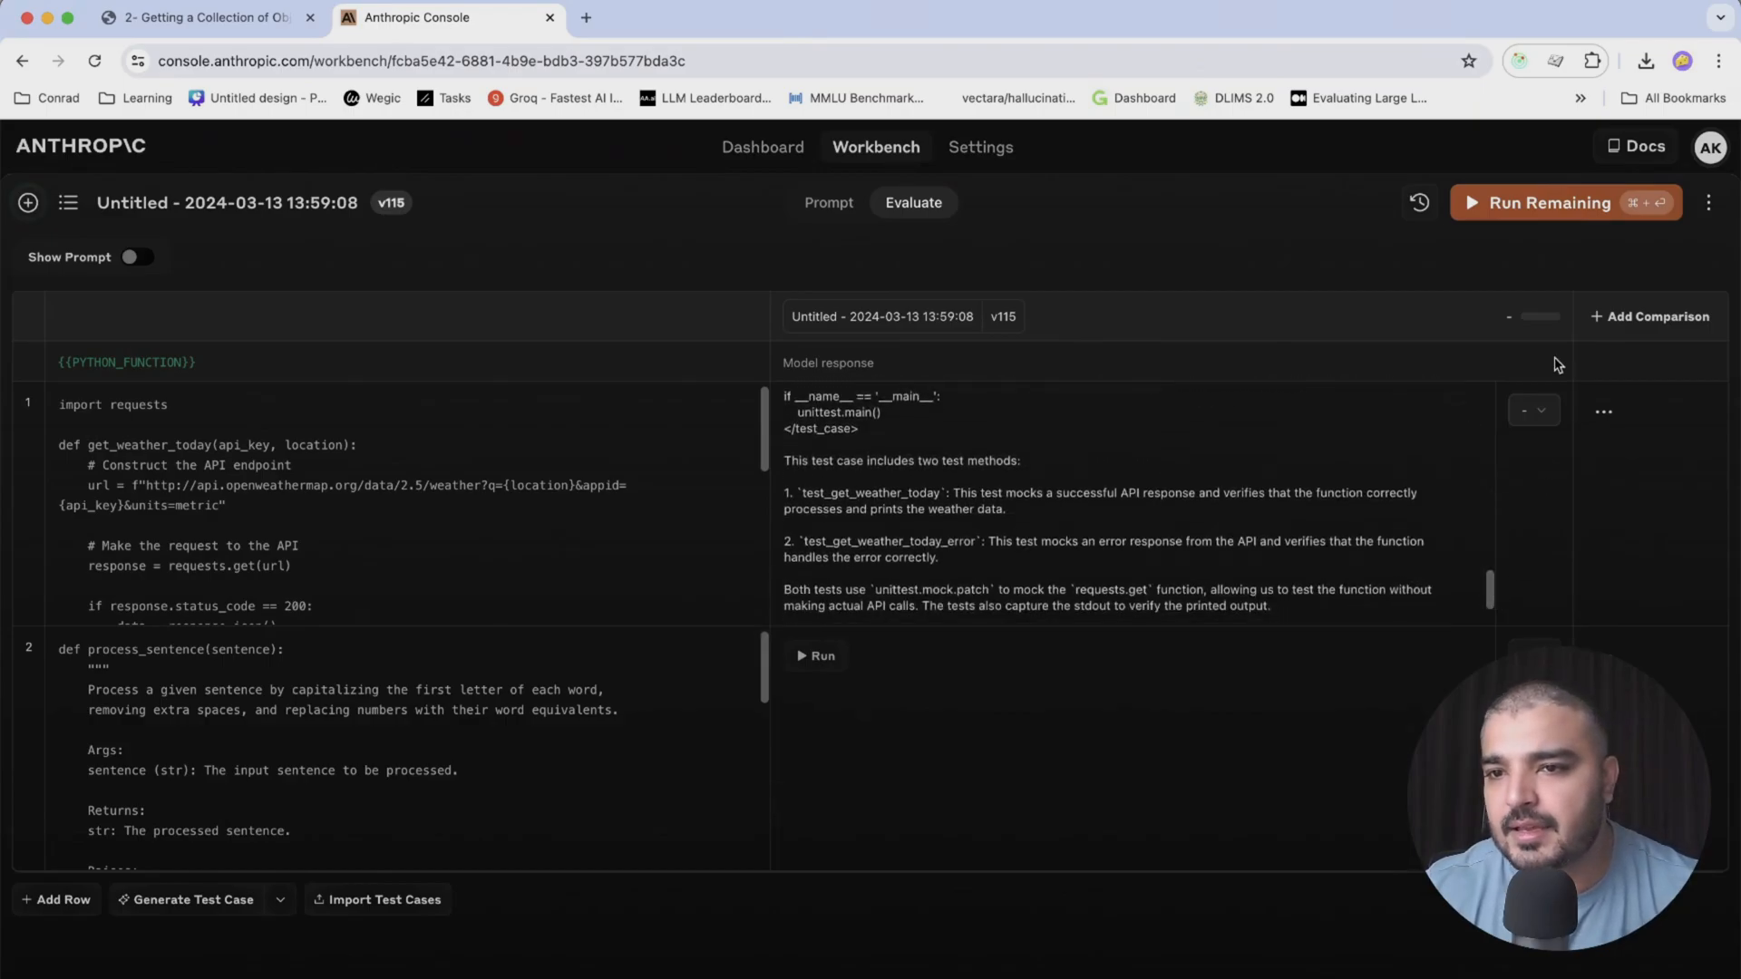
{"action": "left_click", "coordinate": [1533, 410]}
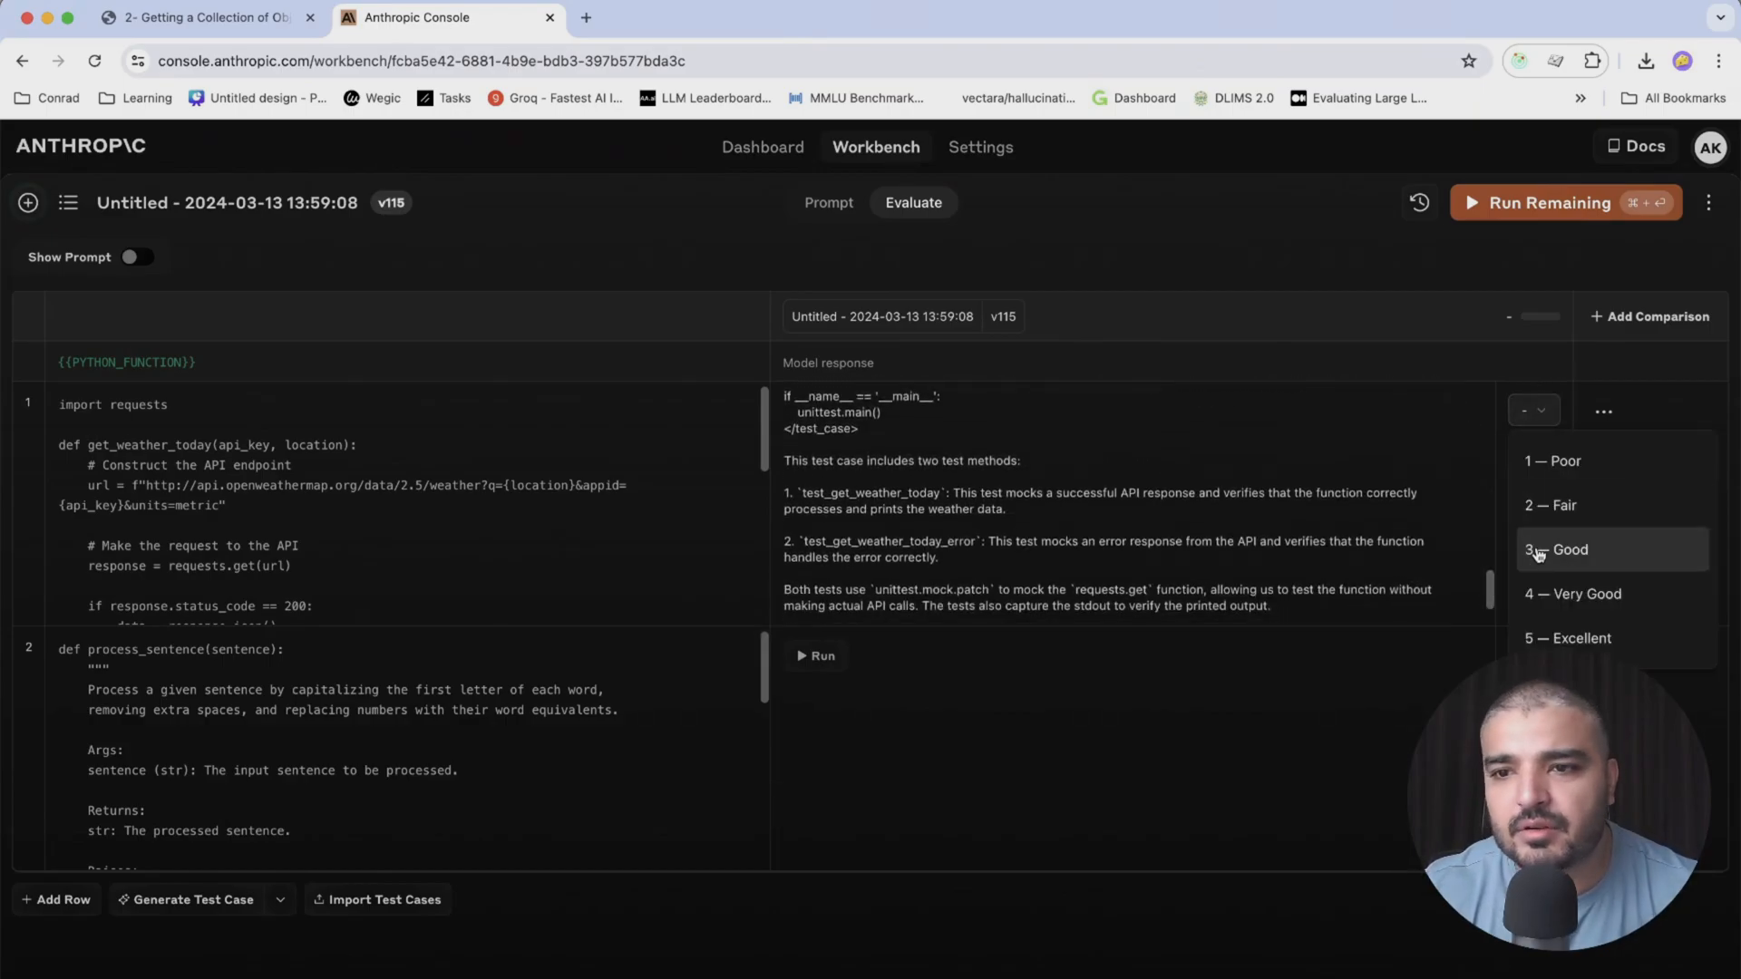
{"action": "left_click", "coordinate": [1555, 505]}
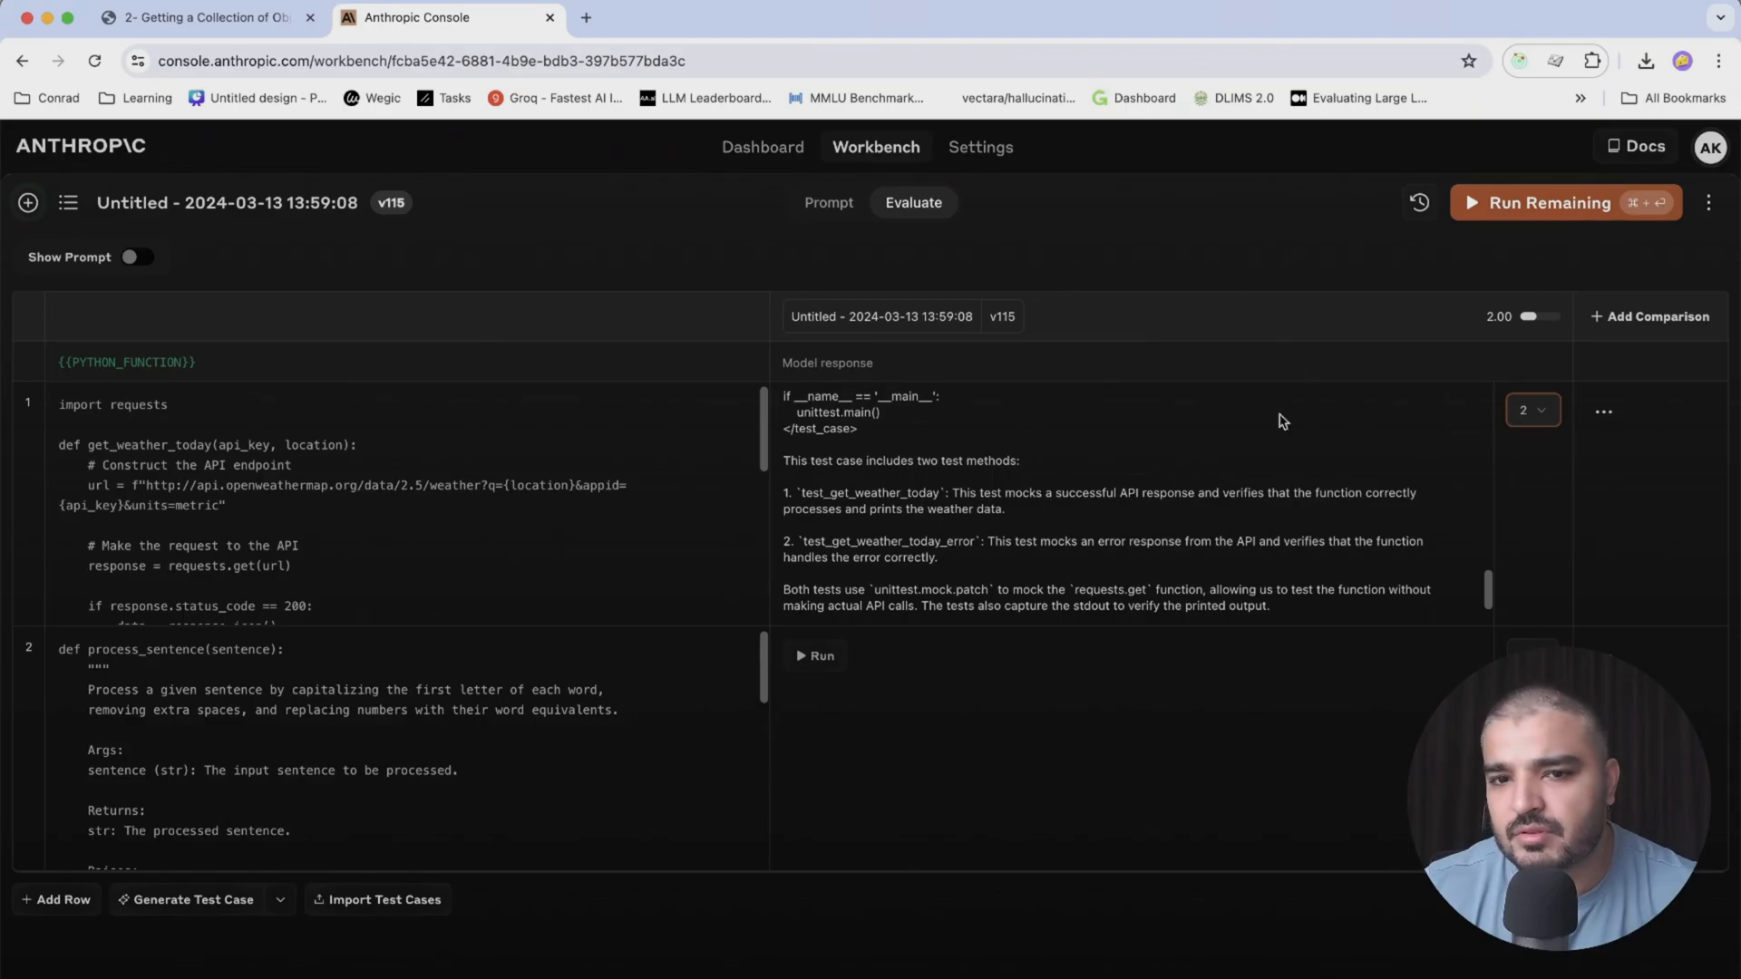
{"action": "left_click", "coordinate": [813, 655]}
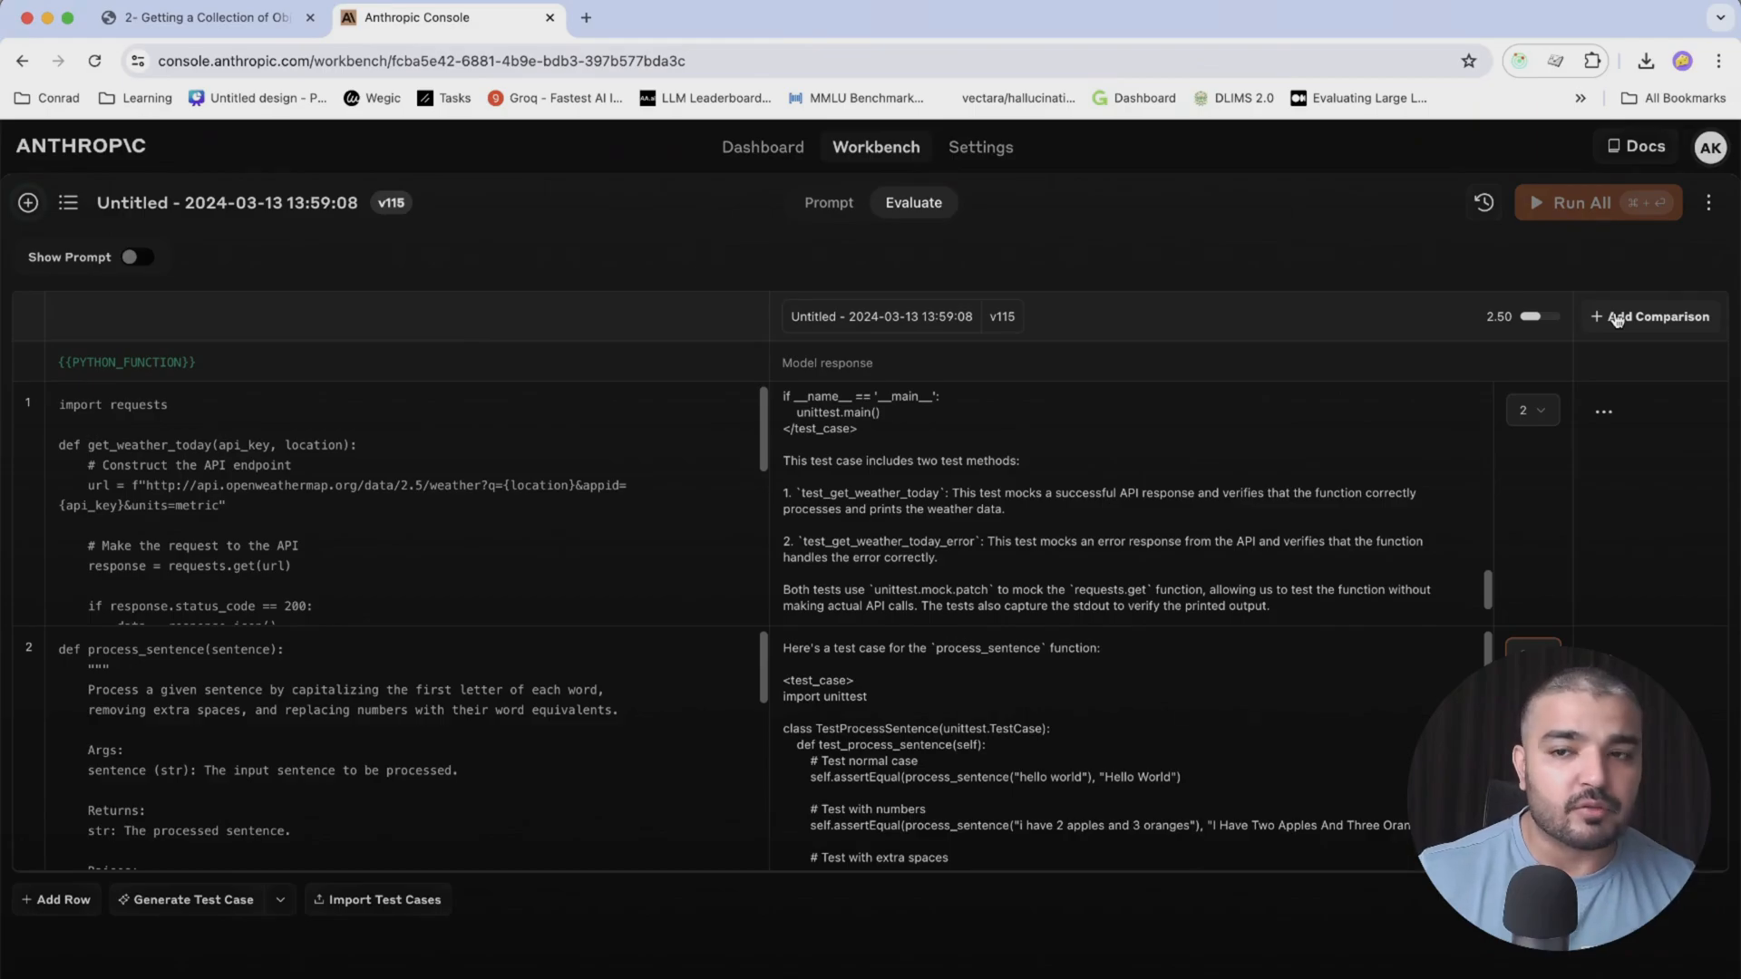
Add a comparison column and choose v114 to set against v115
{"action": "left_click", "coordinate": [1651, 316]}
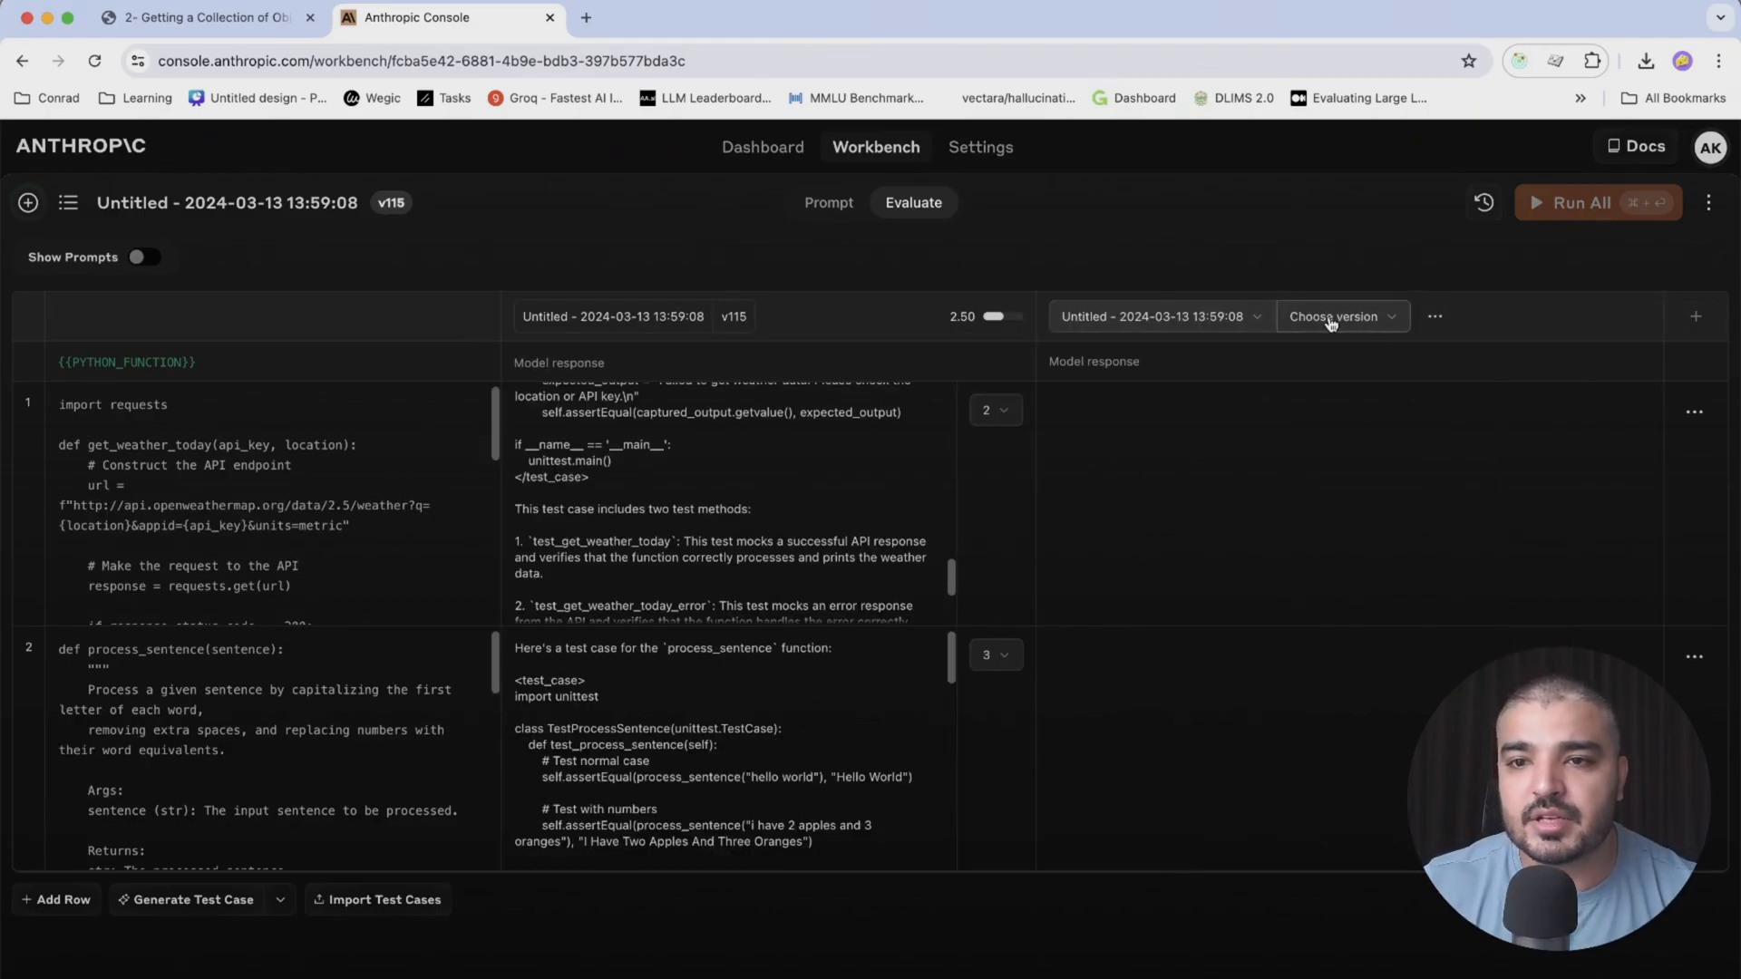
{"action": "left_click", "coordinate": [1336, 317]}
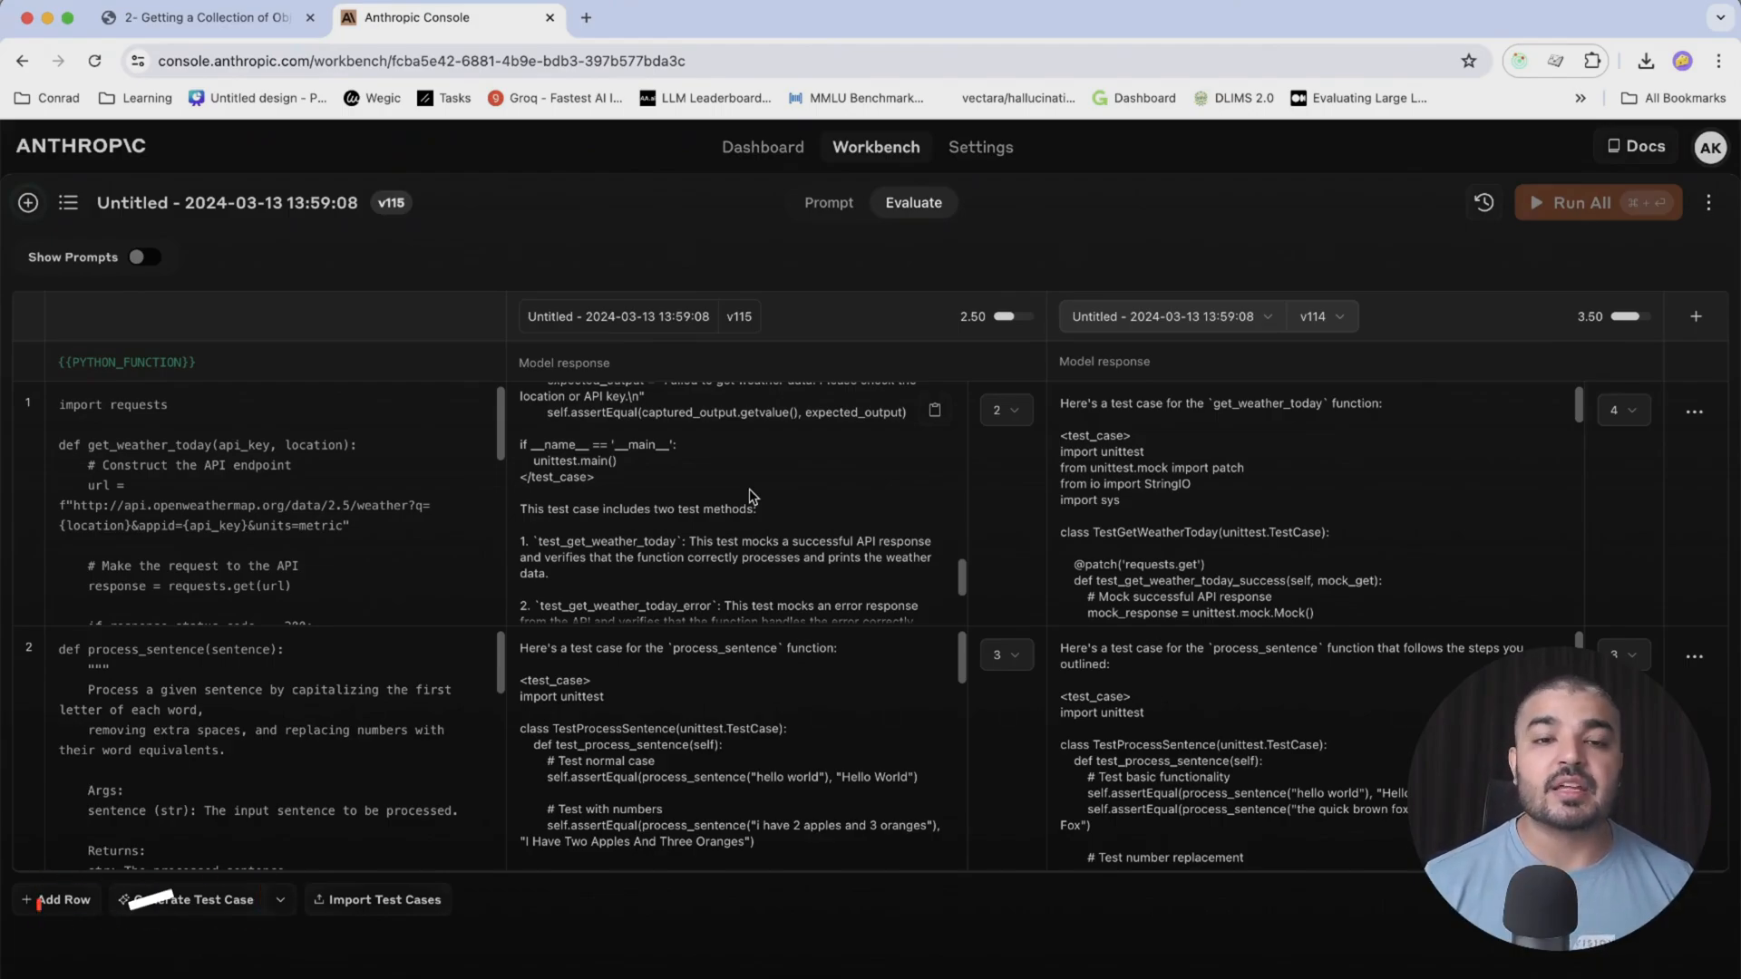
{"action": "left_click", "coordinate": [189, 900]}
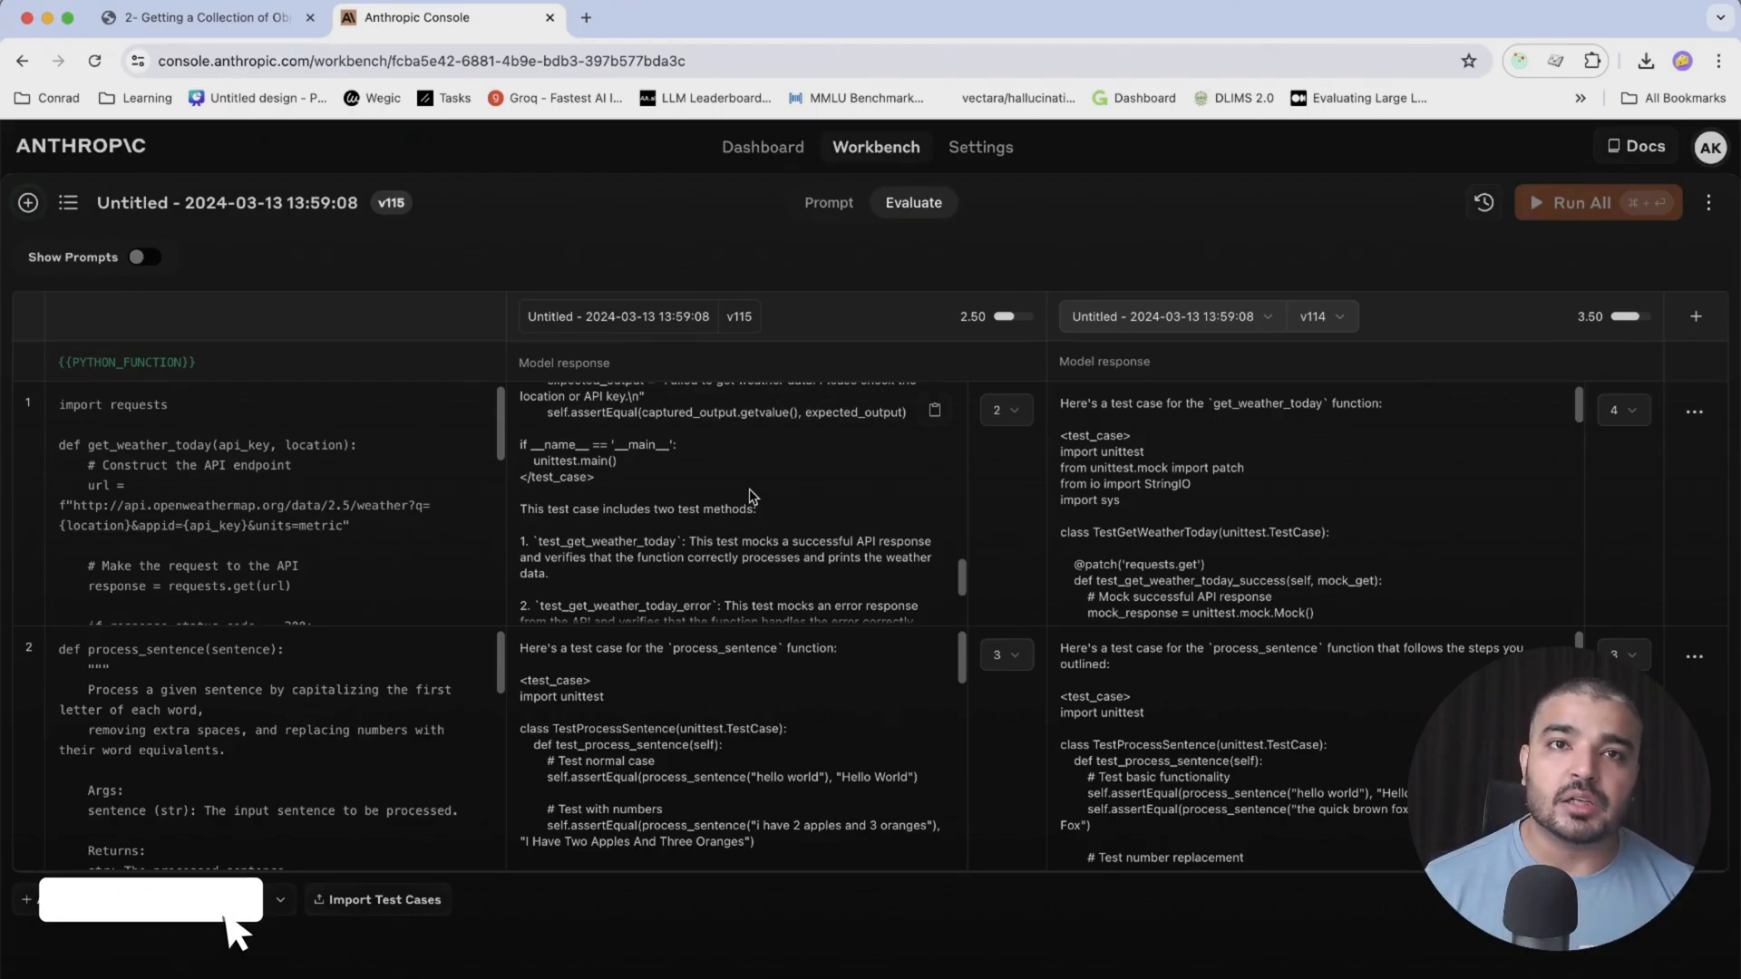